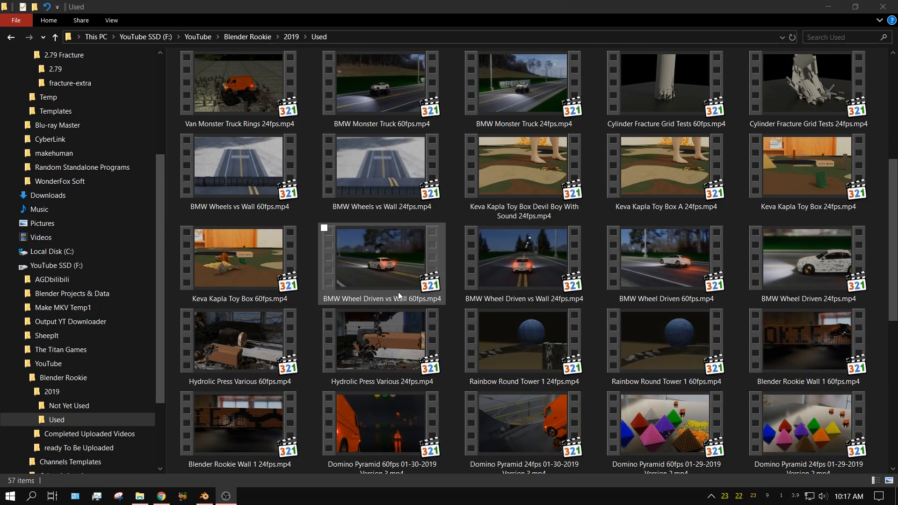
mouse_move(433, 299)
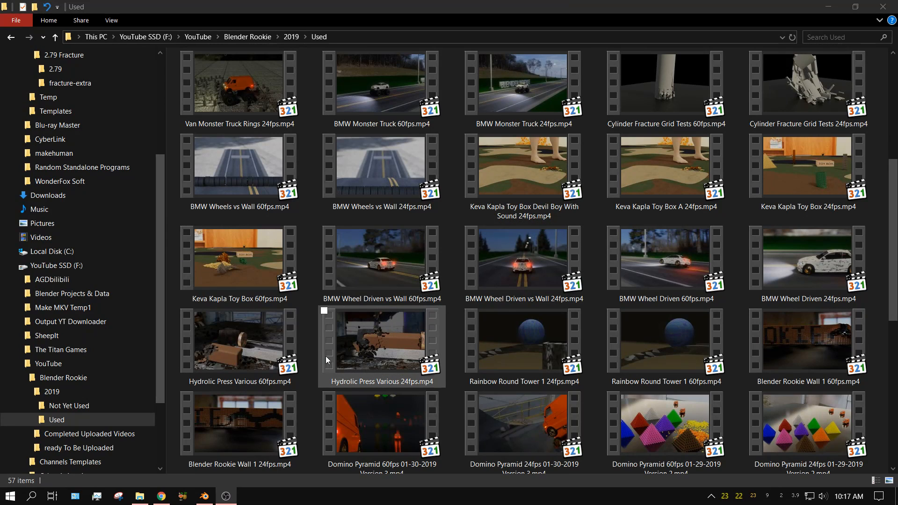
mouse_move(326, 350)
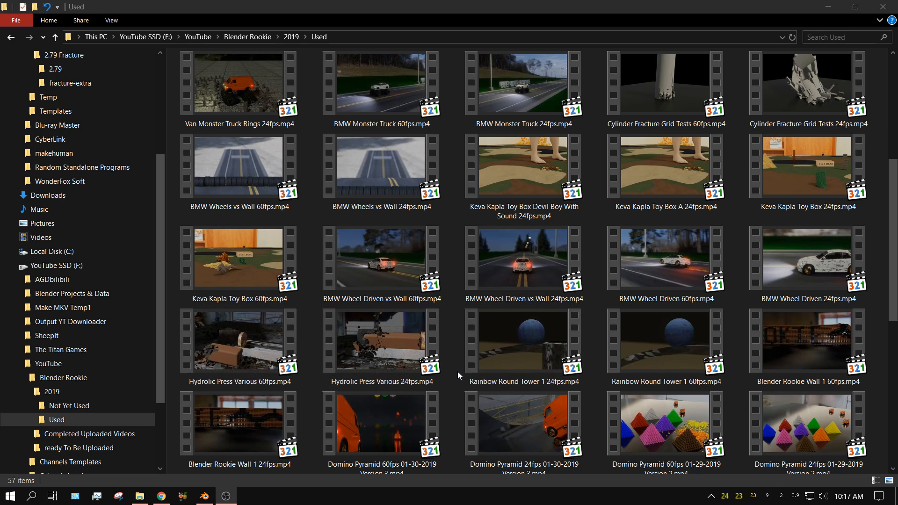
Play the Hydrolic Press Various 24fps video from the Used folder.
left_click(381, 341)
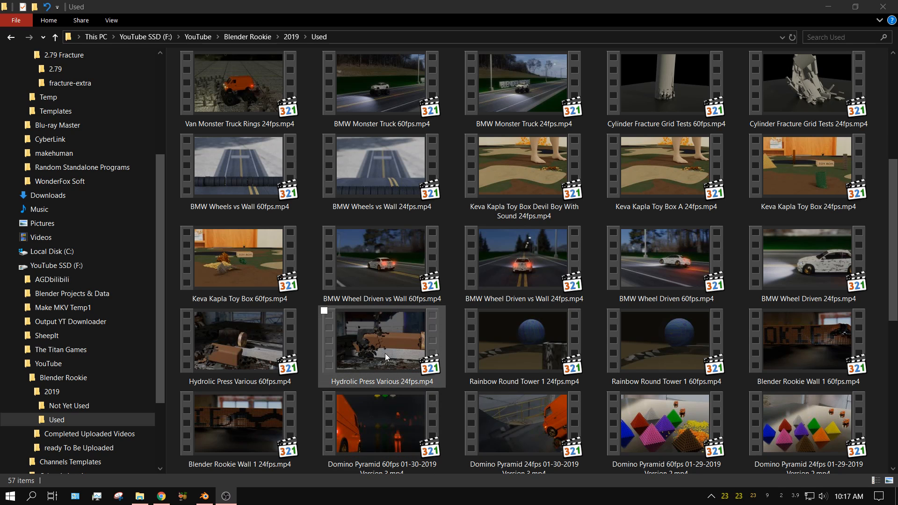
double_click(381, 340)
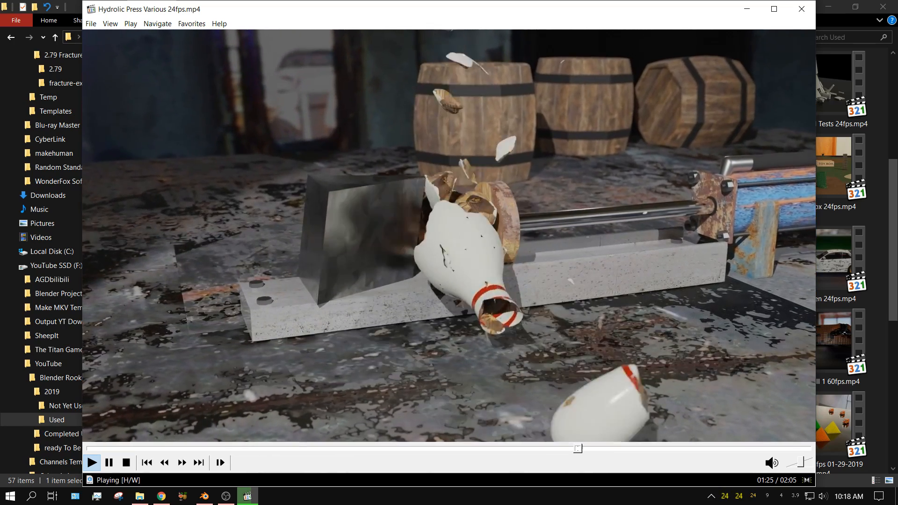
Close the press video, watch Cylinder Fracture Grid Tests 60fps, then close the player.
left_click(801, 8)
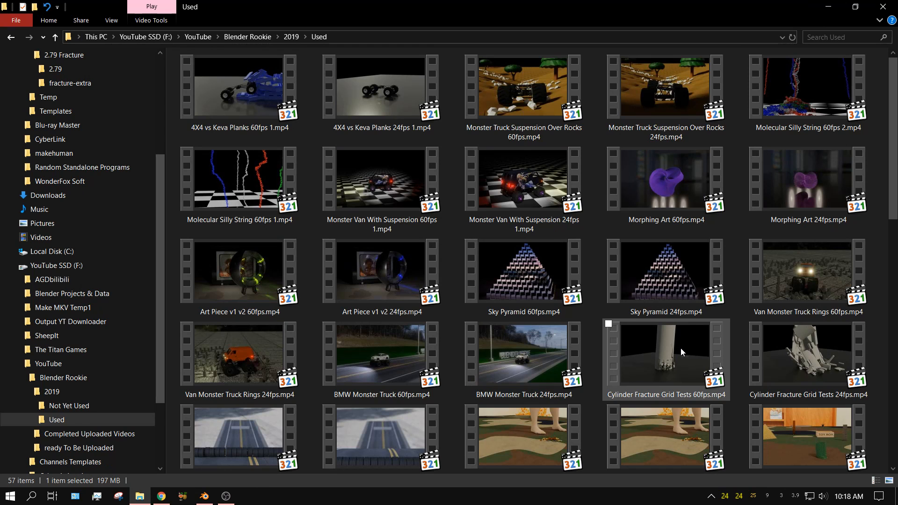
double_click(666, 359)
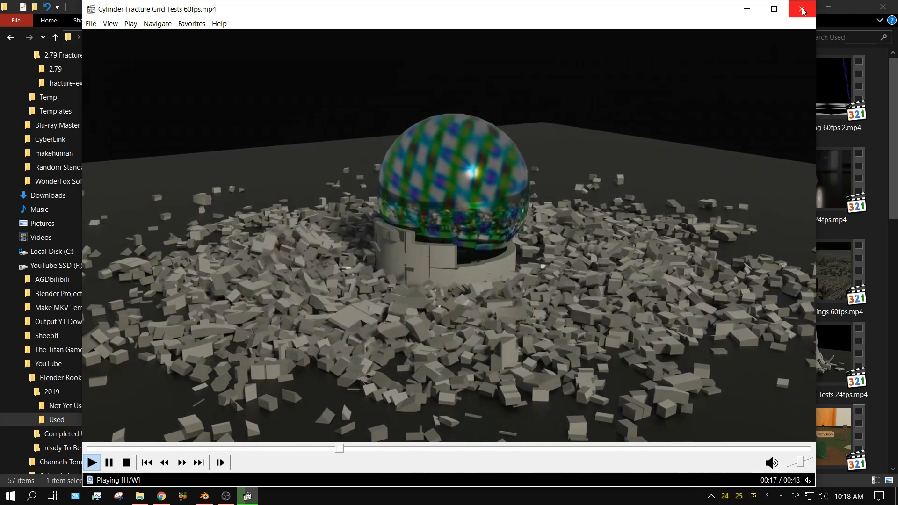
left_click(802, 9)
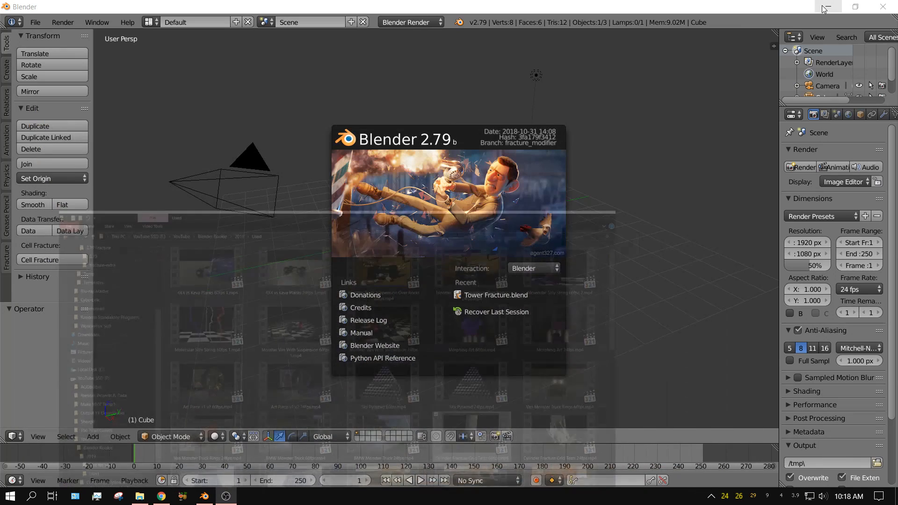
mouse_move(361, 334)
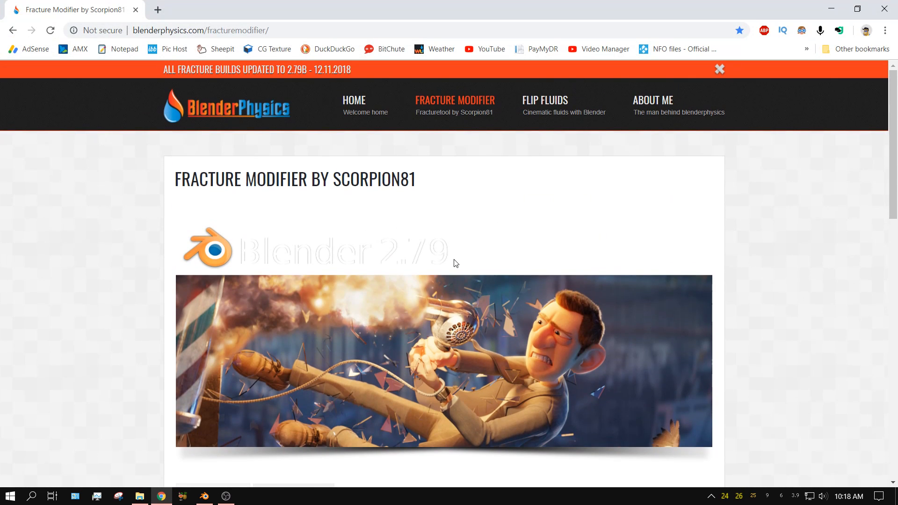
mouse_move(174, 49)
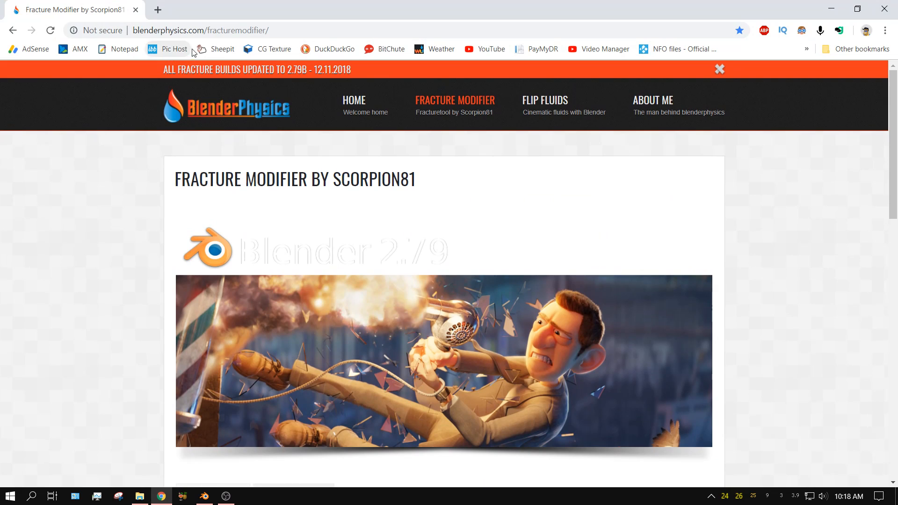
mouse_move(249, 88)
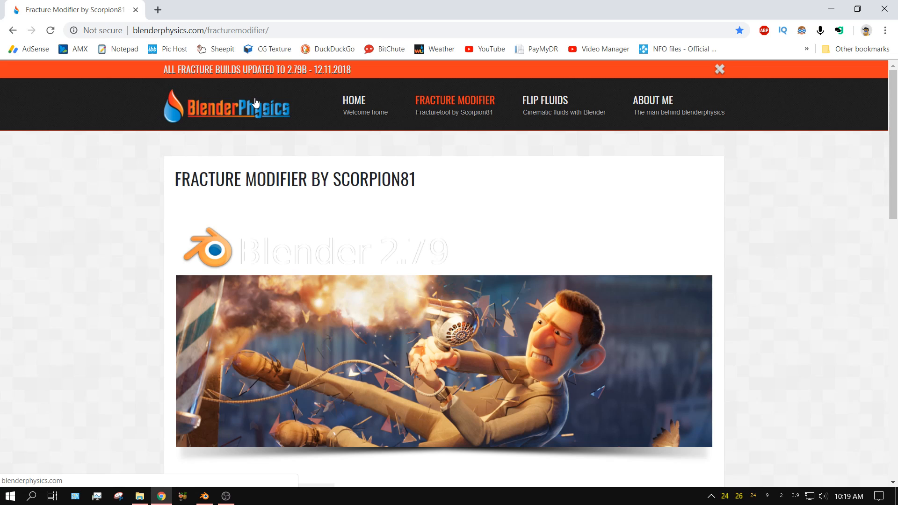
mouse_move(455, 101)
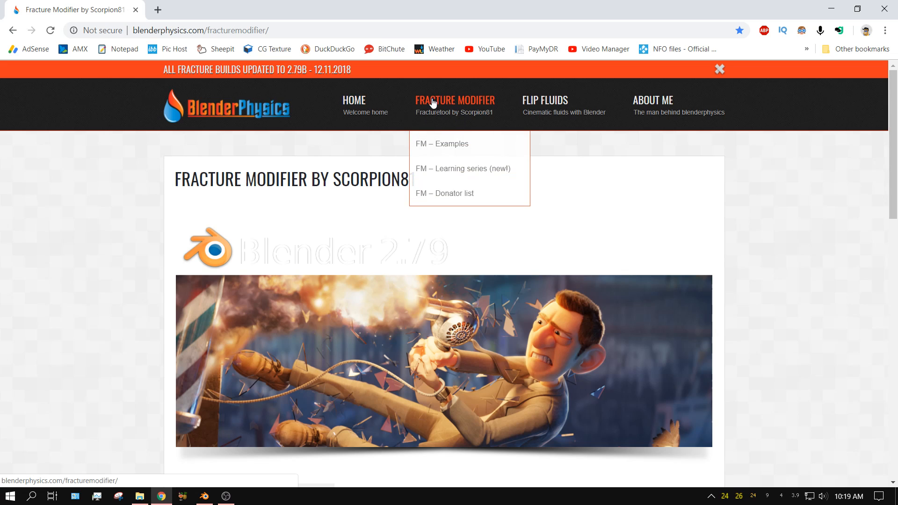
mouse_move(330, 116)
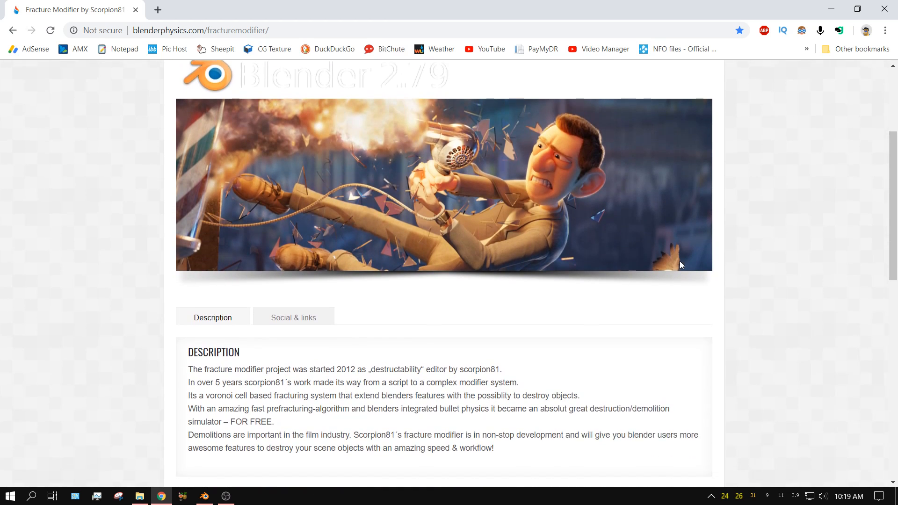
Scroll the Fracture Modifier page down to the FM 2.79b download buttons.
scroll("down", 3)
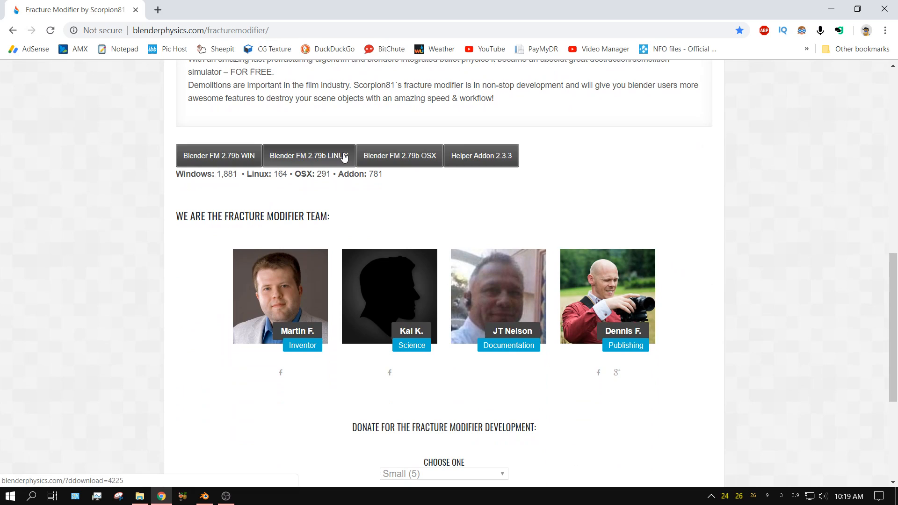
mouse_move(326, 167)
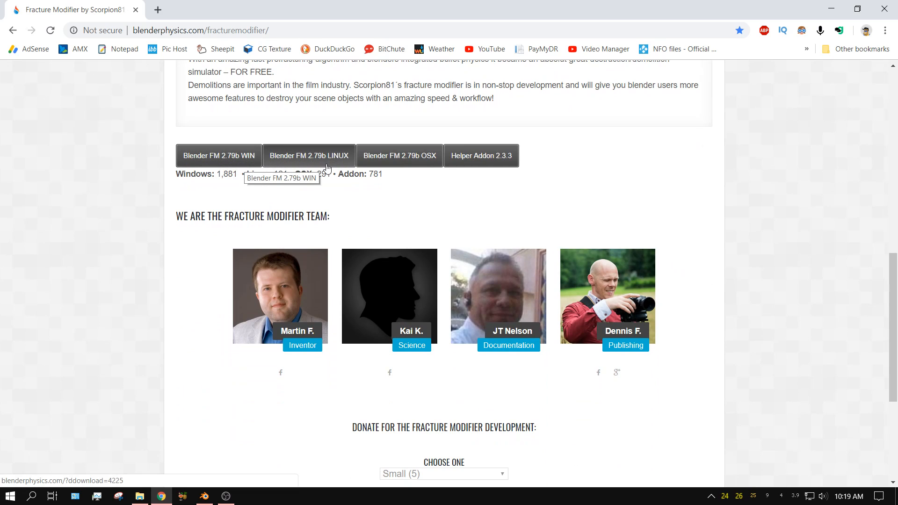
mouse_move(485, 182)
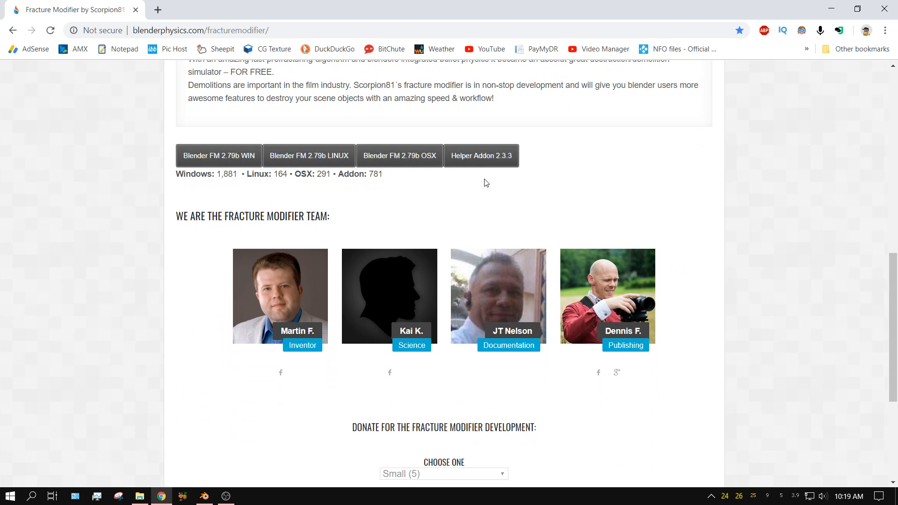
mouse_move(481, 155)
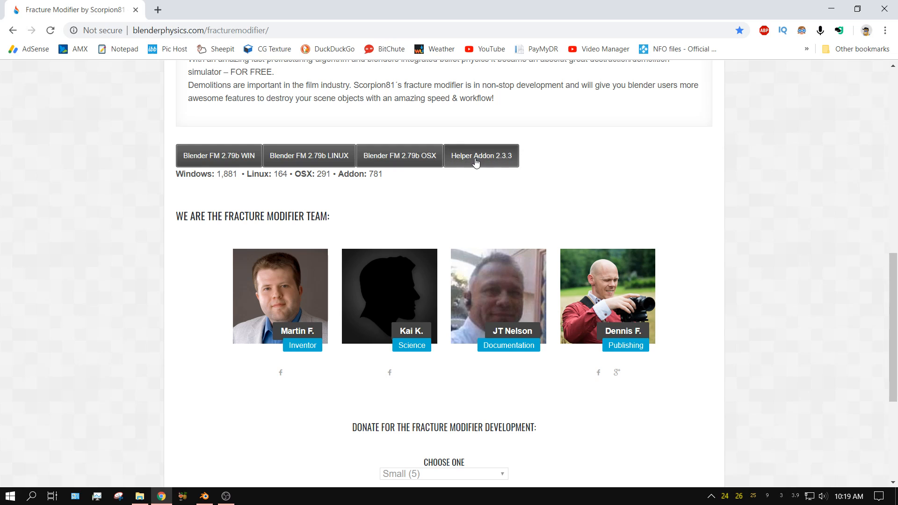
mouse_move(480, 156)
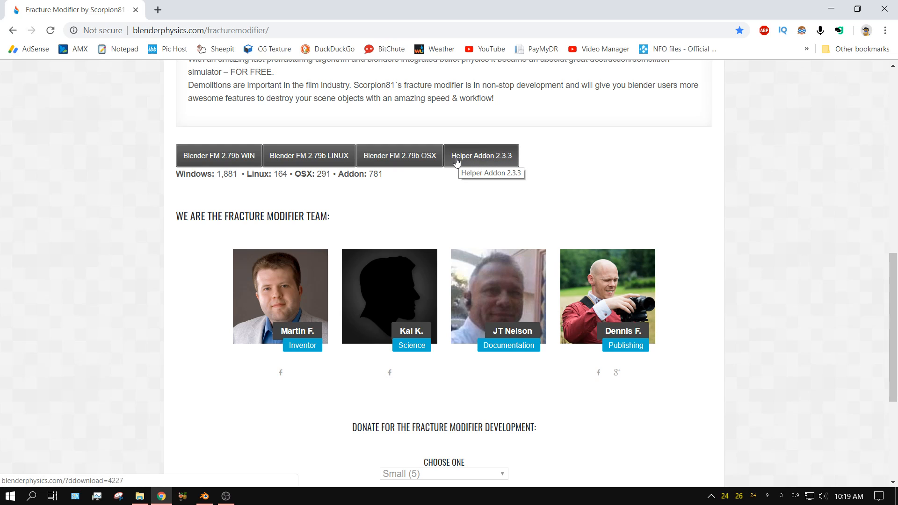
mouse_move(491, 165)
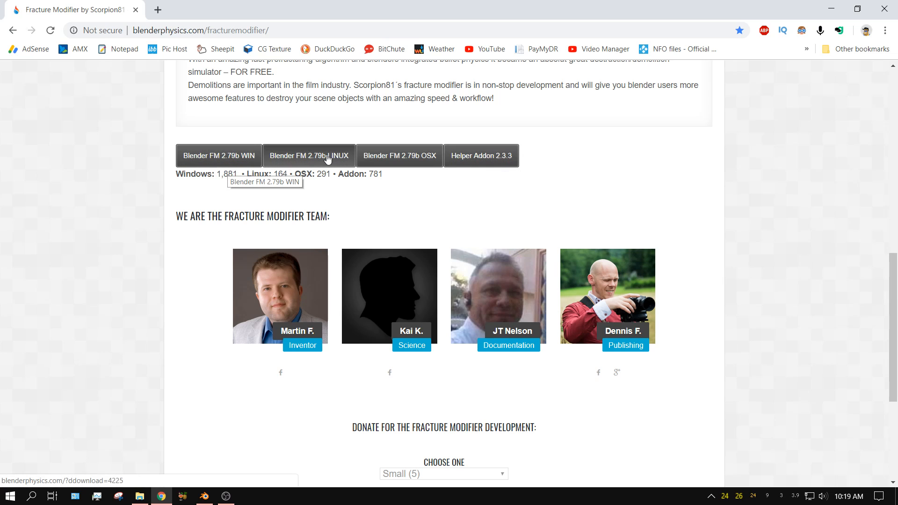
mouse_move(459, 182)
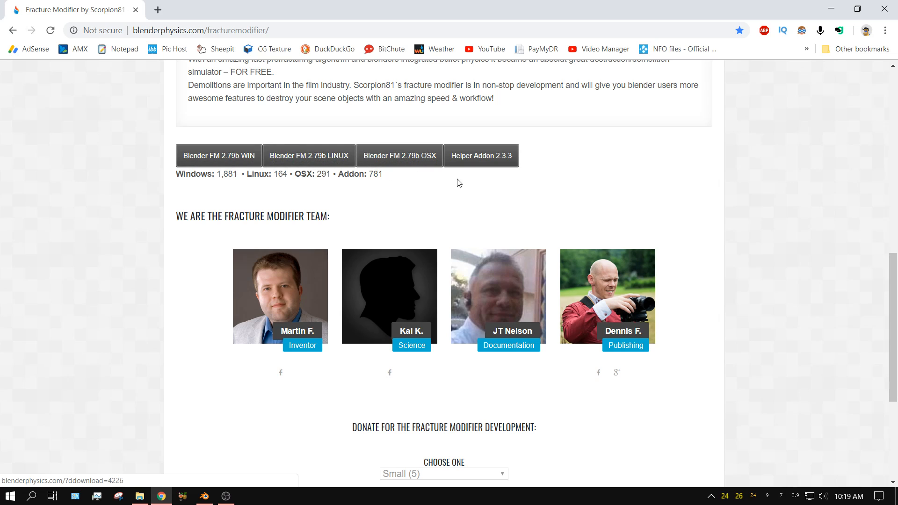
mouse_move(481, 155)
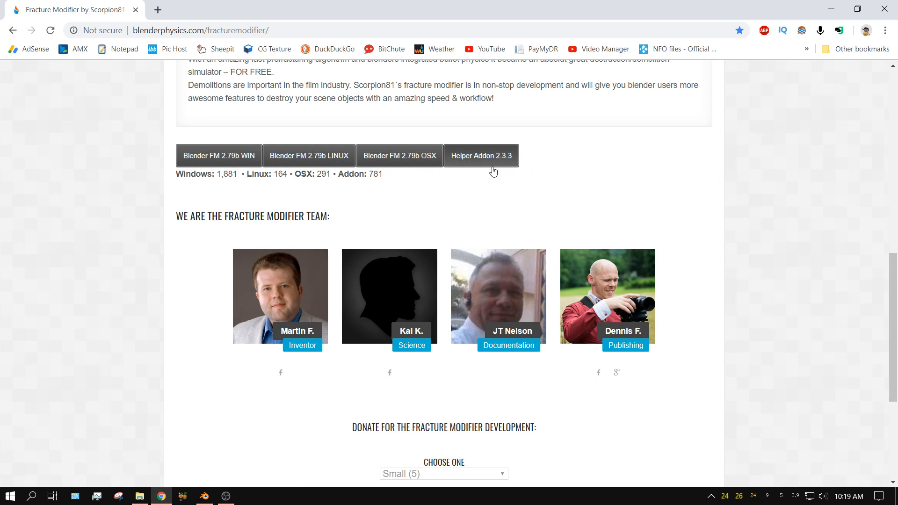
mouse_move(502, 175)
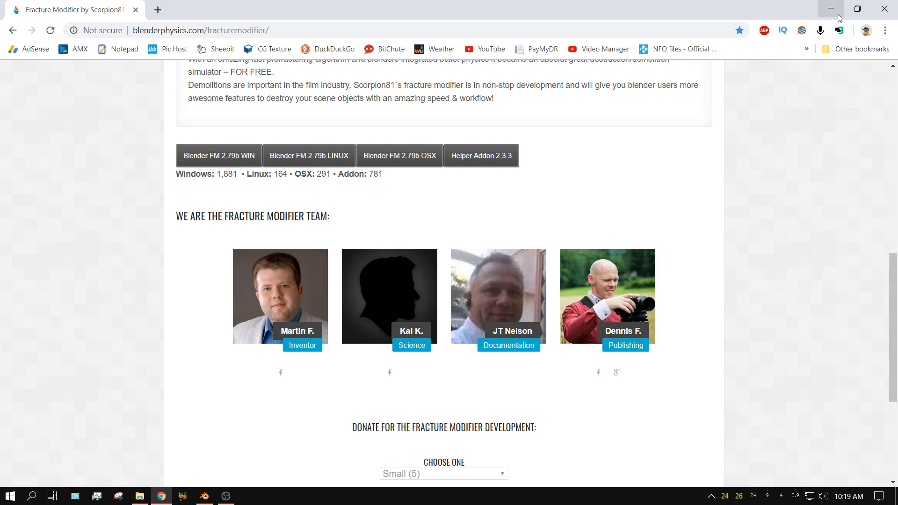
Launch blender.exe from the 2.79 Fracture stand-alone build folder.
left_click(140, 496)
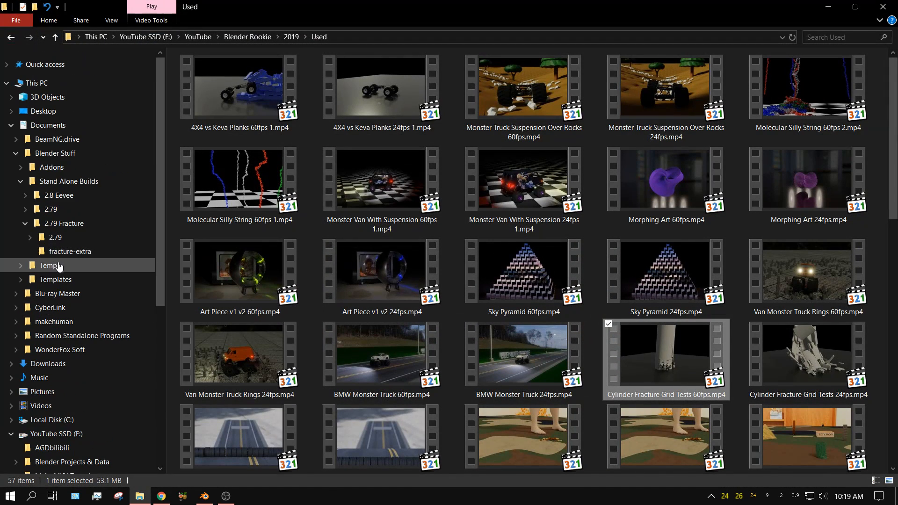
left_click(63, 224)
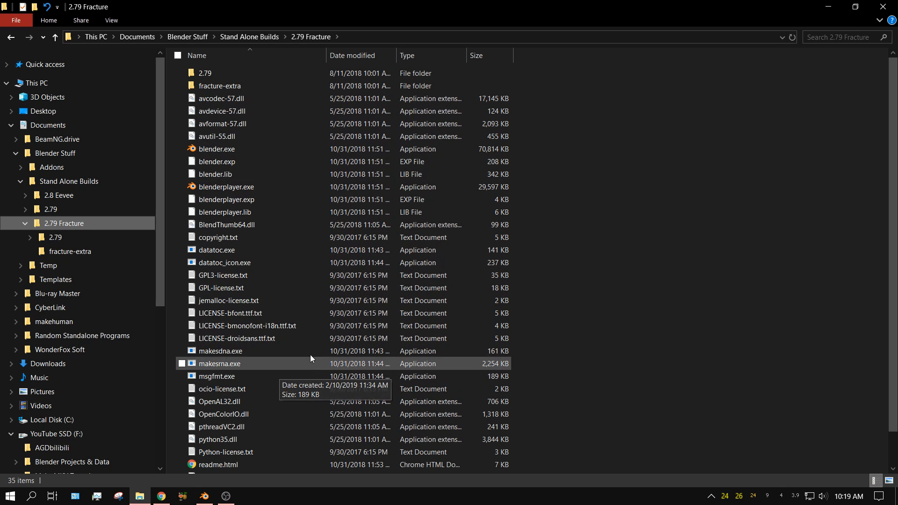
mouse_move(310, 239)
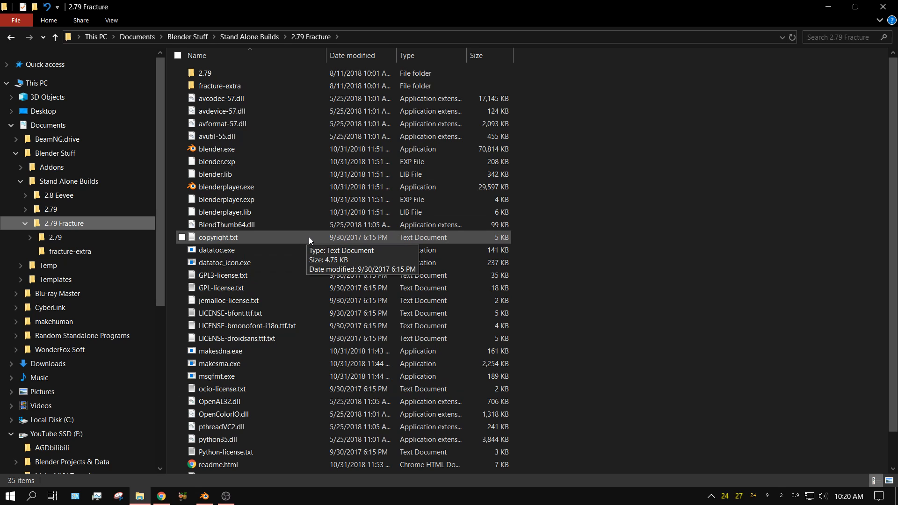
mouse_move(202, 72)
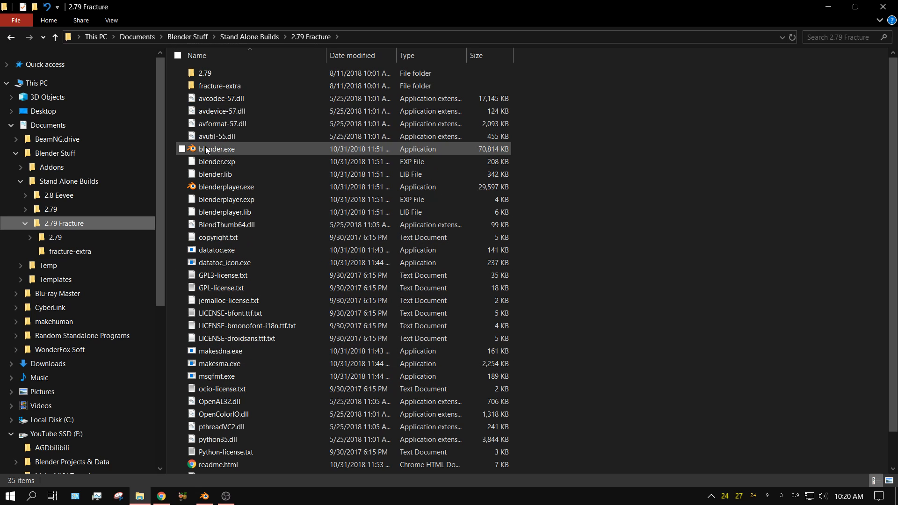
mouse_move(200, 152)
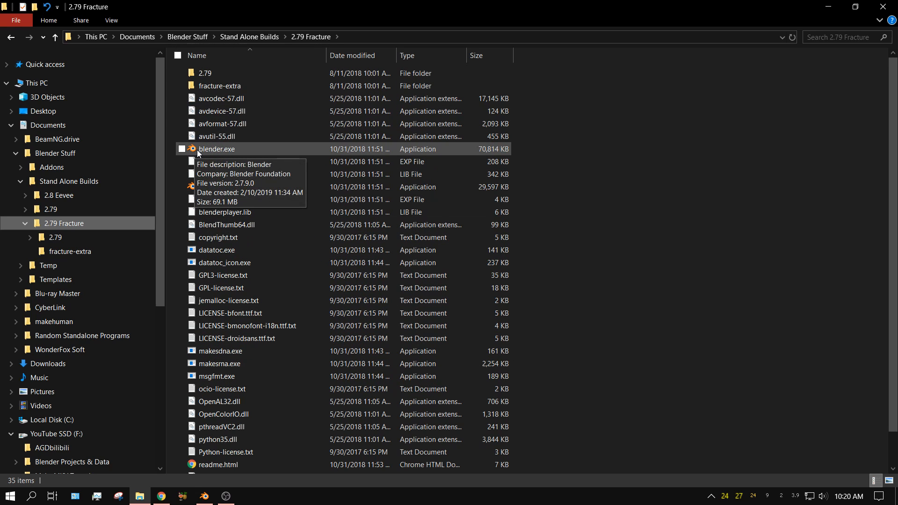
mouse_move(212, 155)
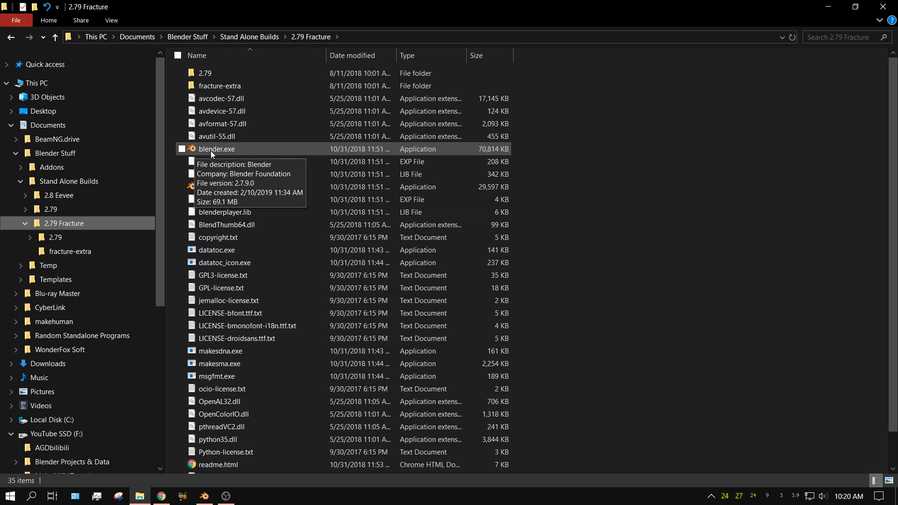
double_click(216, 149)
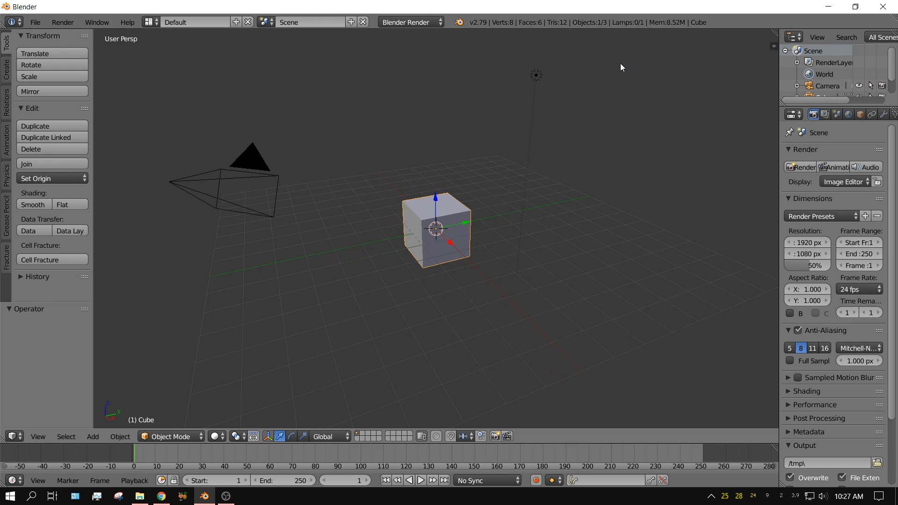
mouse_move(540, 76)
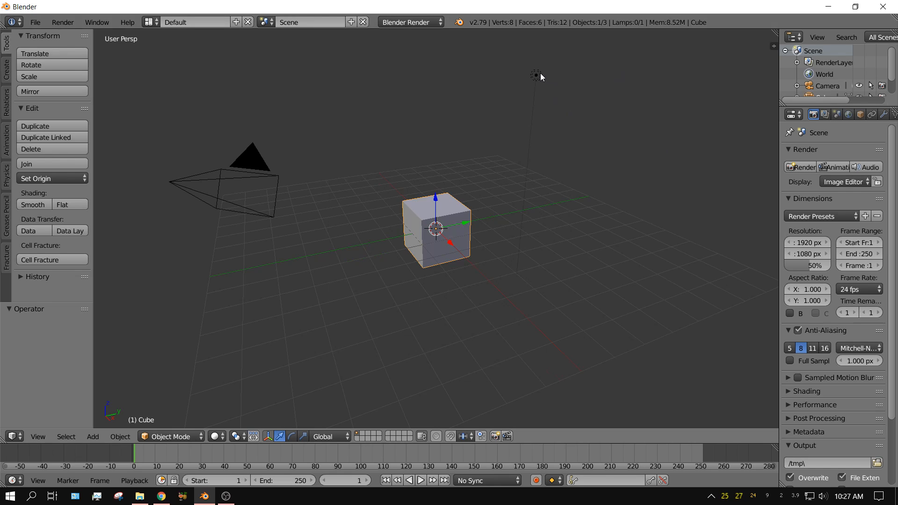
Select the lamp in the default scene so it can be deleted.
left_click(535, 74)
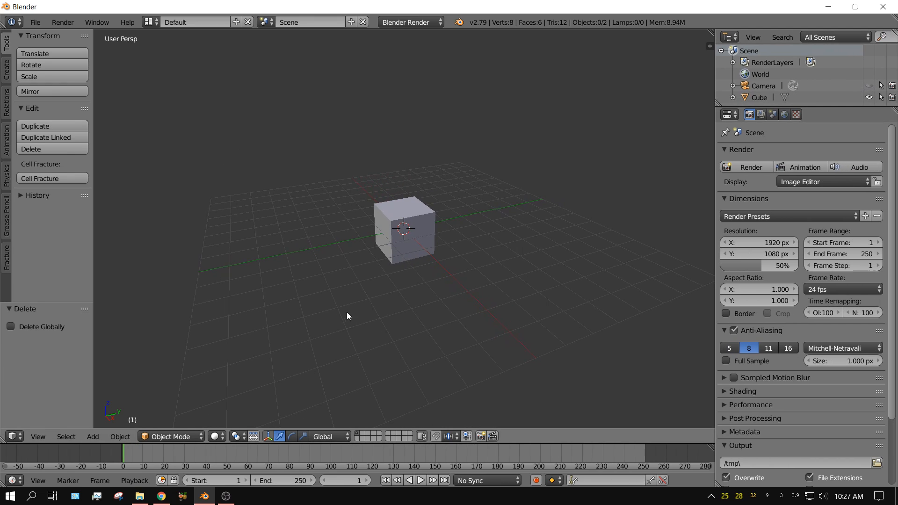
mouse_move(286, 323)
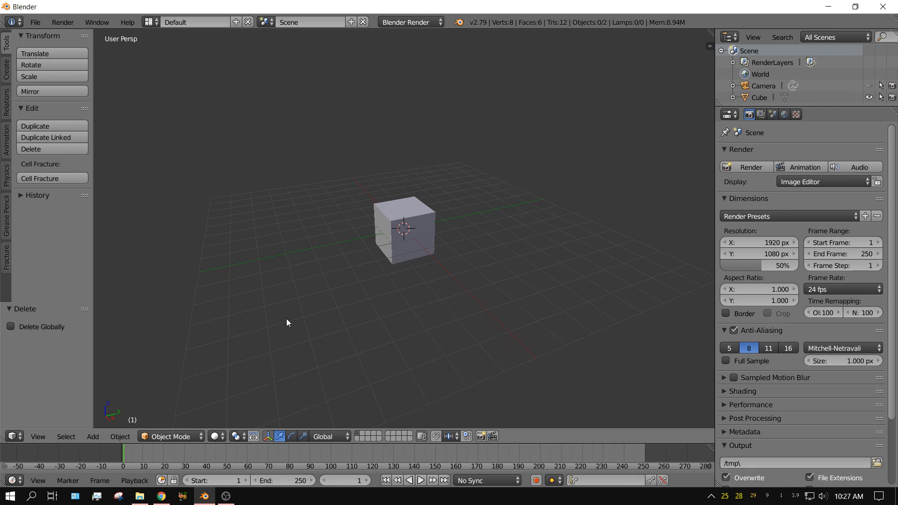
Add a plane mesh to the scene via Add > Mesh > Plane.
left_click(93, 437)
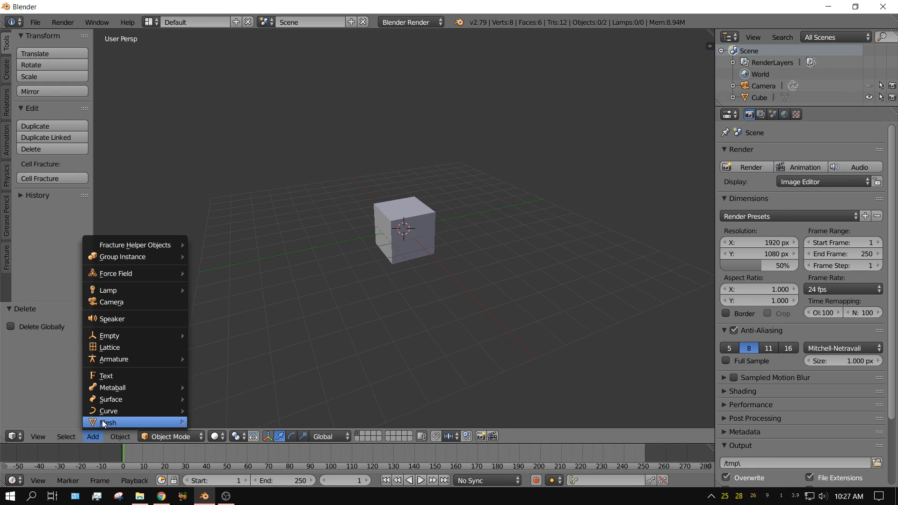
left_click(107, 422)
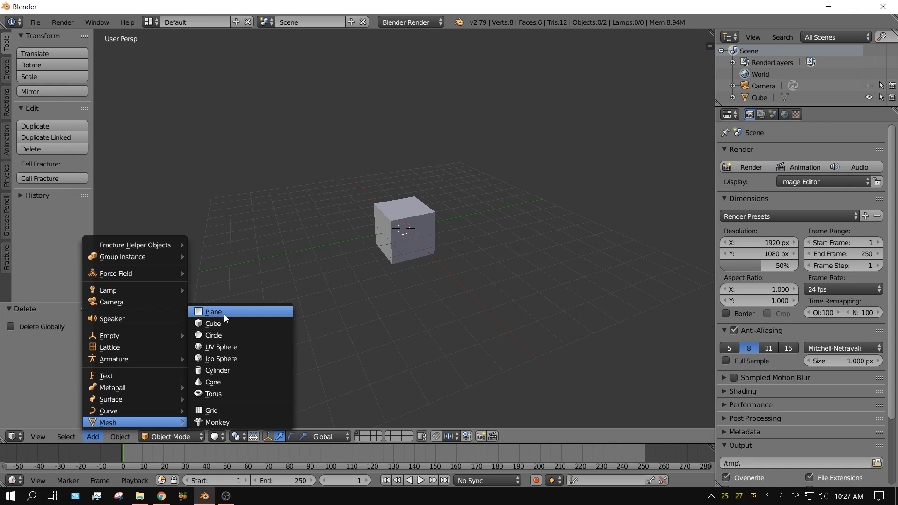
left_click(213, 311)
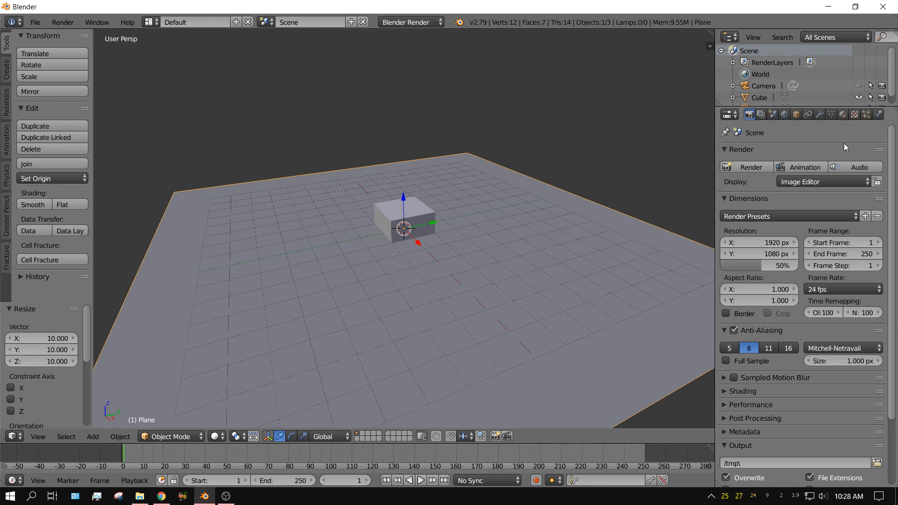
mouse_move(495, 247)
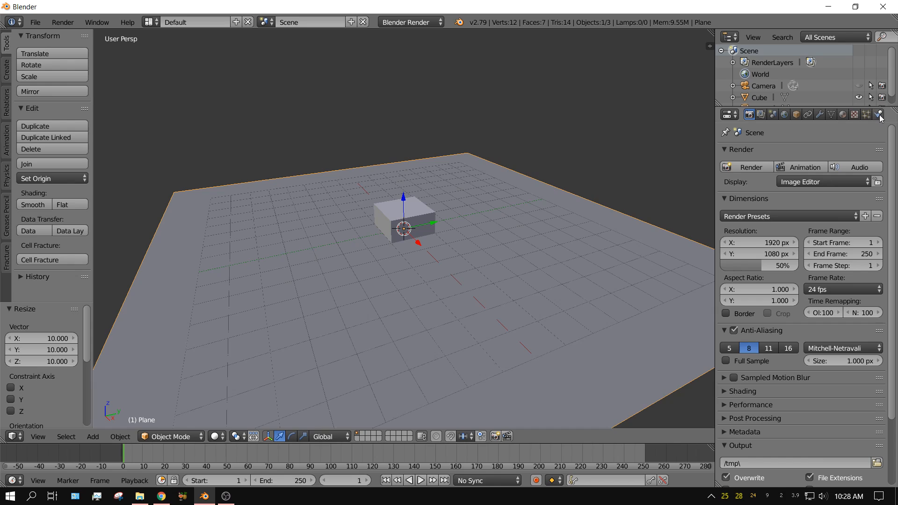
Make the plane a passive rigid body and raise the cube about 3.5 units above it.
left_click(877, 114)
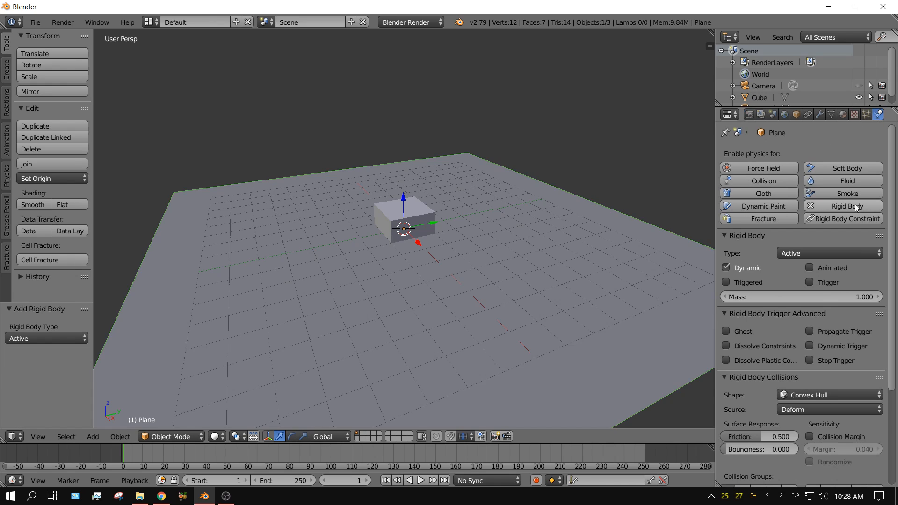
left_click(828, 253)
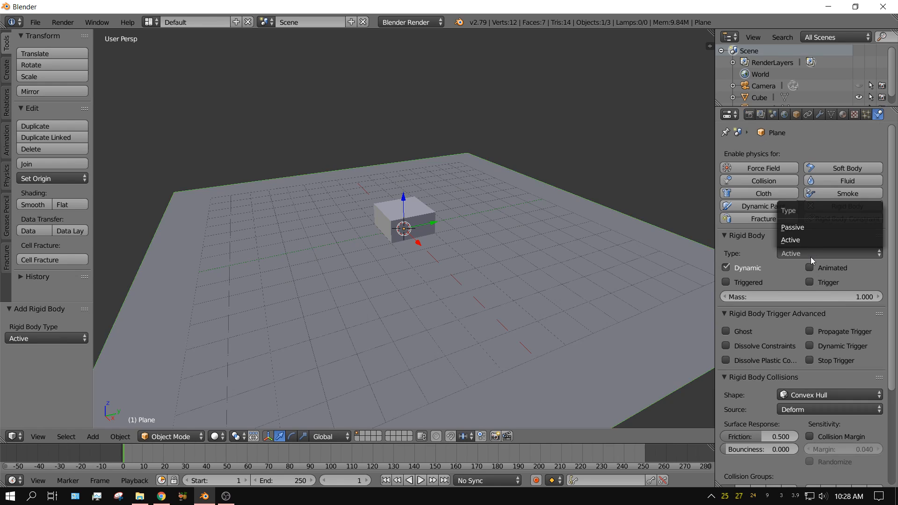
left_click(793, 227)
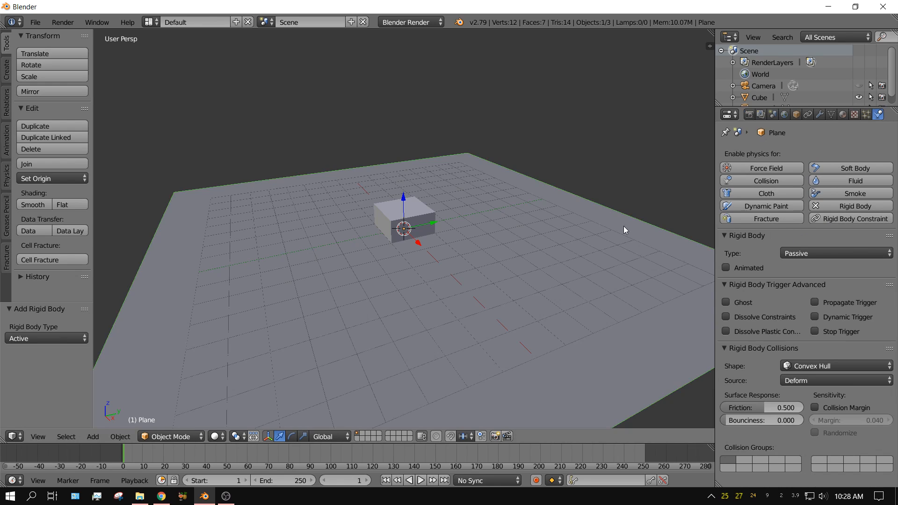
left_click(405, 215)
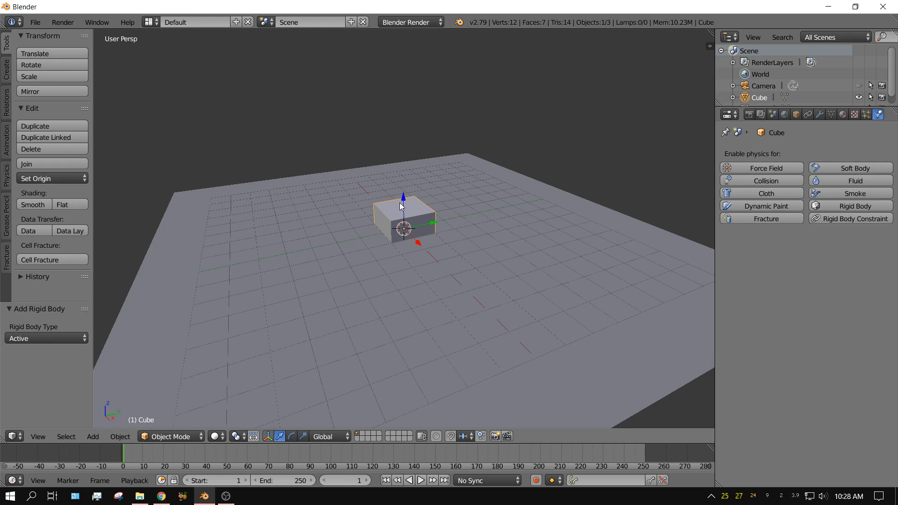
left_click_drag(402, 224, 402, 147)
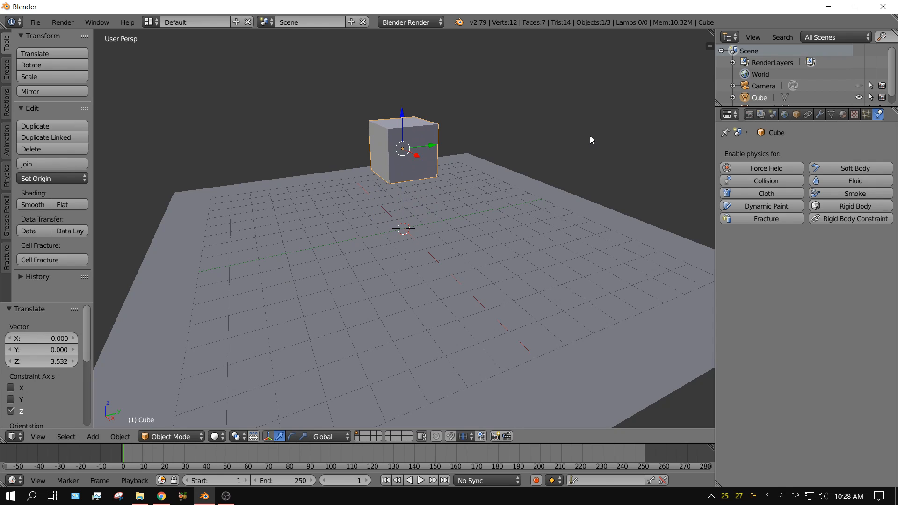
mouse_move(542, 191)
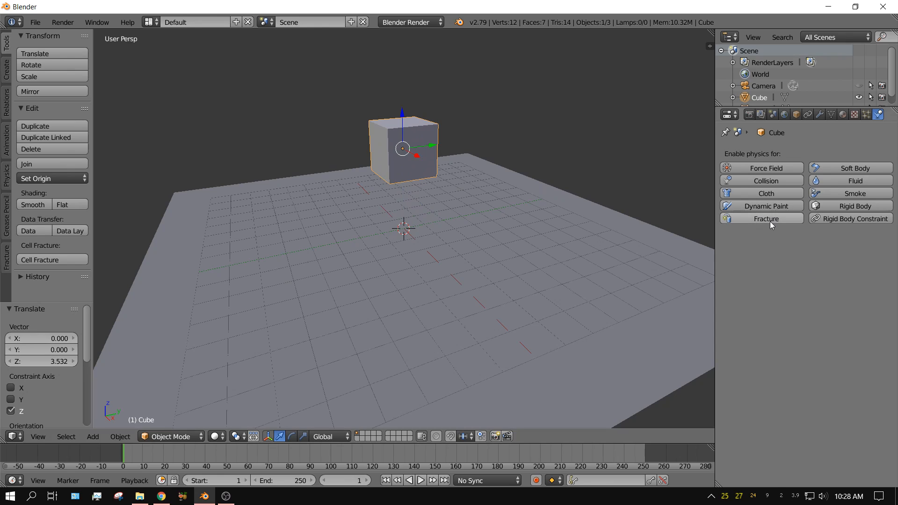
Add Fracture physics to the cube and review its default settings: 10 shards, Voronoi + Boolean.
left_click(766, 218)
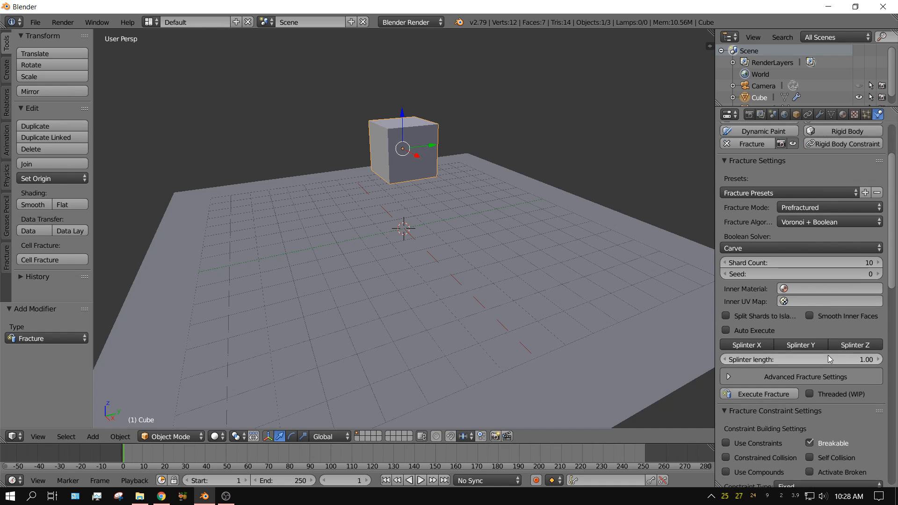
scroll("down", 3)
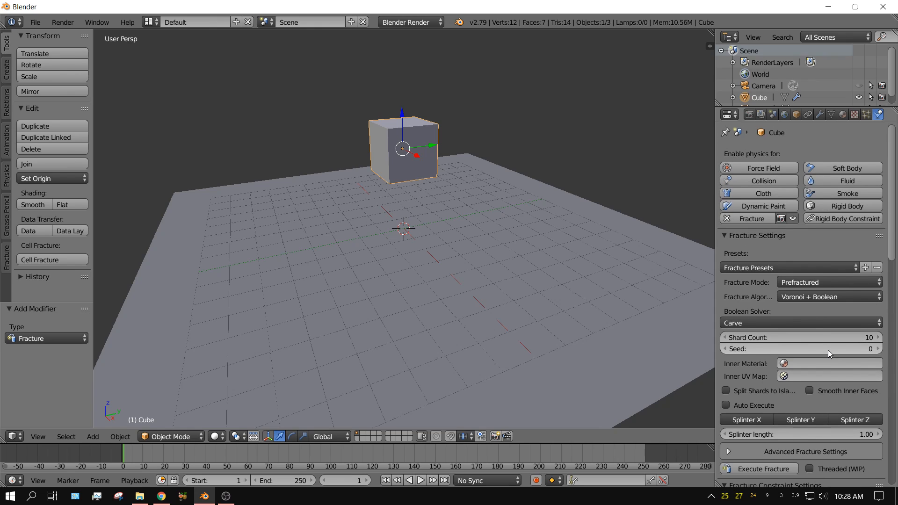
mouse_move(828, 349)
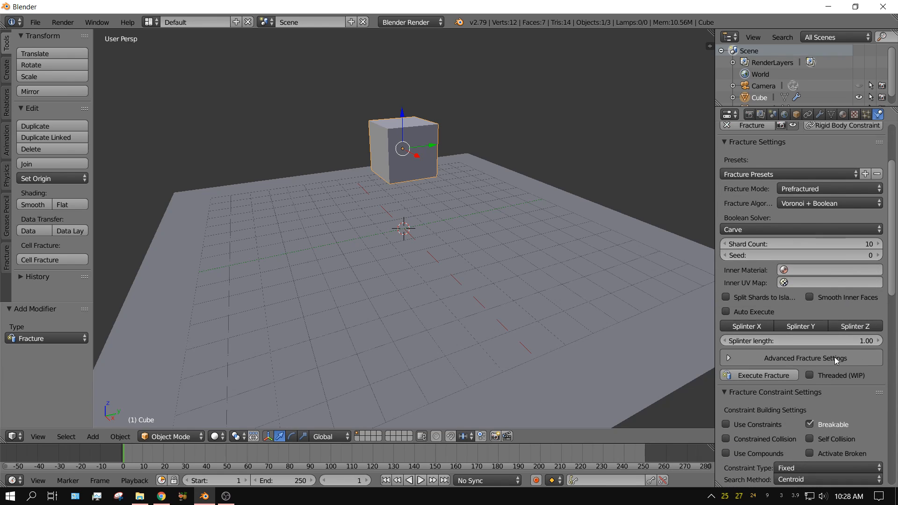
scroll("down", 3)
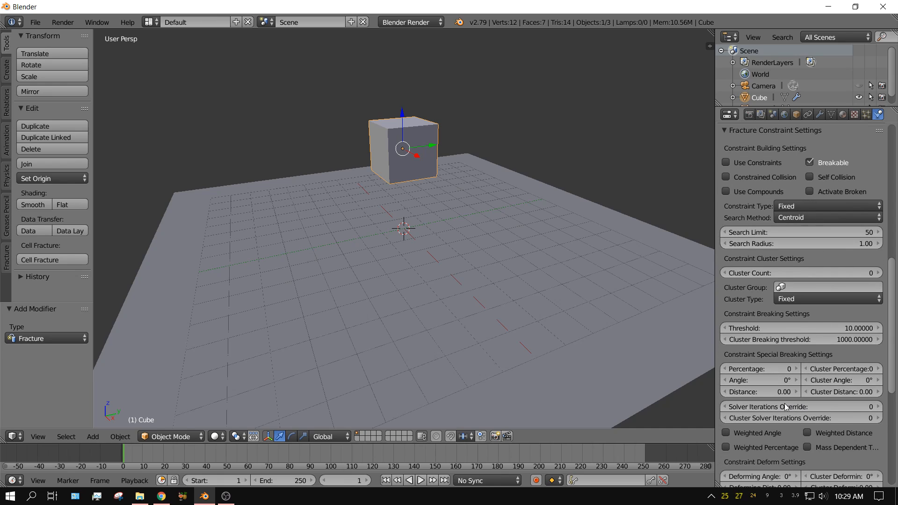
mouse_move(819, 430)
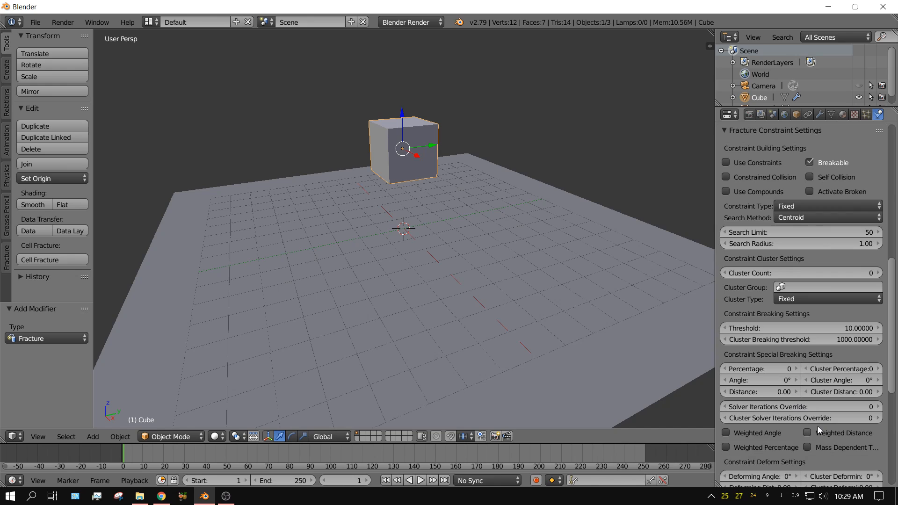
scroll("down", 3)
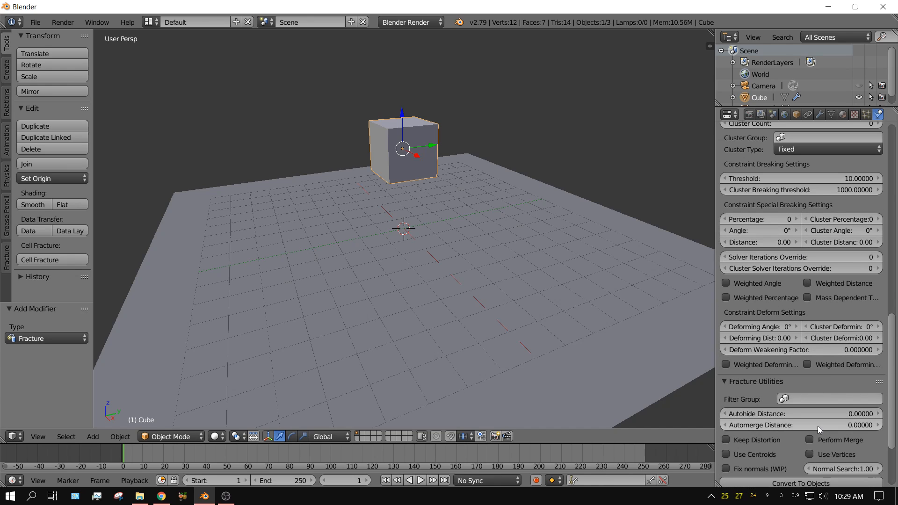
scroll("down", 3)
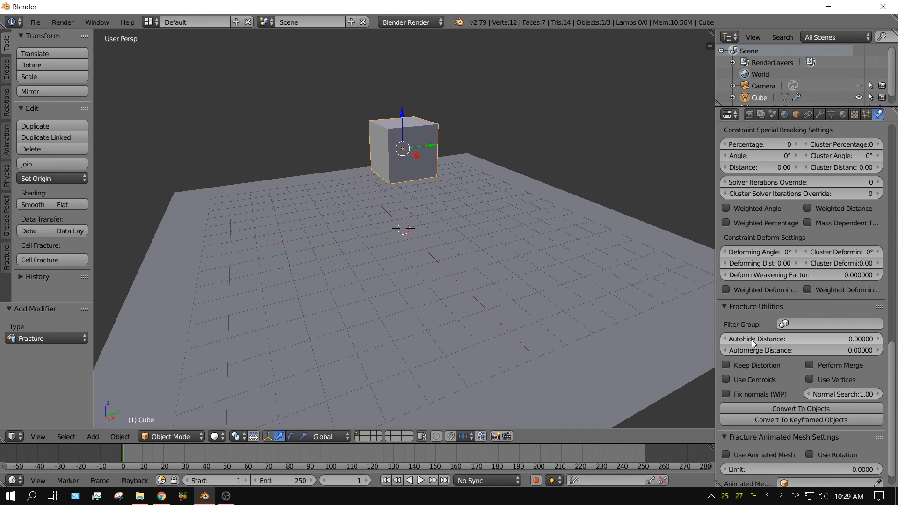
mouse_move(756, 339)
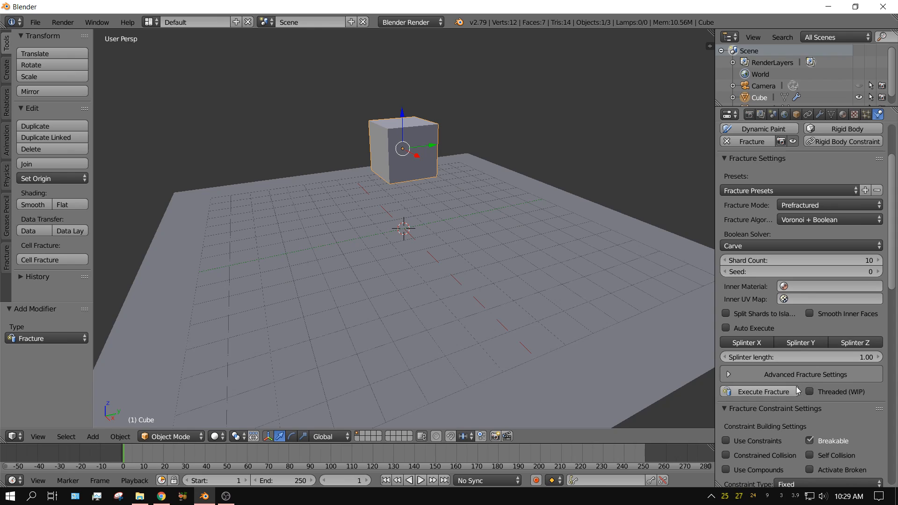
Execute the 10-shard fracture and play the simulation of shards scattering on the plane.
left_click(764, 391)
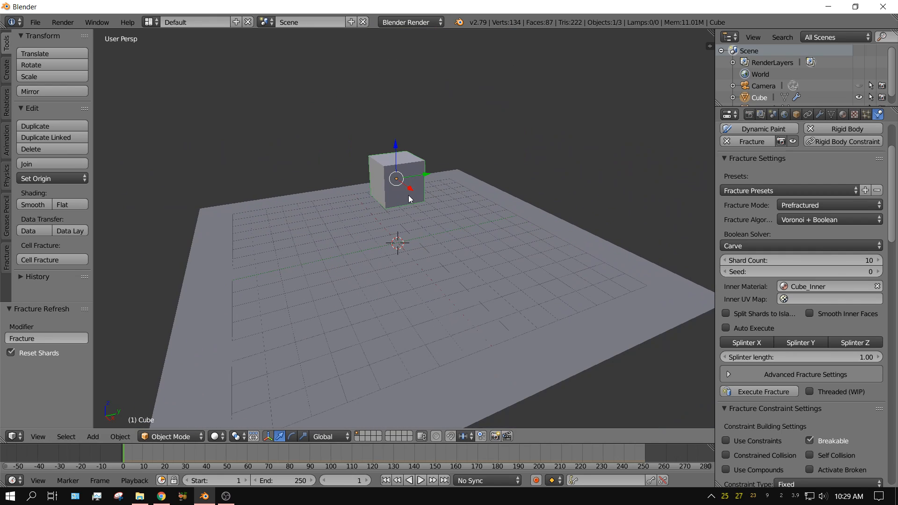
left_click(420, 480)
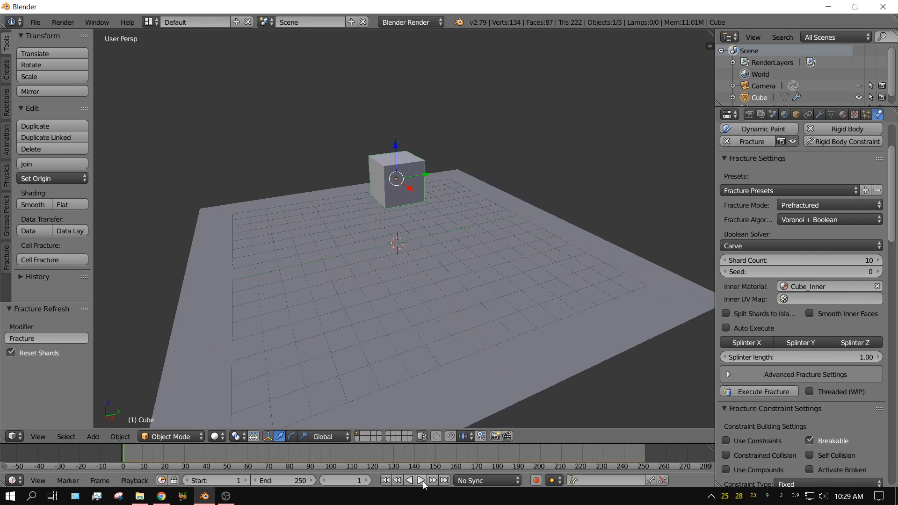
left_click(422, 480)
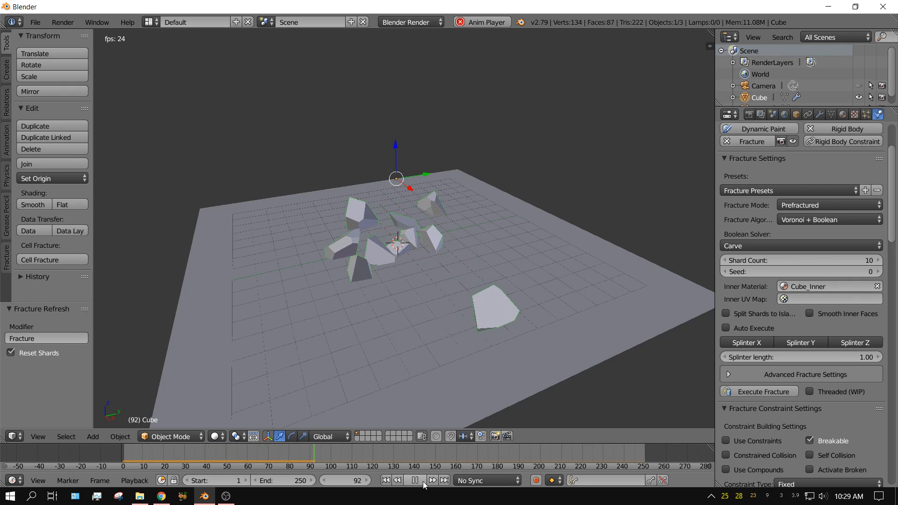
left_click(396, 480)
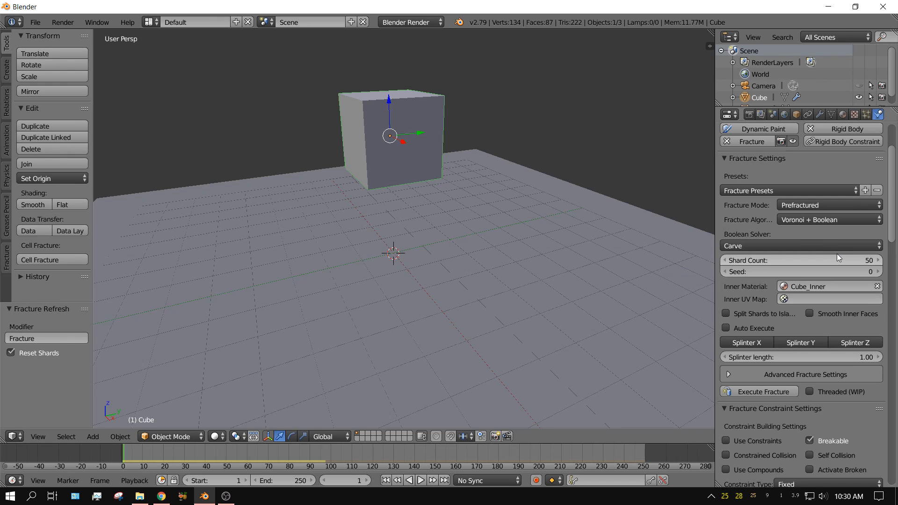
mouse_move(861, 263)
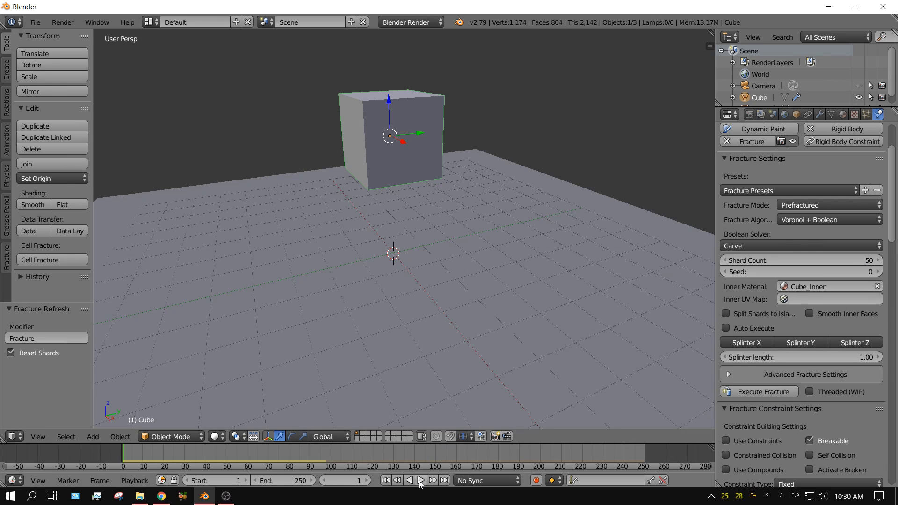
Preview the 50-shard fall, then refracture the cube with 500 shards.
left_click(420, 481)
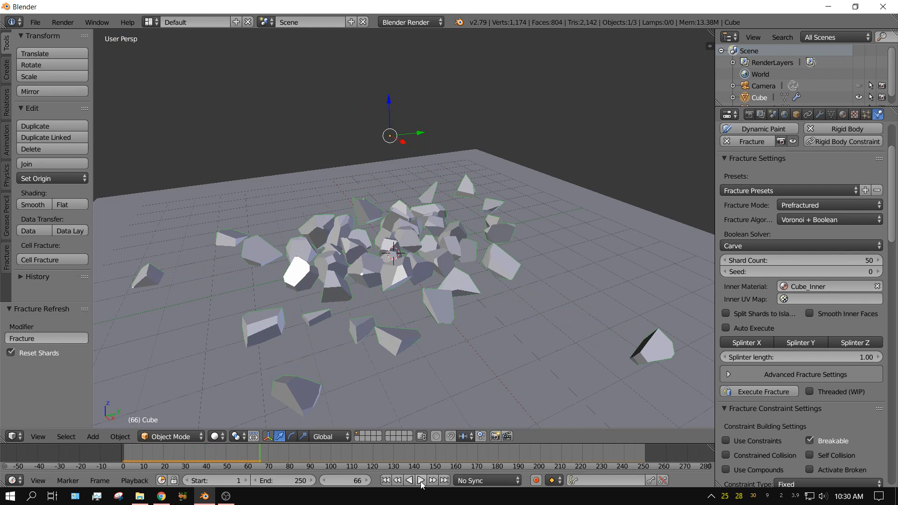
left_click(385, 480)
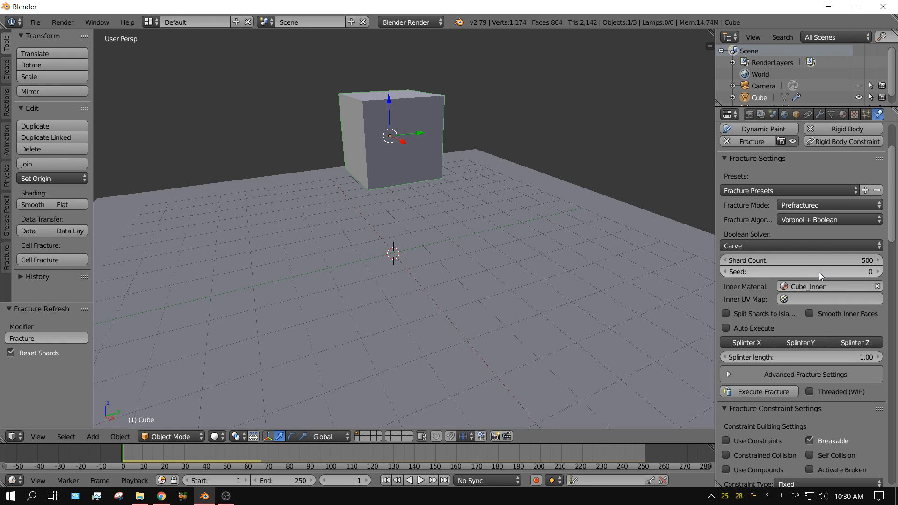
left_click(764, 391)
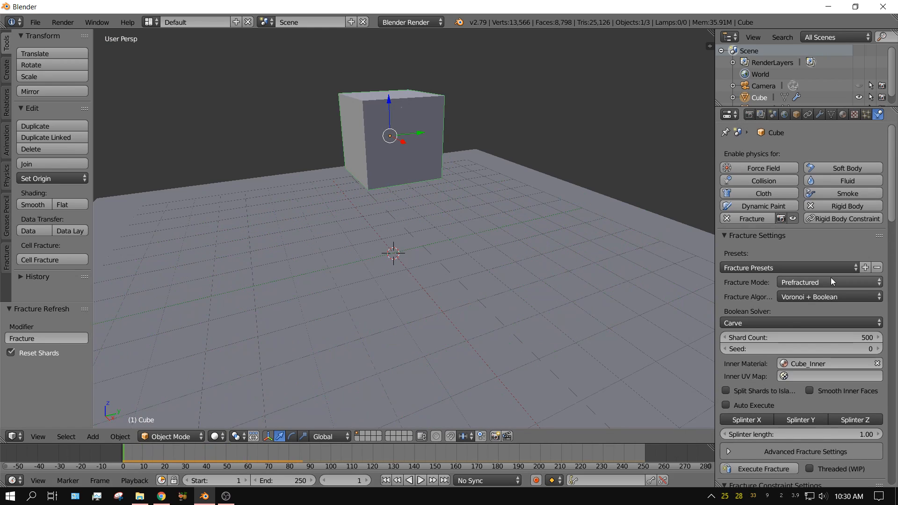
mouse_move(813, 297)
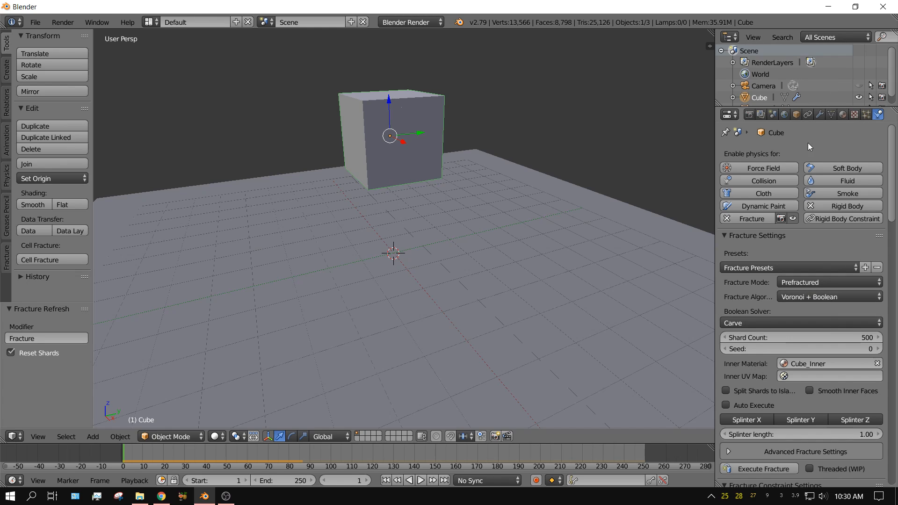
mouse_move(727, 218)
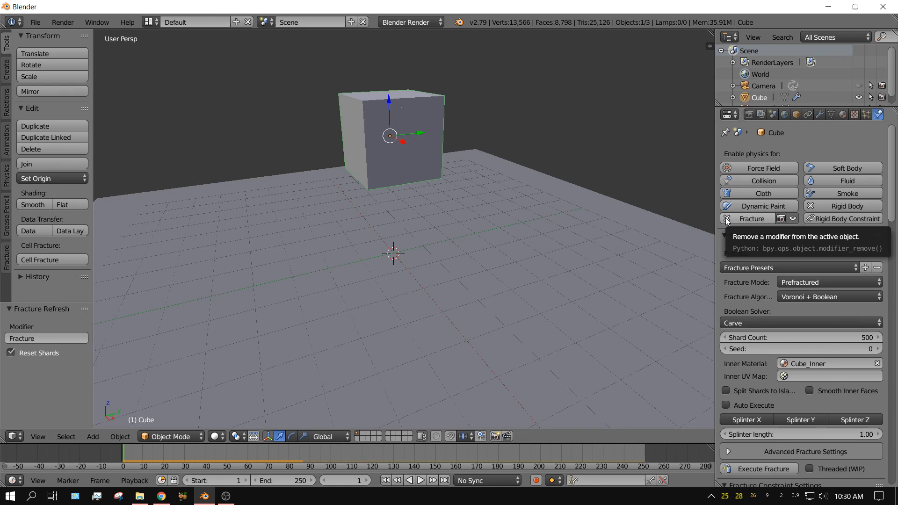
Remove the Fracture modifier and the rigid body physics, leaving a plain cube.
left_click(726, 218)
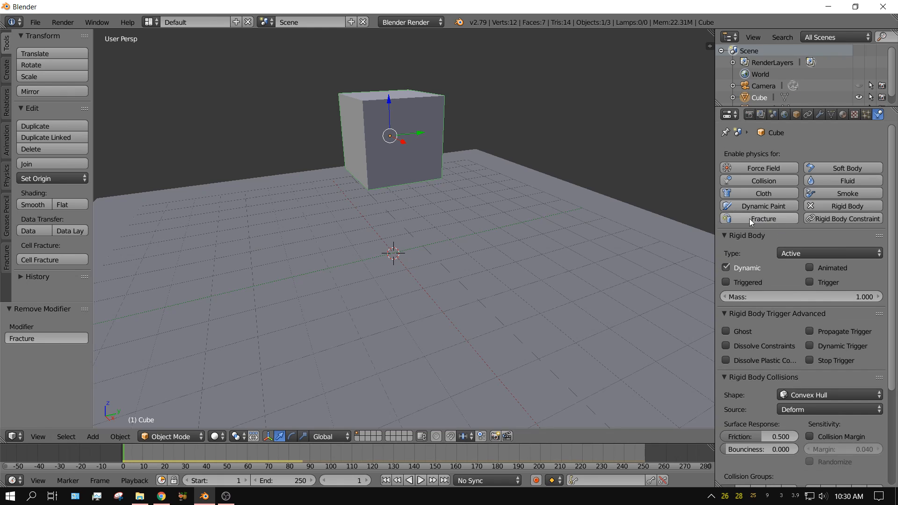
mouse_move(843, 206)
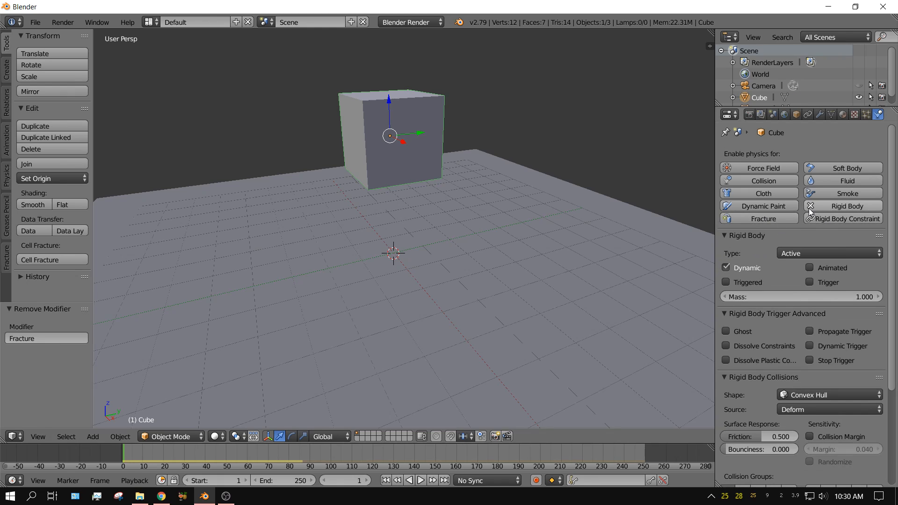
left_click(842, 206)
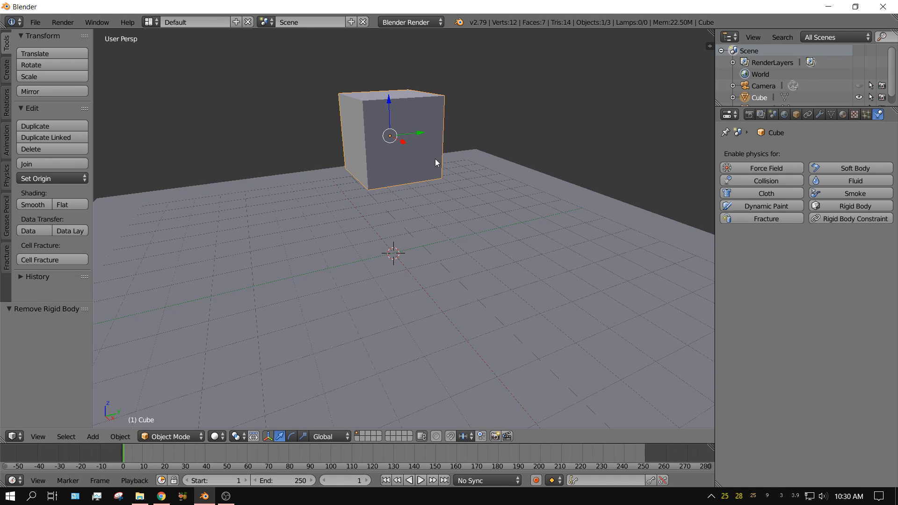
mouse_move(421, 166)
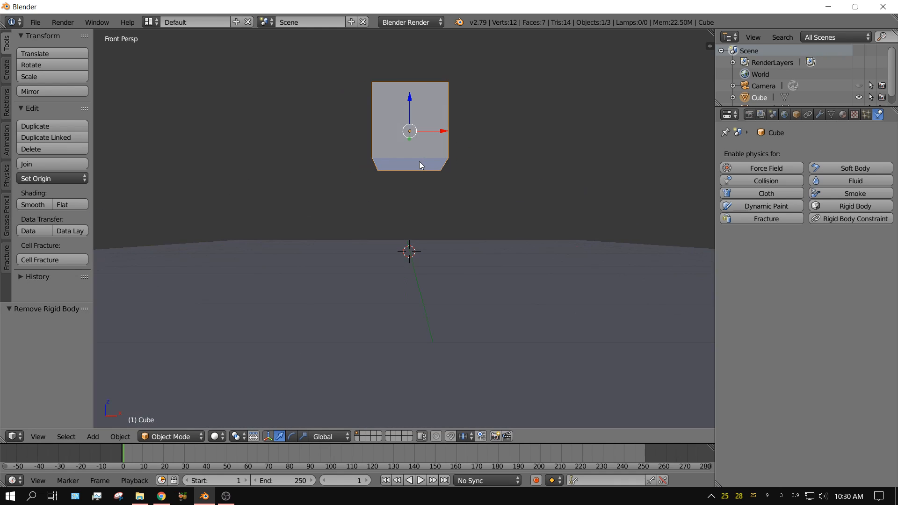
View the cube from the front in orthographic wireframe.
key("KP_5")
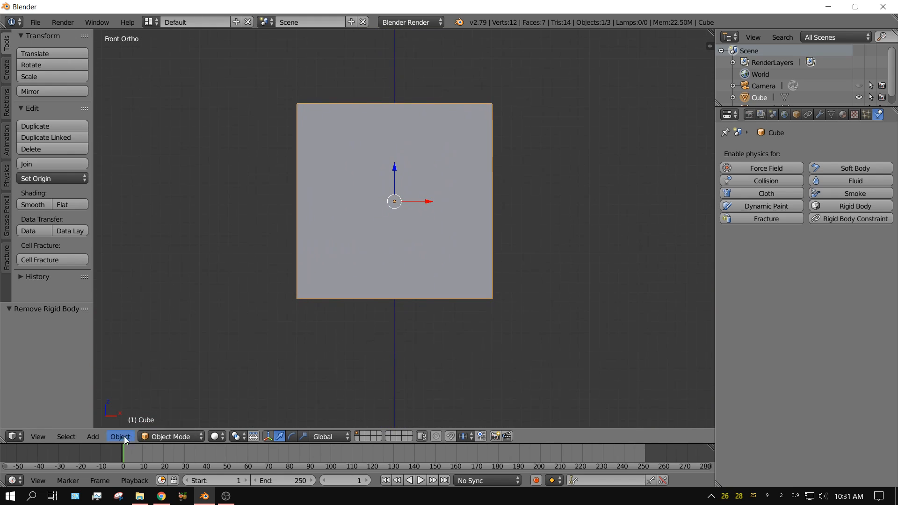
left_click(215, 437)
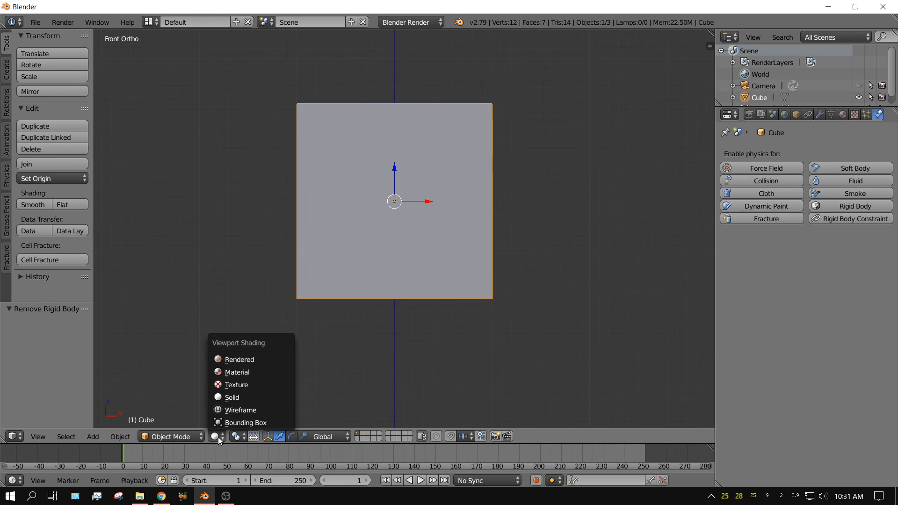
left_click(241, 409)
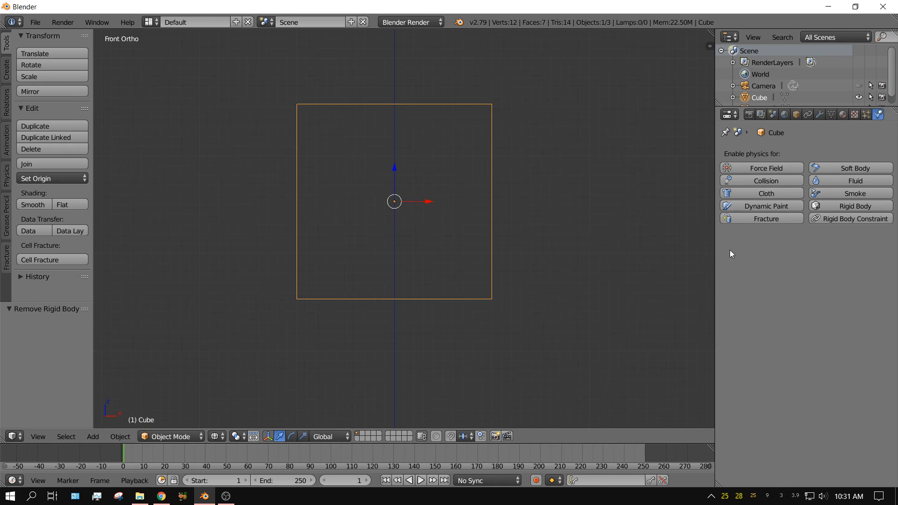
mouse_move(820, 114)
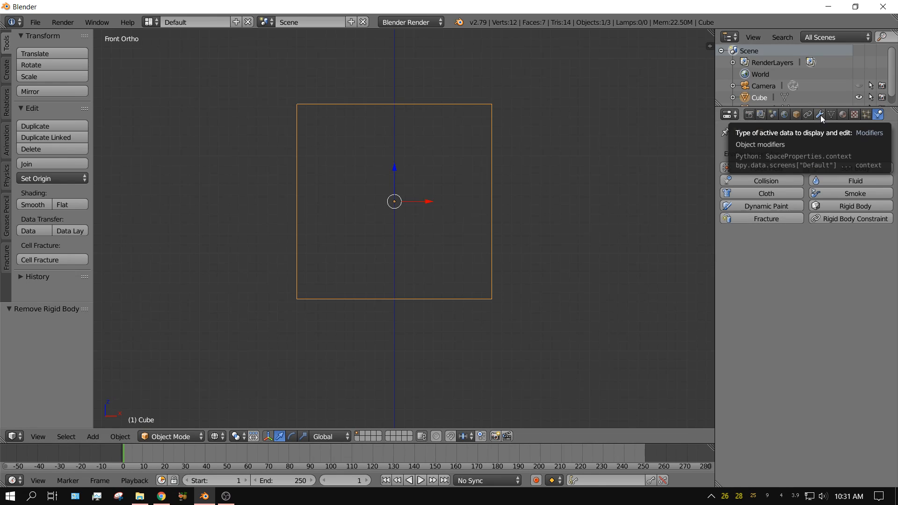
Add a Solidify modifier with thickness 0.174 and apply it, hollowing the cube.
left_click(820, 114)
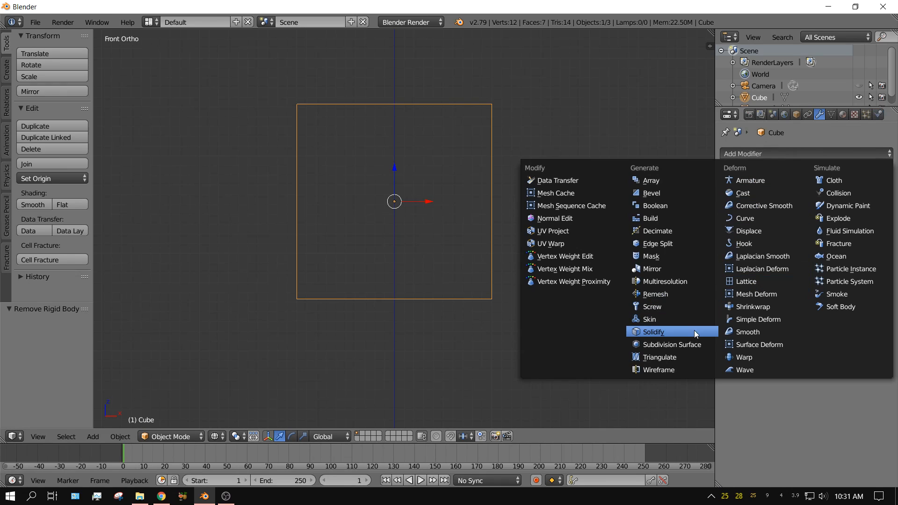
left_click(653, 331)
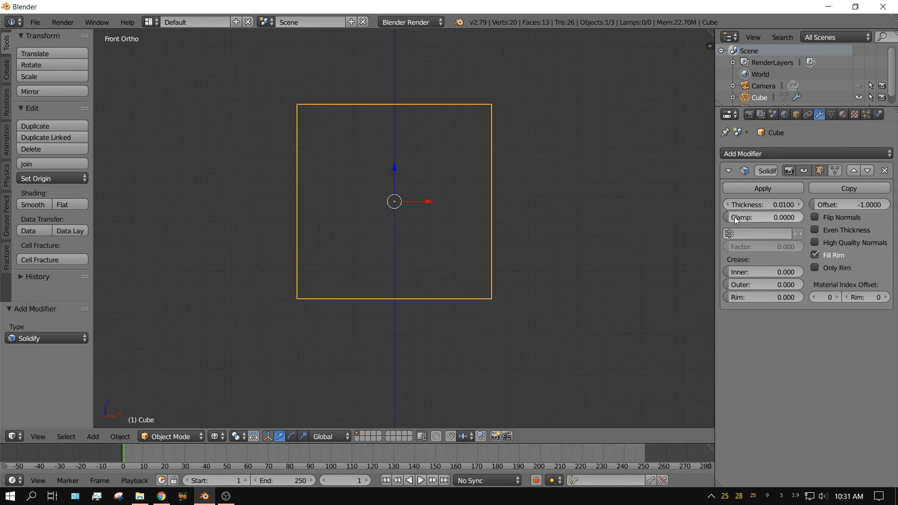
left_click_drag(745, 205, 780, 205)
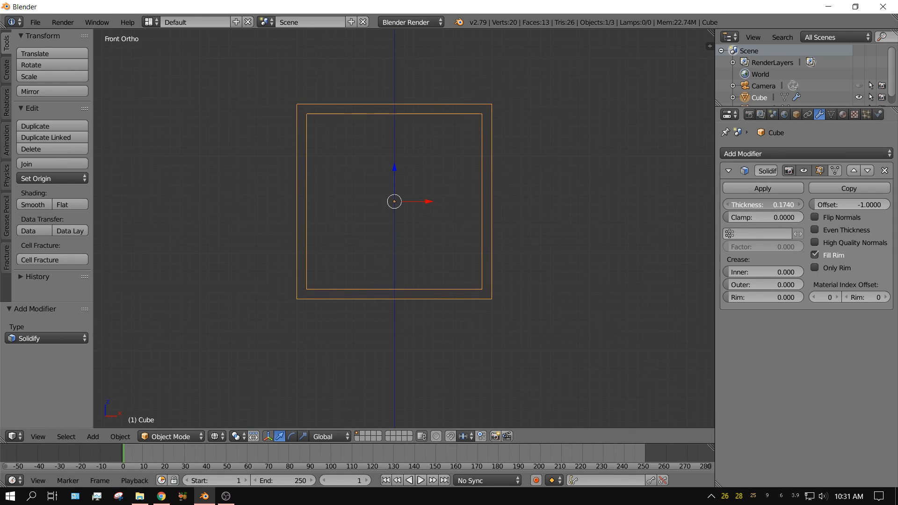
left_click(763, 188)
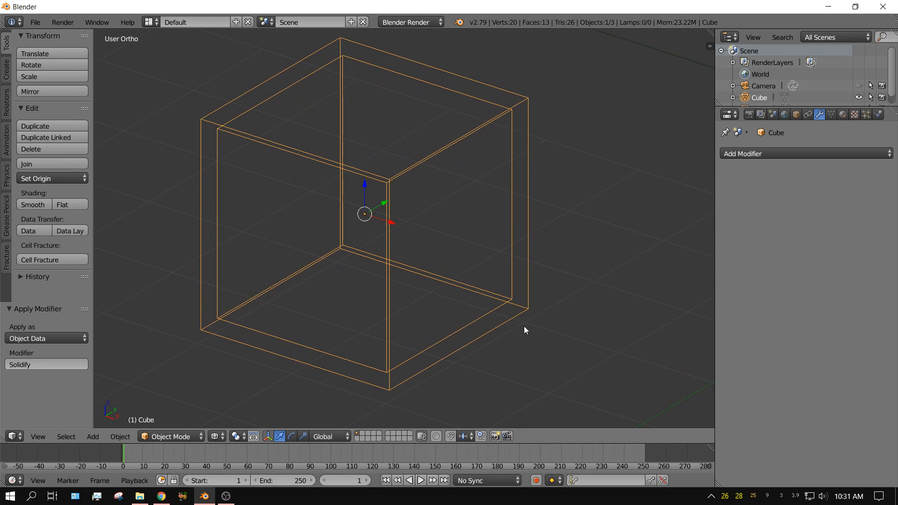
mouse_move(397, 240)
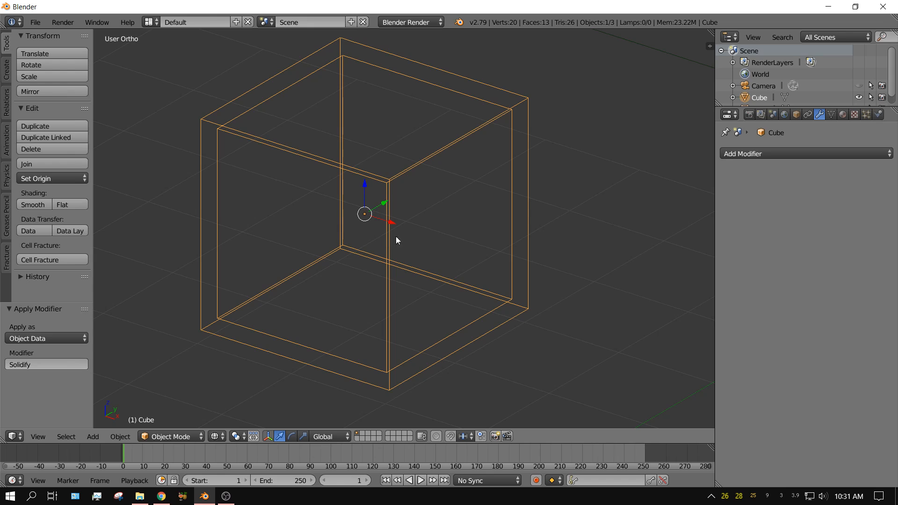
mouse_move(516, 112)
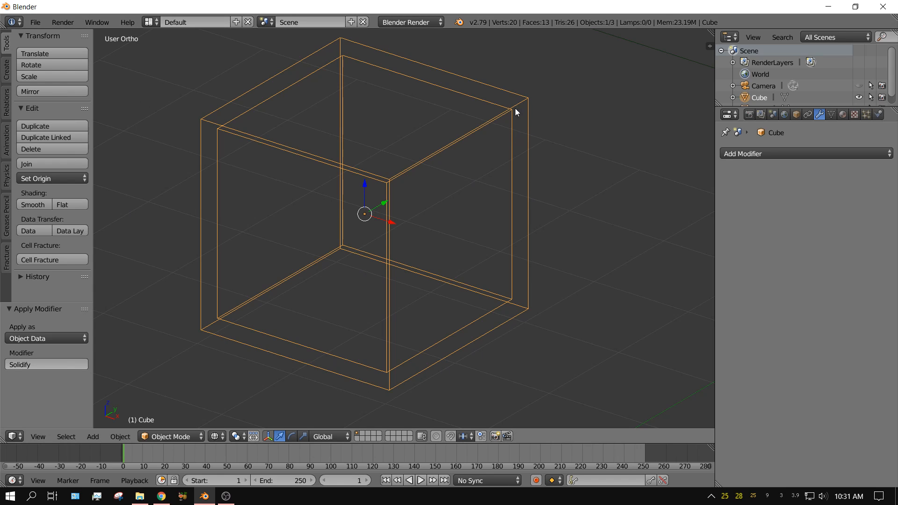
mouse_move(592, 272)
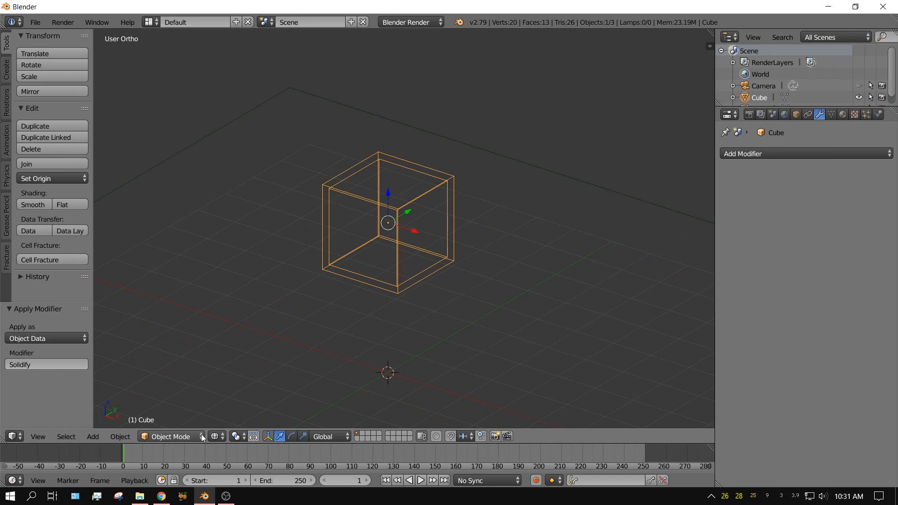
Return to solid shading and add fracture physics to the hollow cube.
left_click(213, 437)
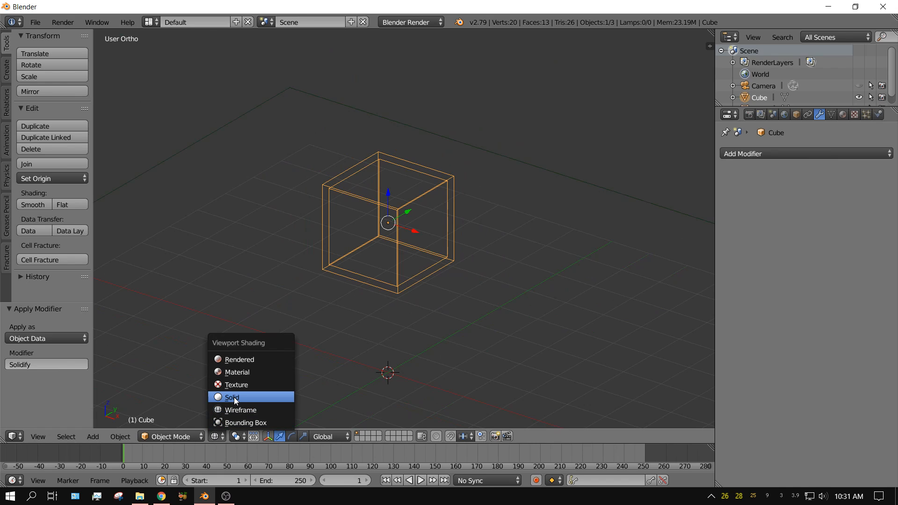
left_click(233, 397)
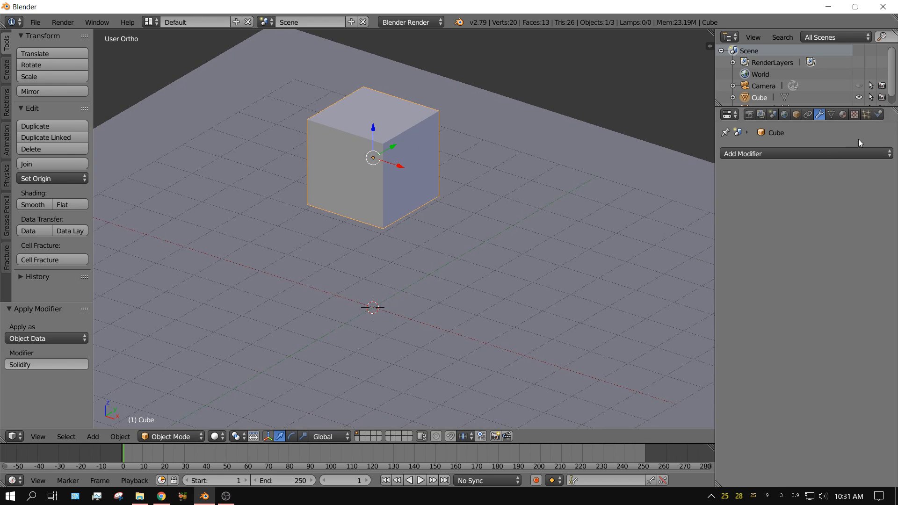
left_click(879, 115)
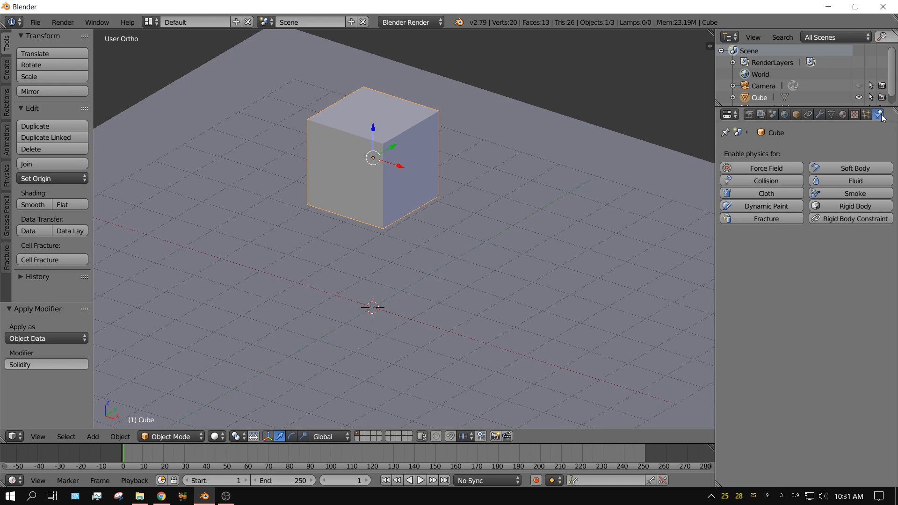
mouse_move(763, 219)
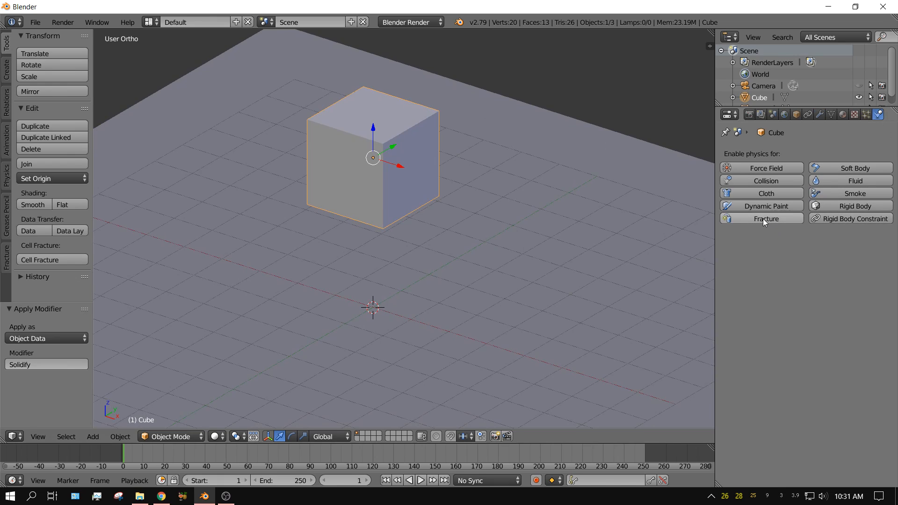
left_click(767, 219)
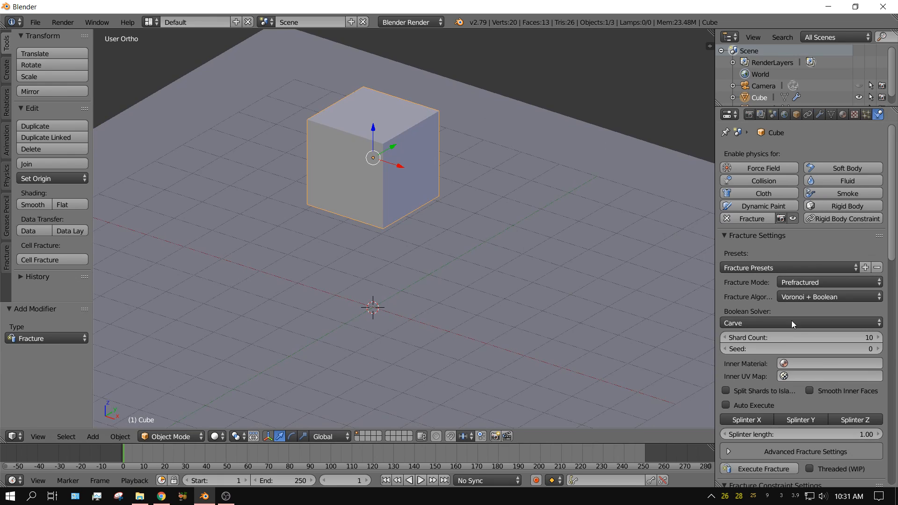
mouse_move(847, 418)
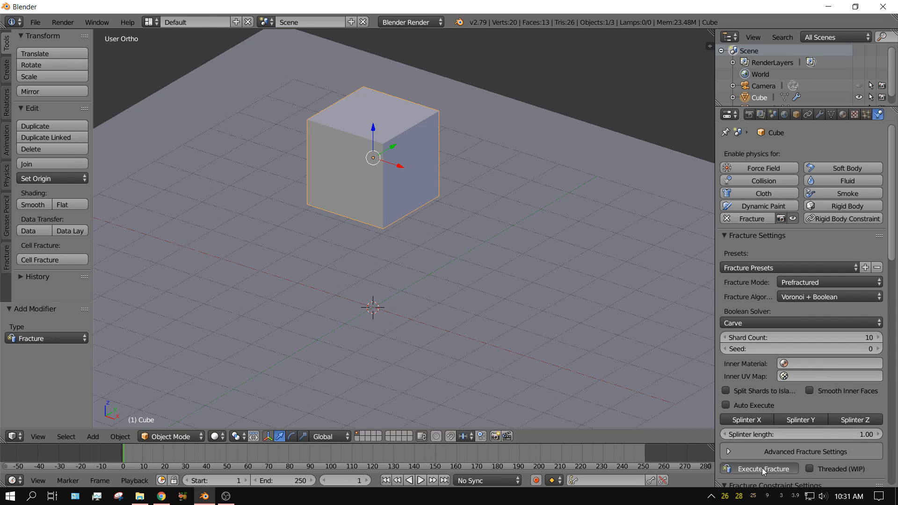
Play the 10-shard cube's fall from frame 1, then stop and rewind.
left_click(764, 469)
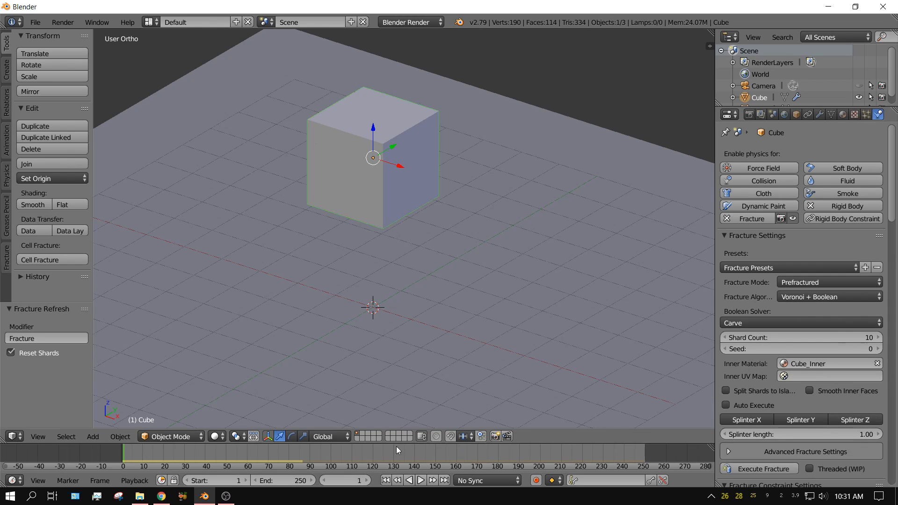
left_click(421, 480)
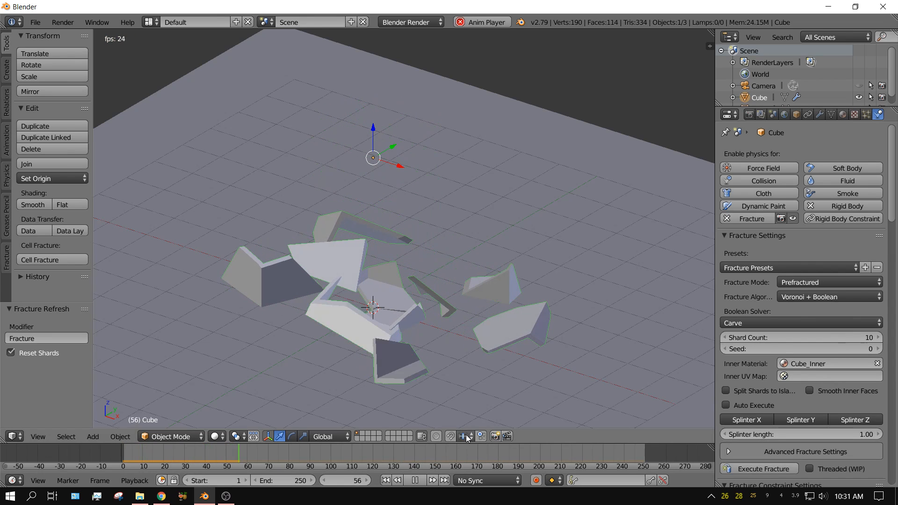
left_click(414, 480)
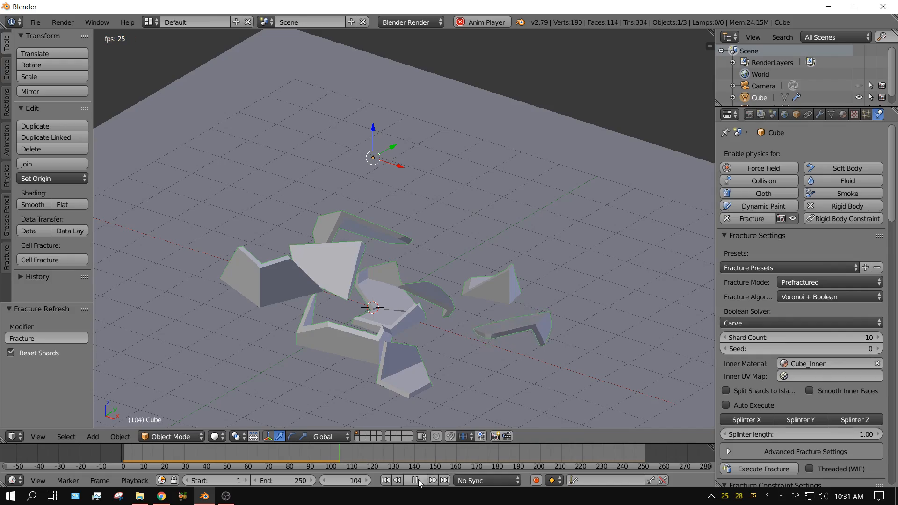
left_click(420, 480)
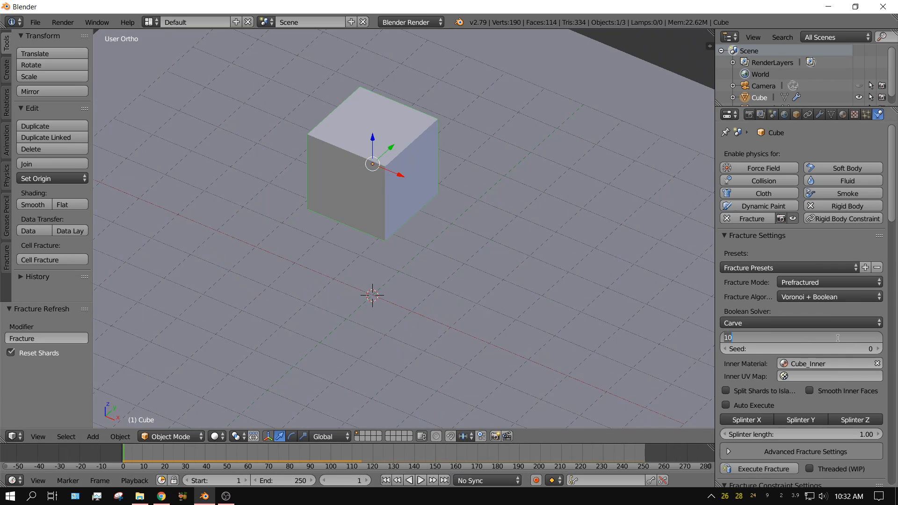
Set Shard Count to 500 and execute the fracture.
type("500")
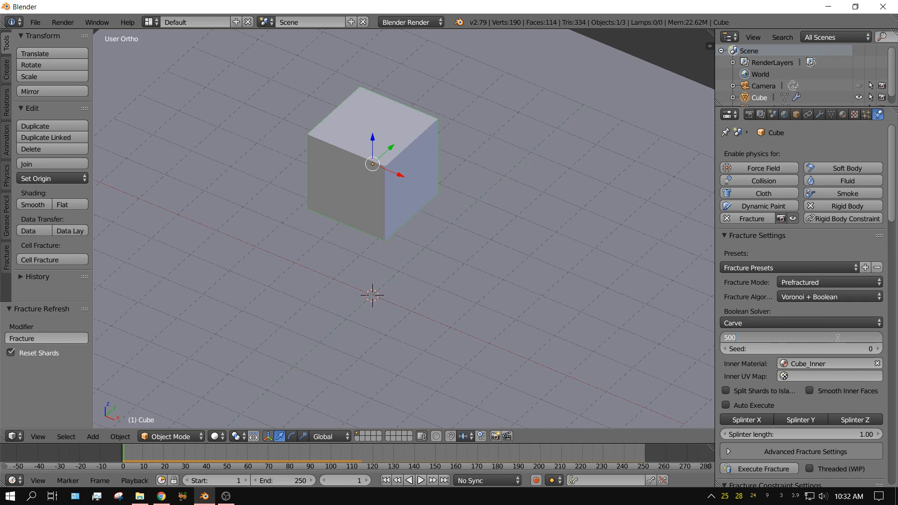
scroll("down", 3)
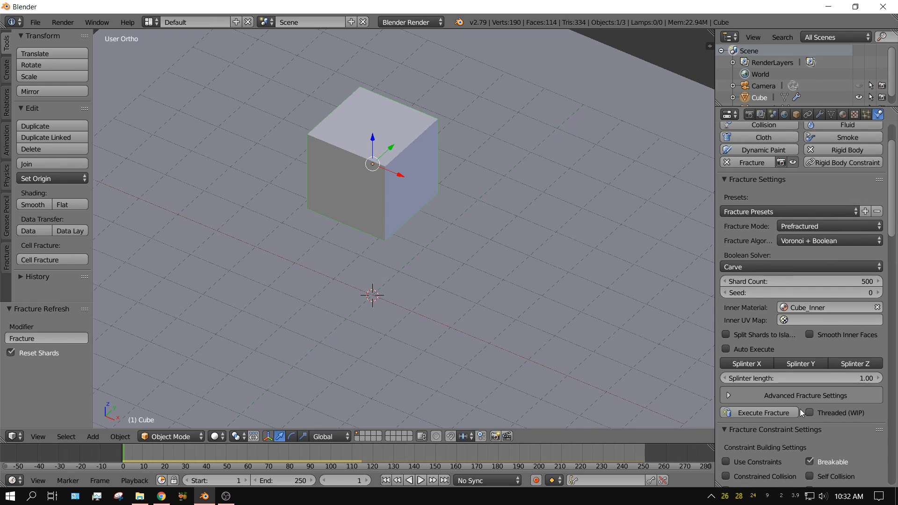
left_click(764, 412)
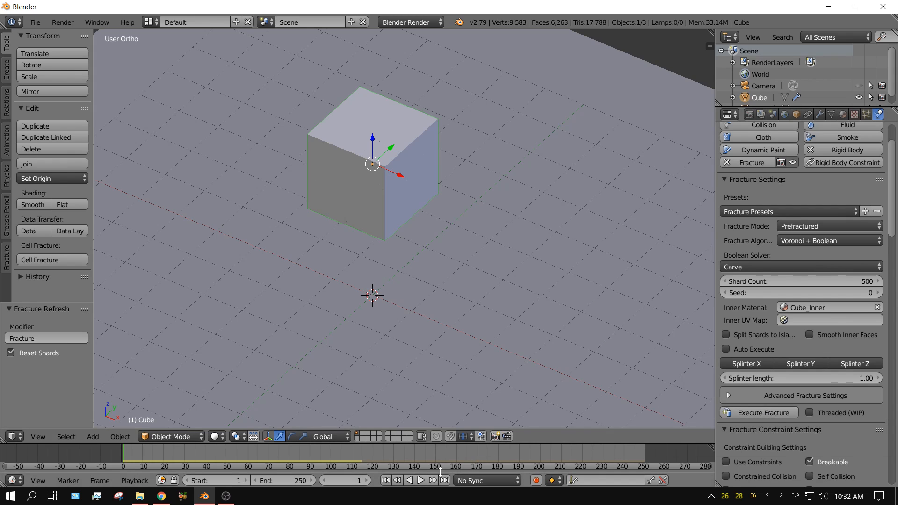
mouse_move(420, 480)
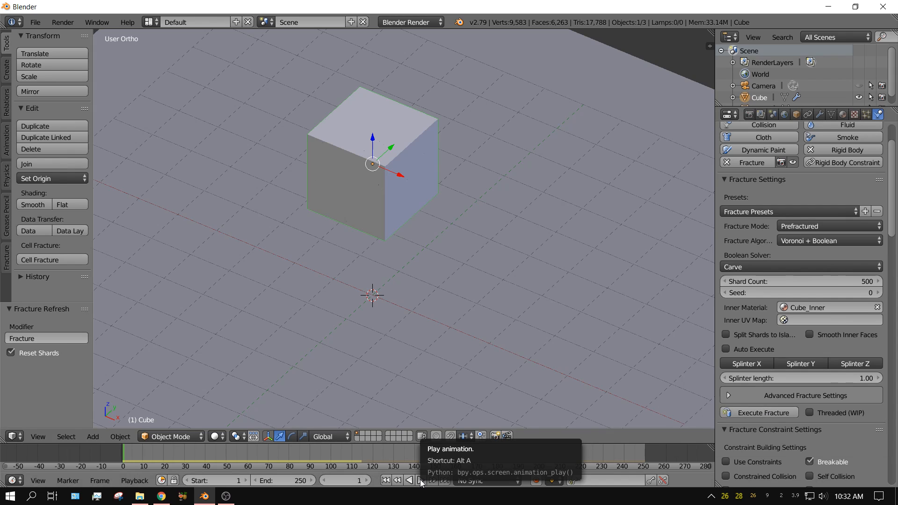
Play the 500-shard cube's fall, then stop and rewind to frame 1.
left_click(419, 480)
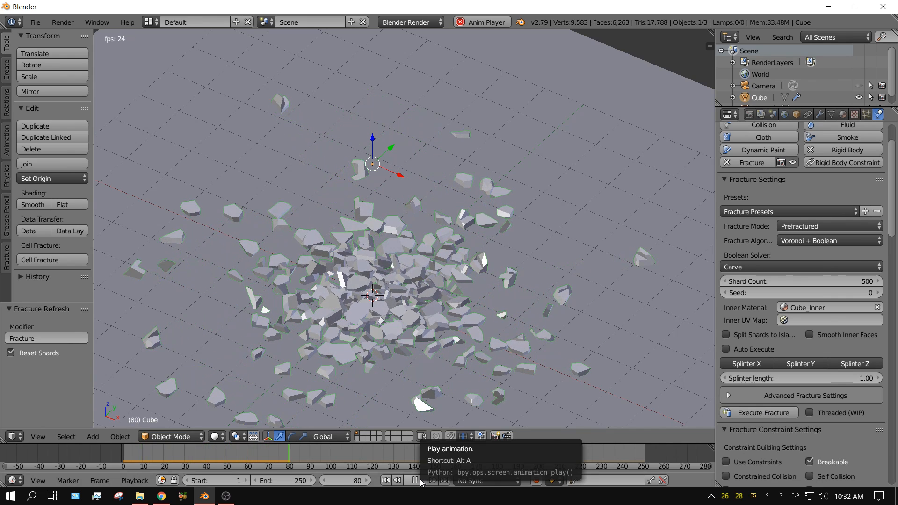
left_click(415, 480)
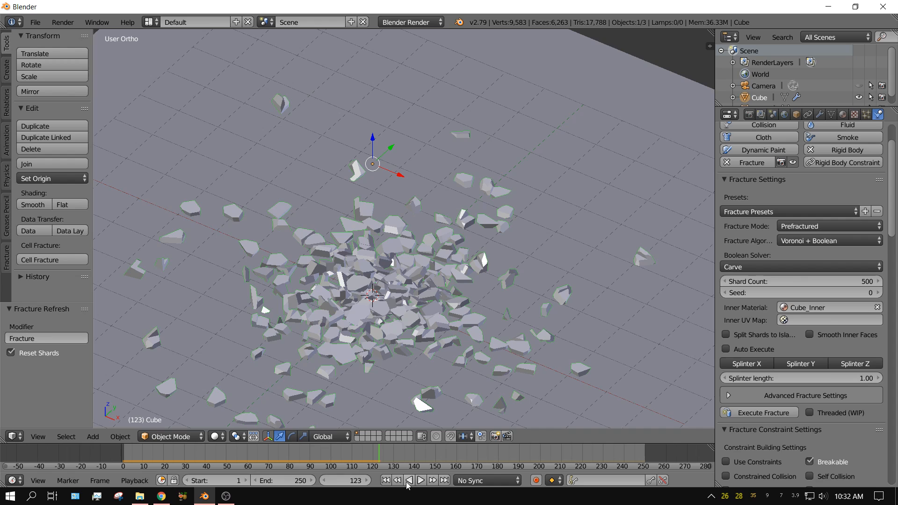
left_click(387, 480)
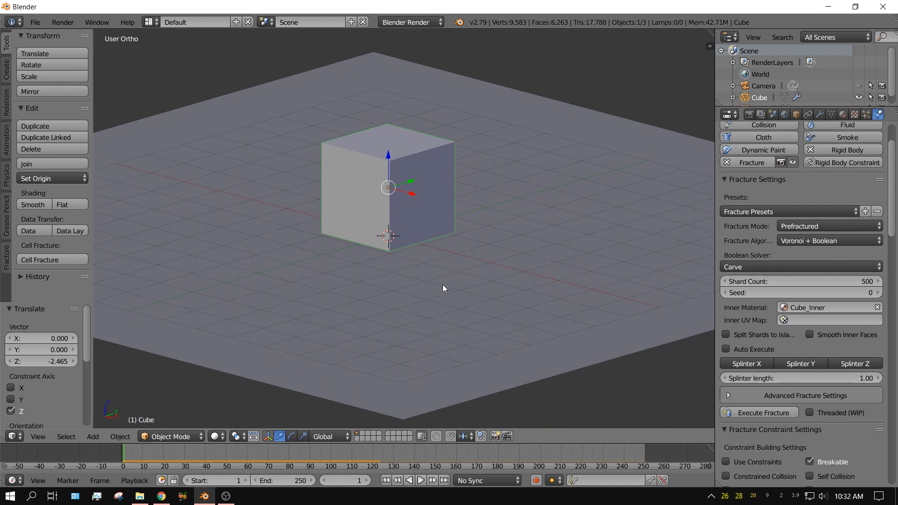
mouse_move(410, 480)
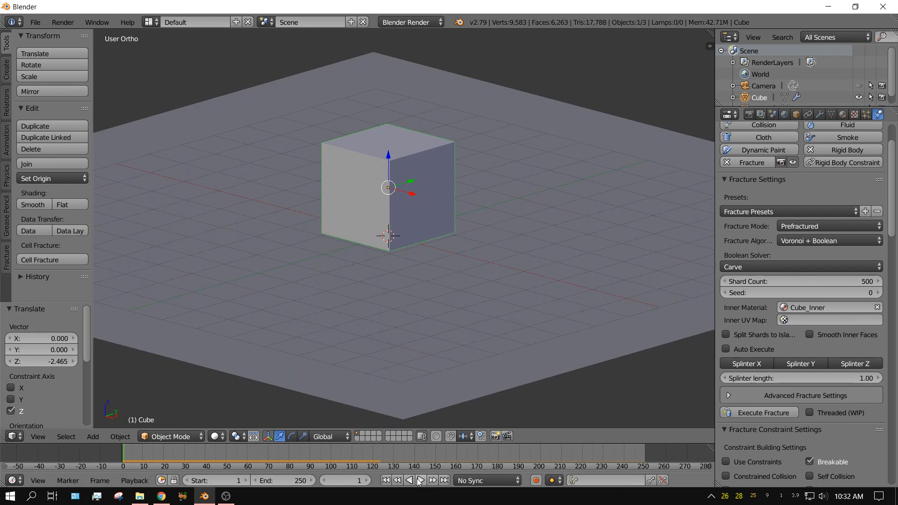
Rewind to the first frame and scroll the Physics panel to the Fracture Constraint Settings.
left_click(420, 480)
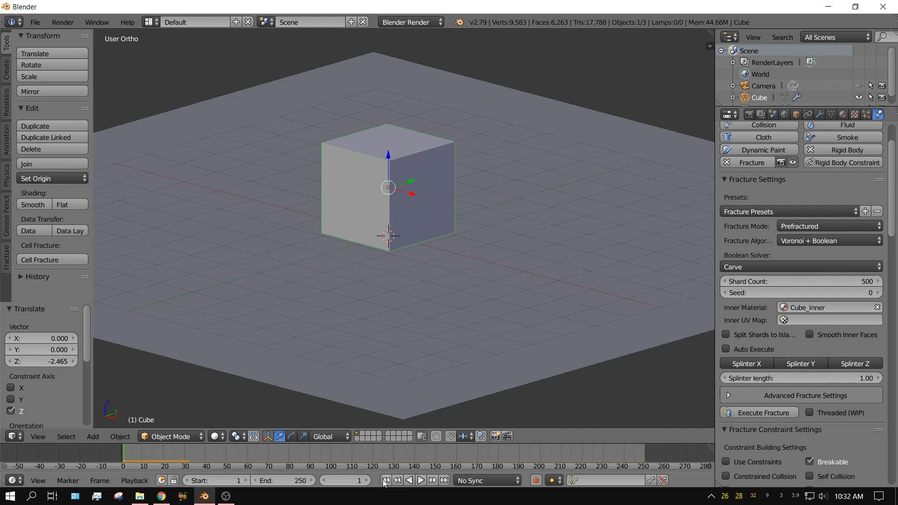
mouse_move(858, 356)
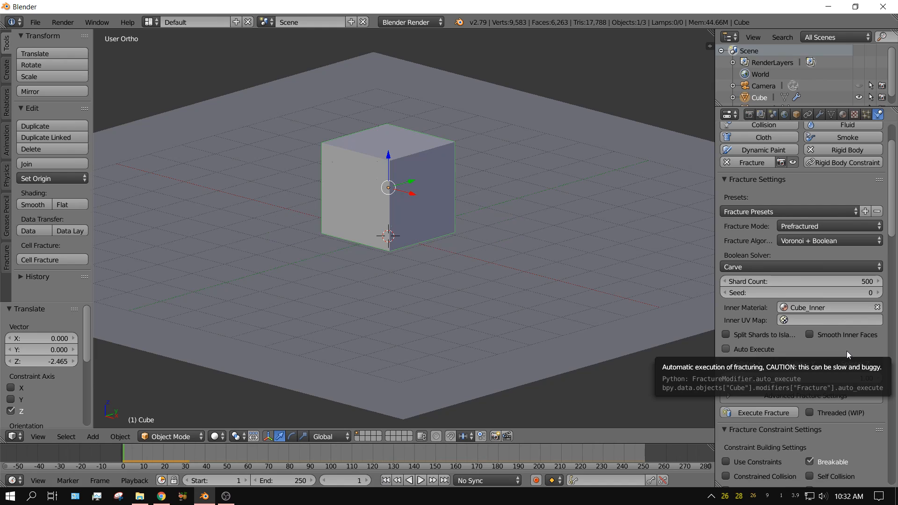
scroll("down", 3)
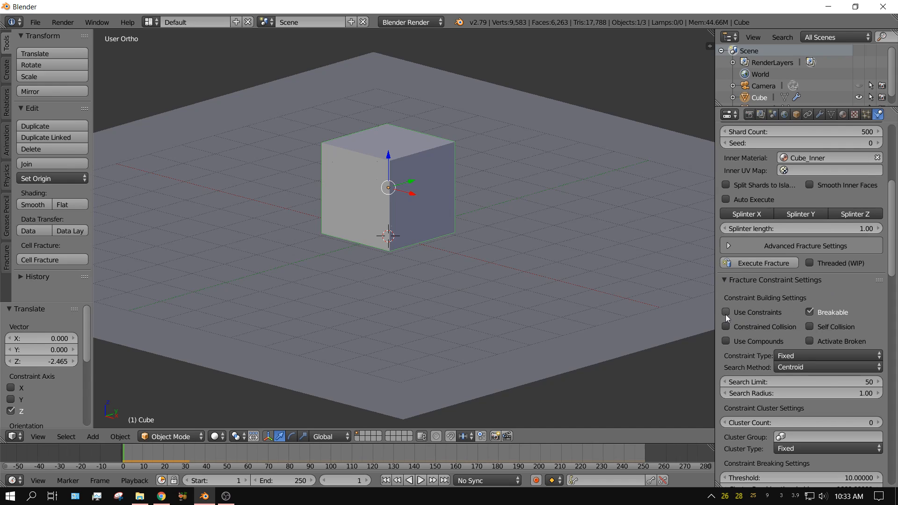
Enable Use Constraints between shards and raise the cube higher above the plane.
left_click(726, 313)
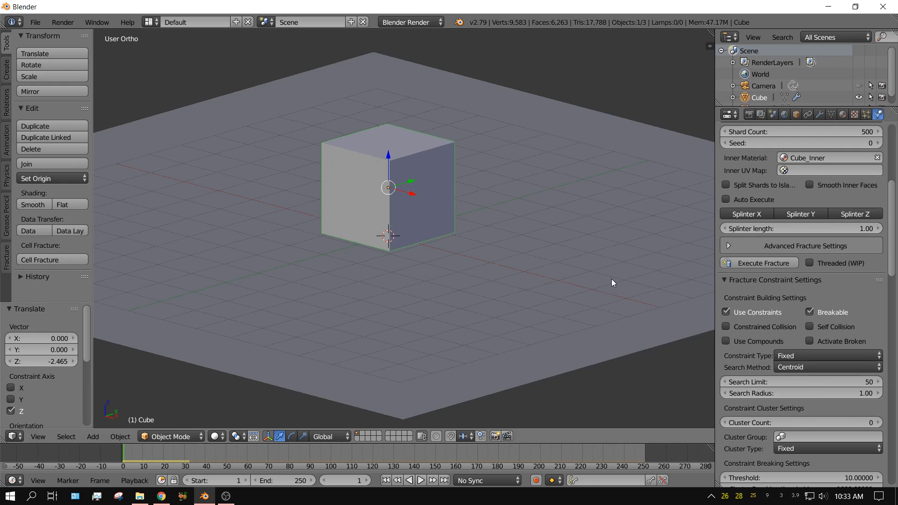
mouse_move(421, 481)
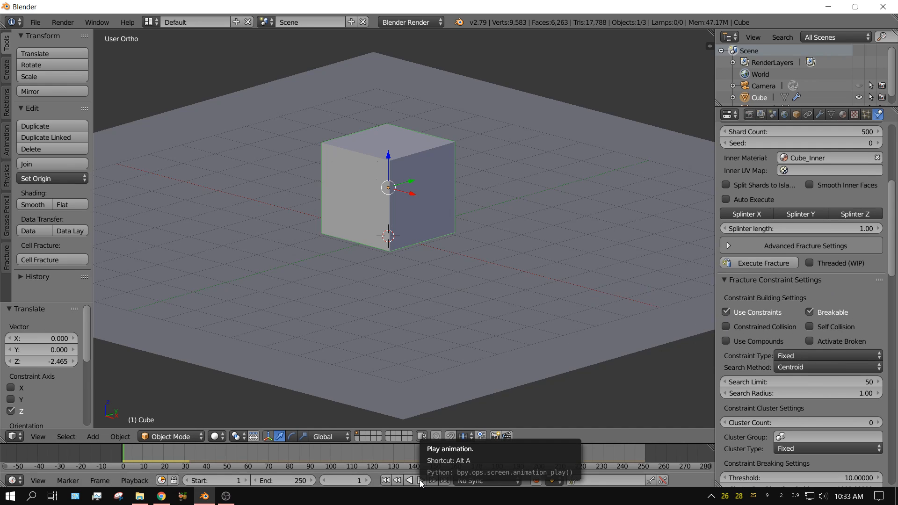
left_click(410, 480)
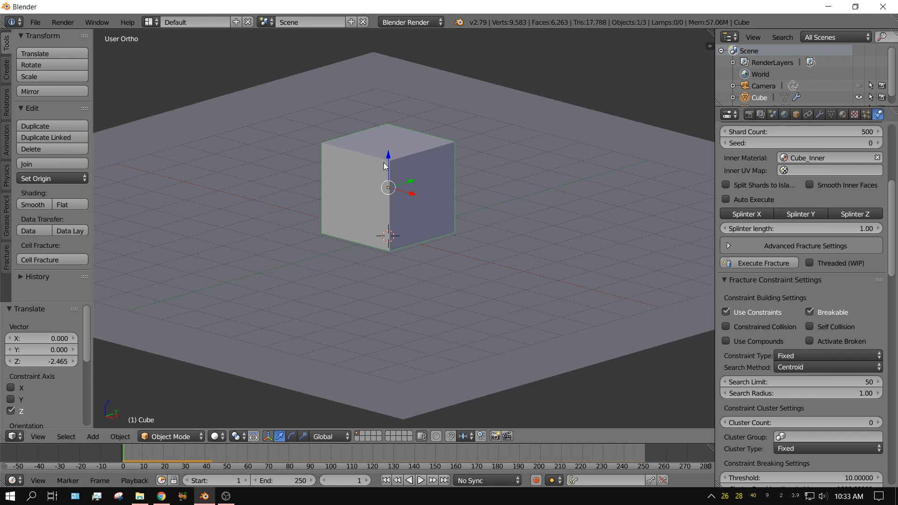
left_click_drag(389, 167, 388, 119)
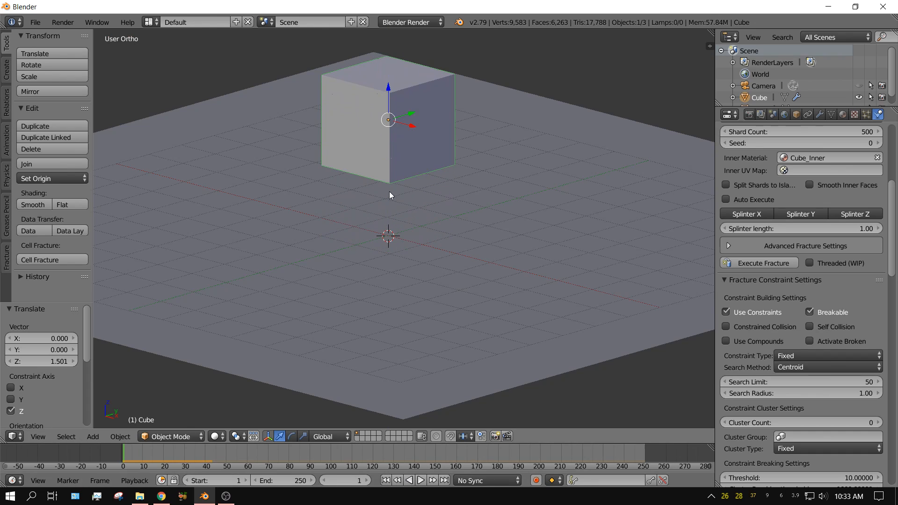
mouse_move(422, 480)
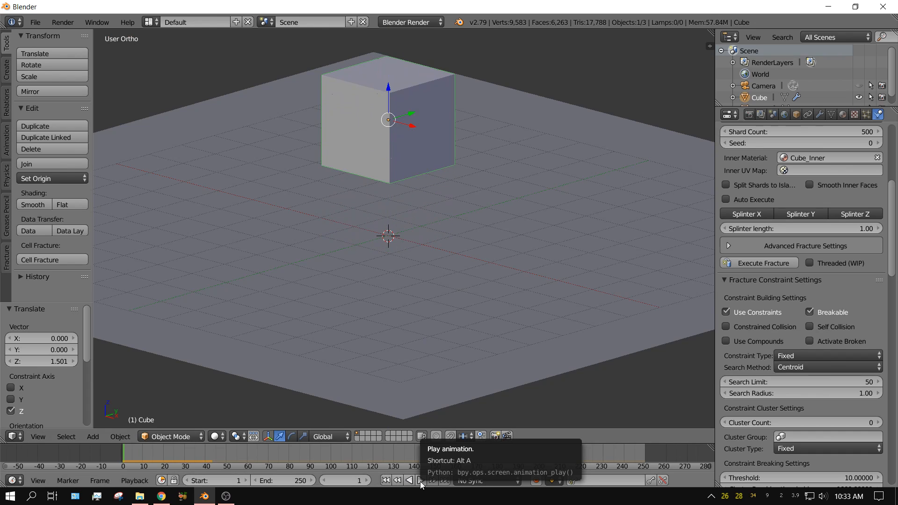
Play the drop from the higher position so it lands intact, then rewind.
left_click(420, 480)
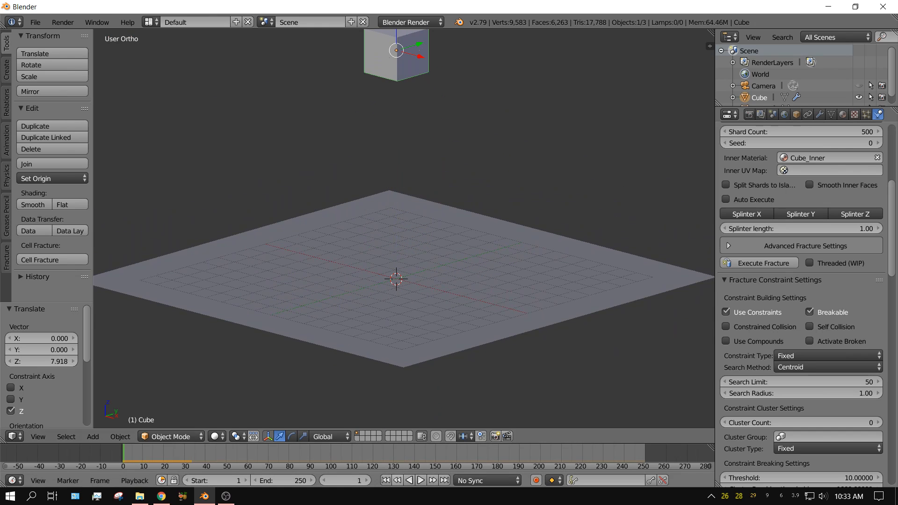
left_click(409, 480)
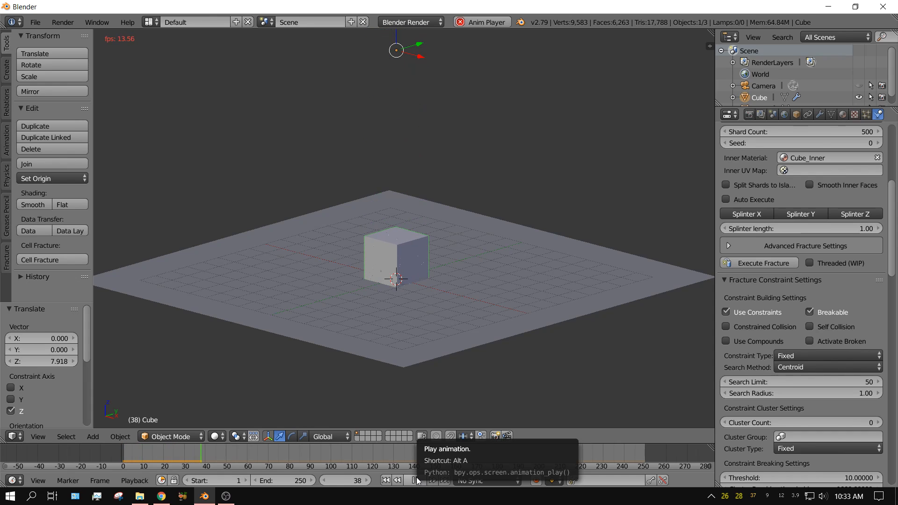
left_click(416, 480)
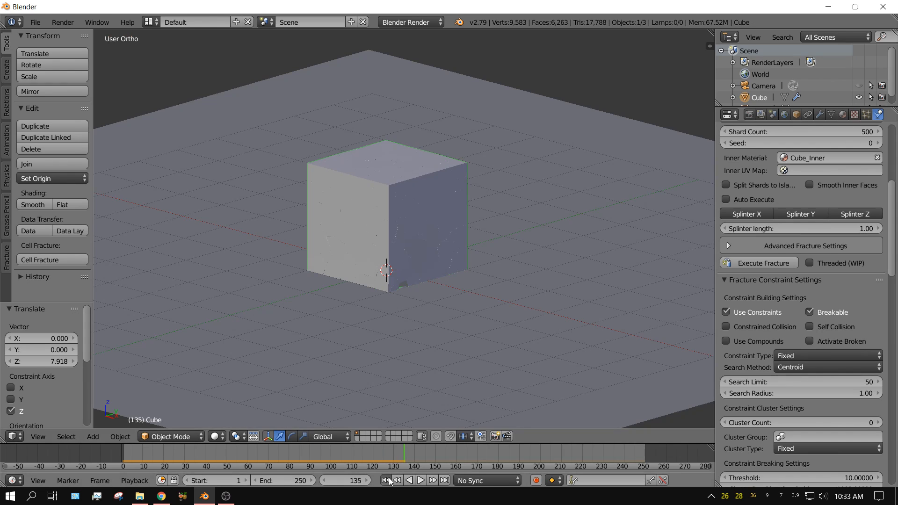
left_click(388, 480)
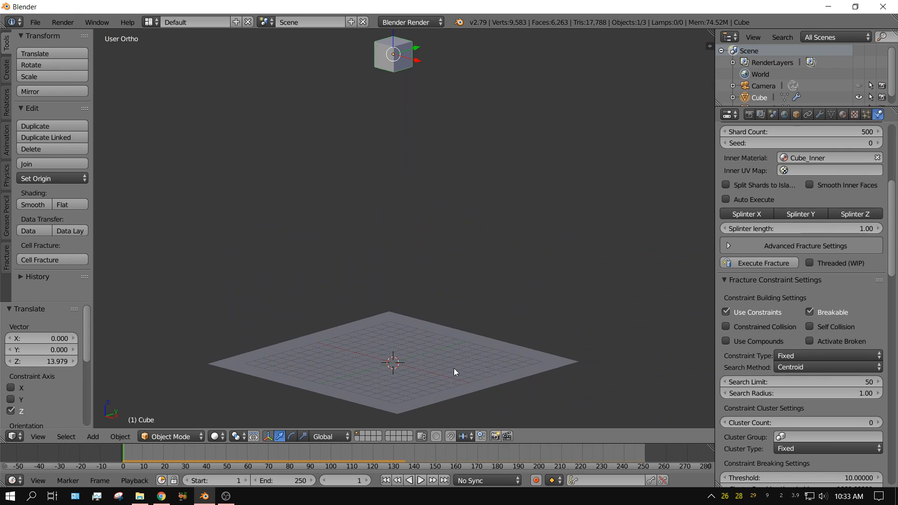
left_click(420, 480)
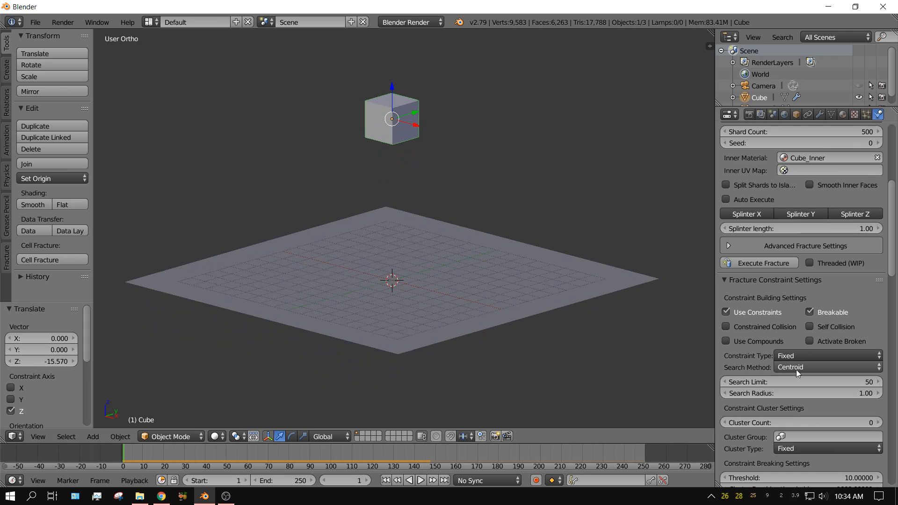
mouse_move(798, 367)
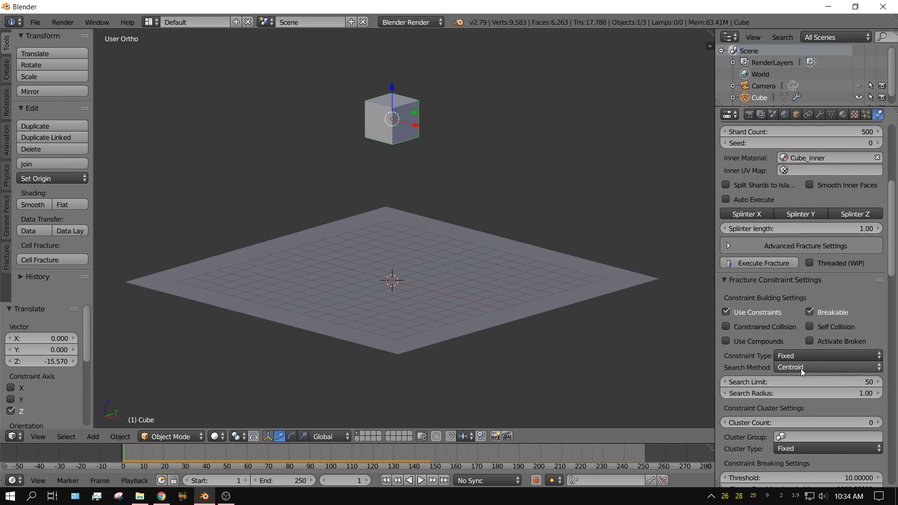
mouse_move(810, 367)
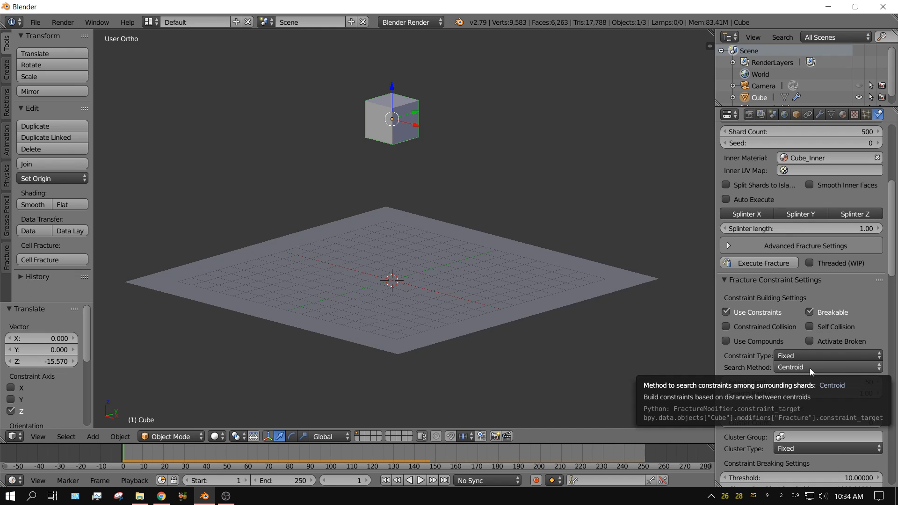
Set the constraint Search Method to Vertex instead of Centroid.
left_click(828, 366)
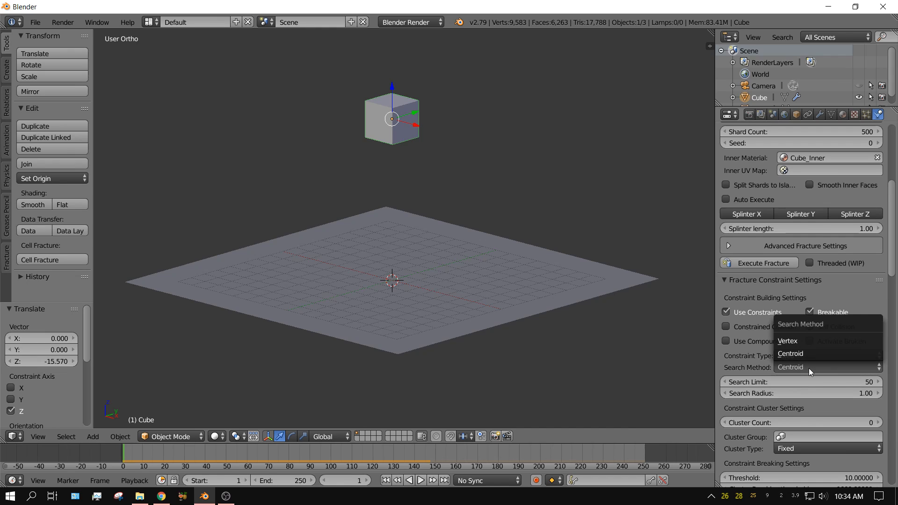
mouse_move(813, 363)
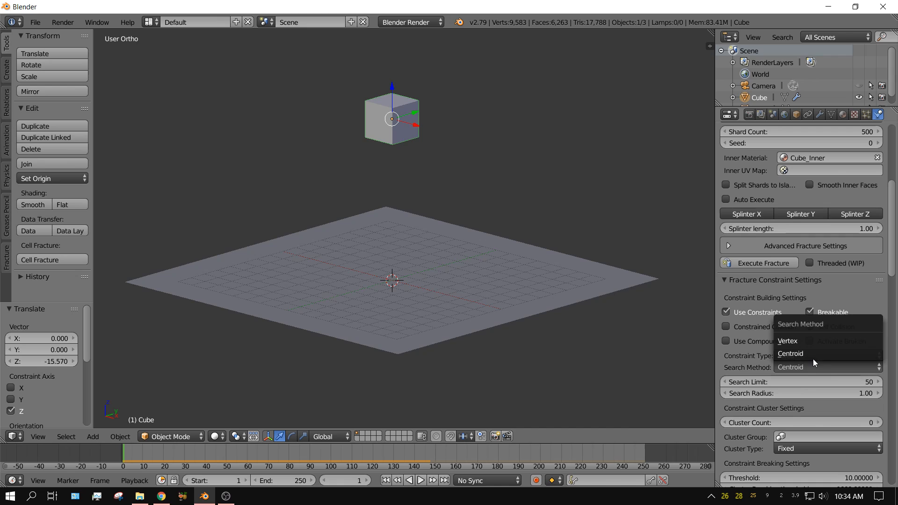
mouse_move(788, 340)
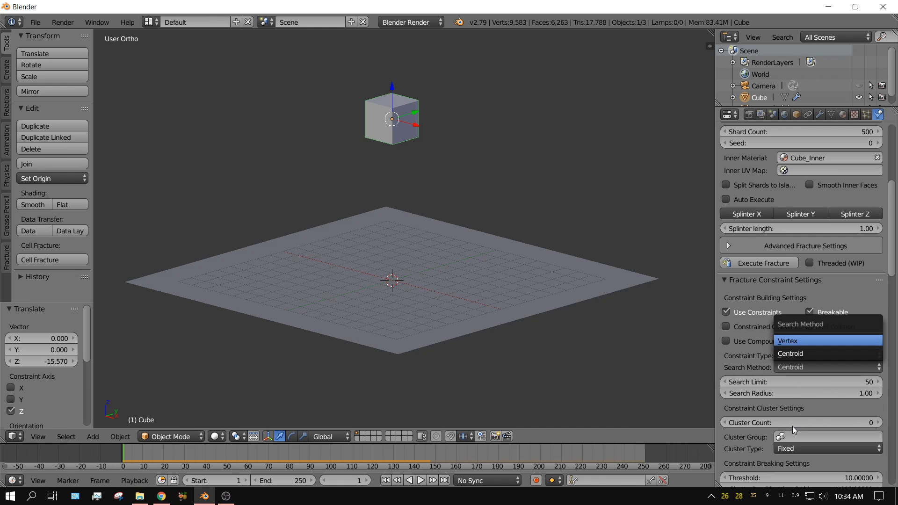
left_click(788, 341)
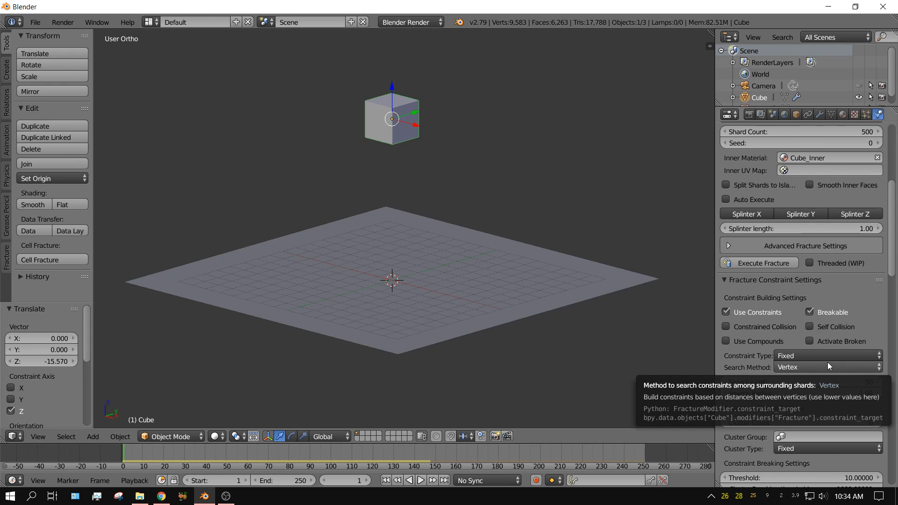
mouse_move(679, 315)
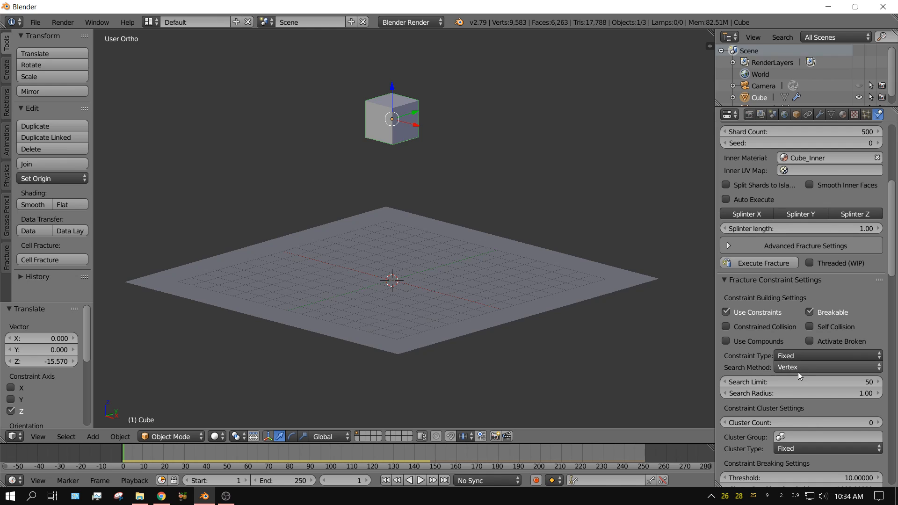
mouse_move(796, 374)
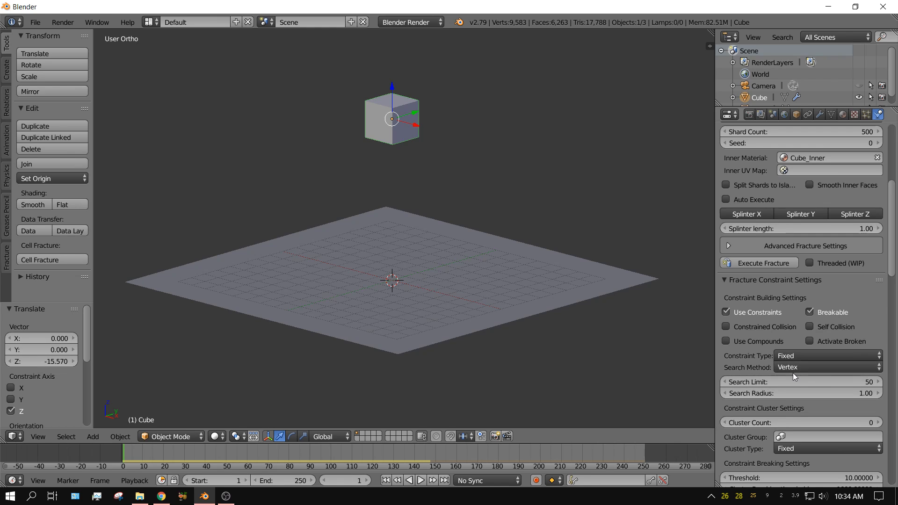
mouse_move(778, 379)
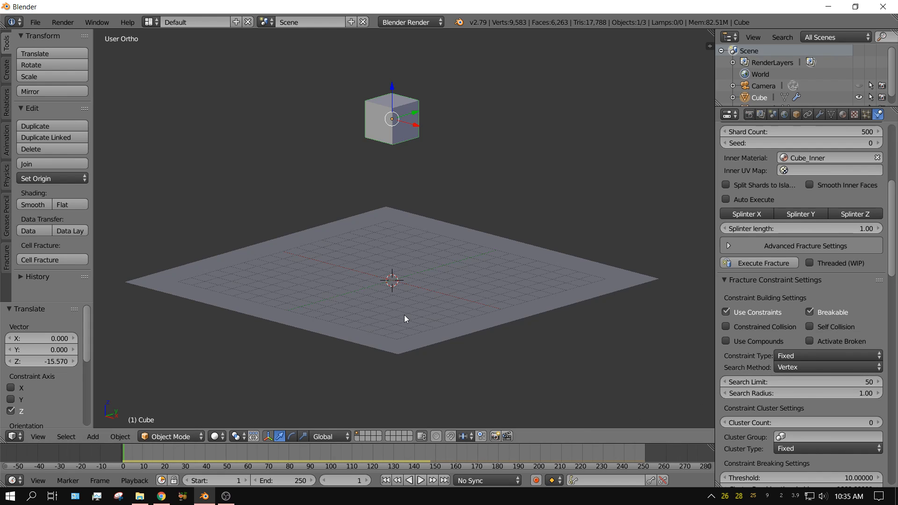
mouse_move(848, 387)
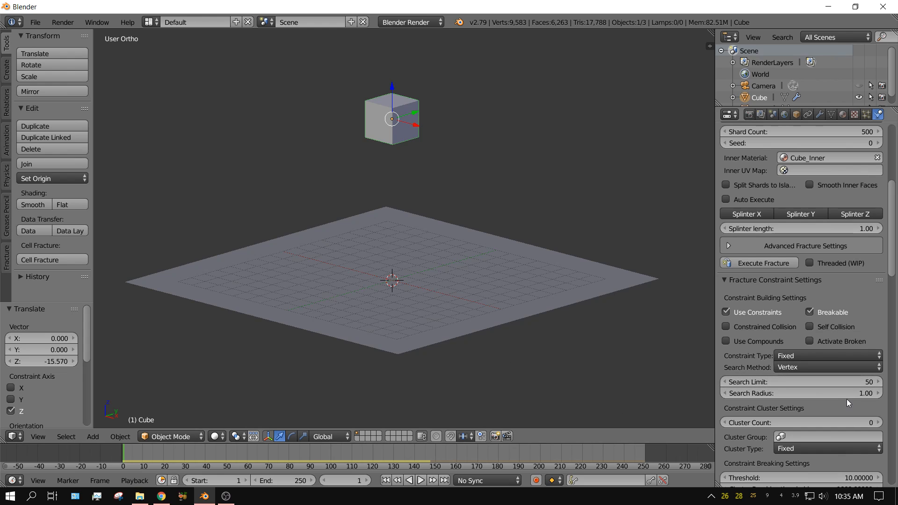
mouse_move(824, 393)
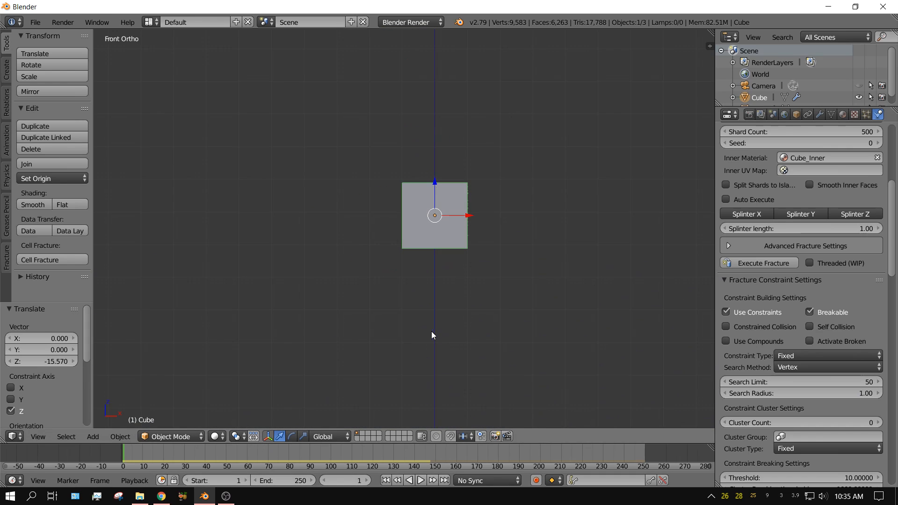
Show the 500-shard cube as a wireframe exposing its internal shard edges.
left_click(759, 262)
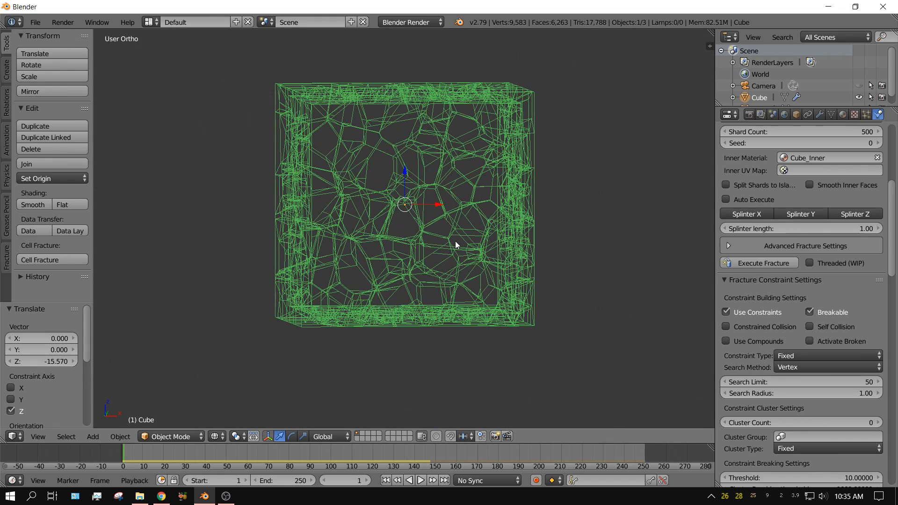
mouse_move(470, 223)
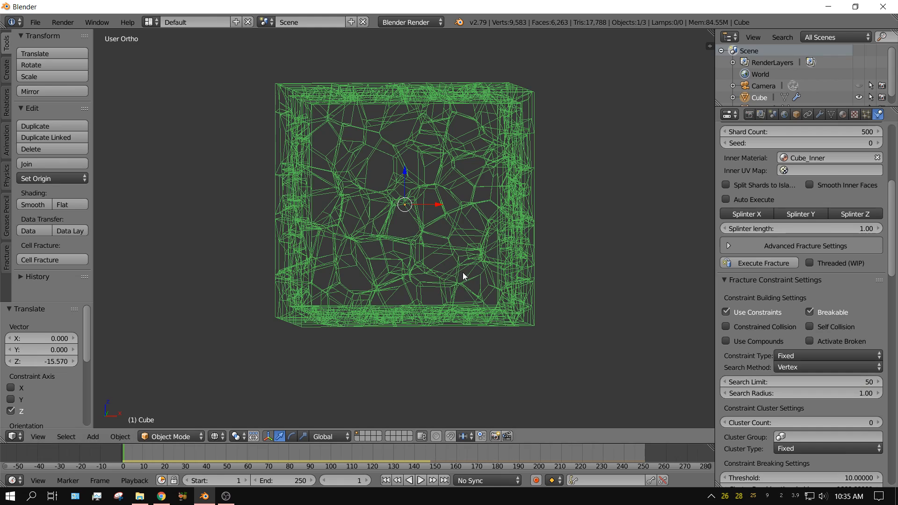
mouse_move(457, 239)
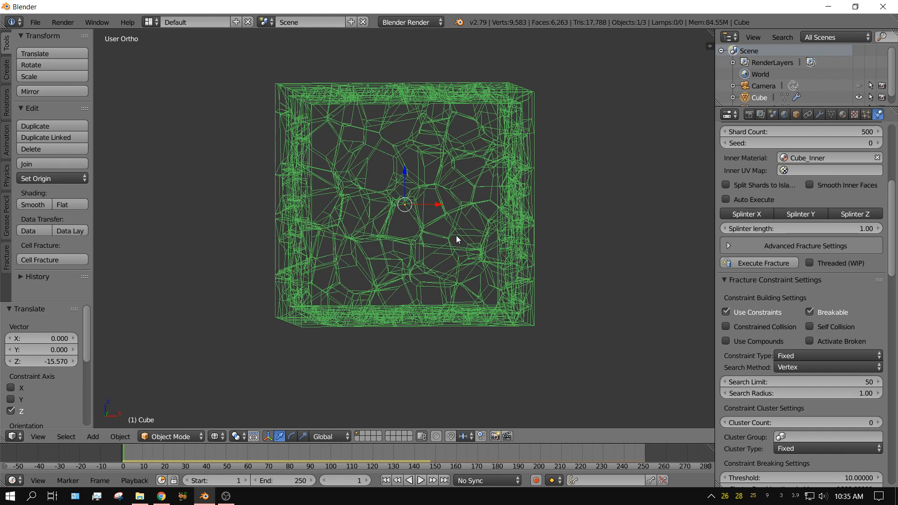
mouse_move(443, 186)
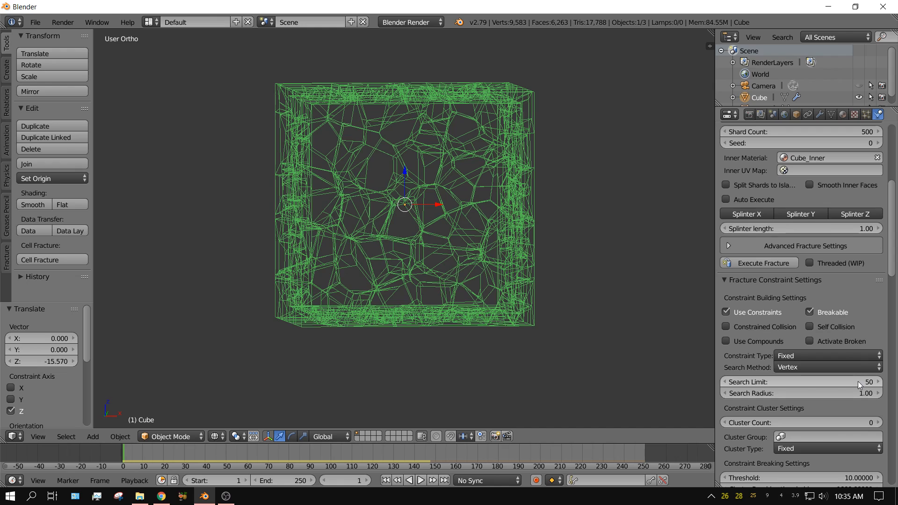
mouse_move(856, 382)
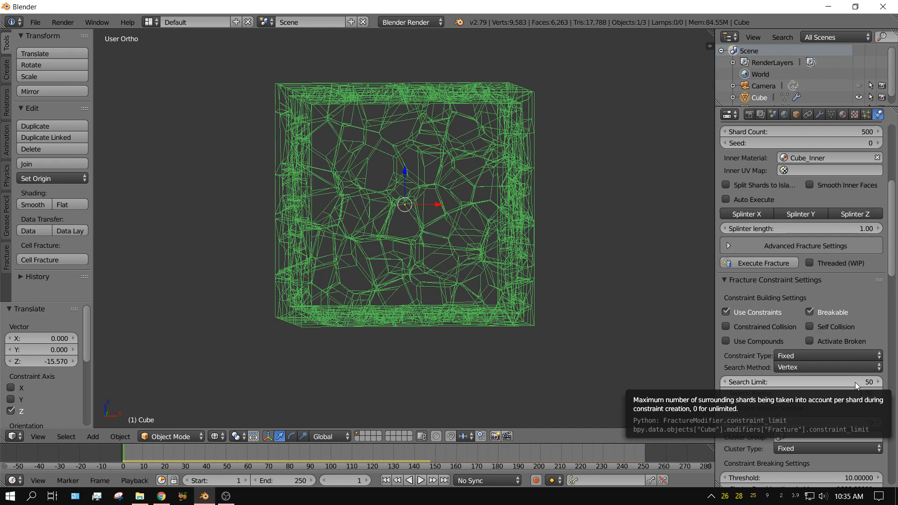
mouse_move(842, 383)
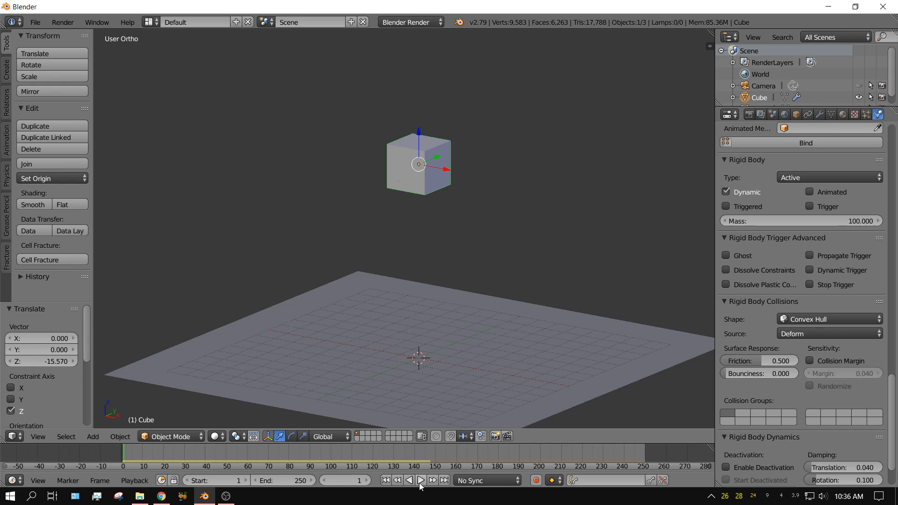
Play the cube's fall until it cracks on impact, rewinding between runs.
left_click(420, 480)
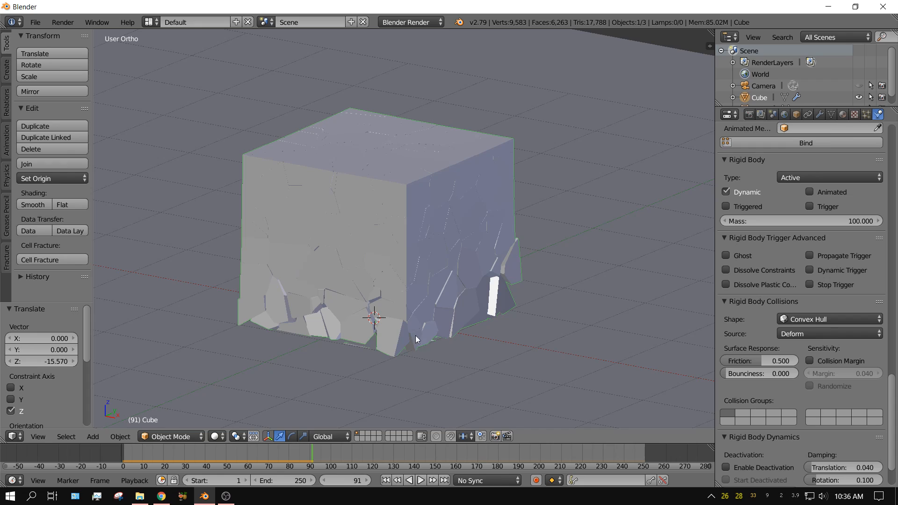
left_click(386, 481)
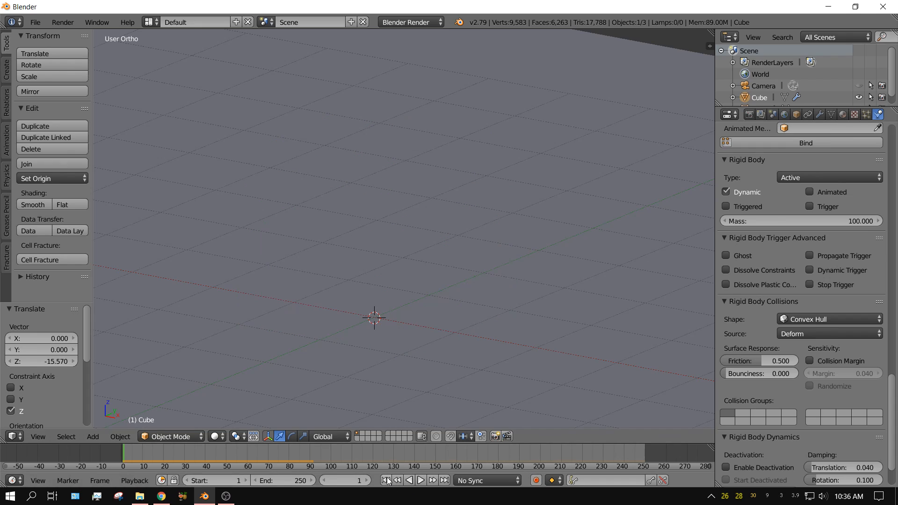
left_click(420, 480)
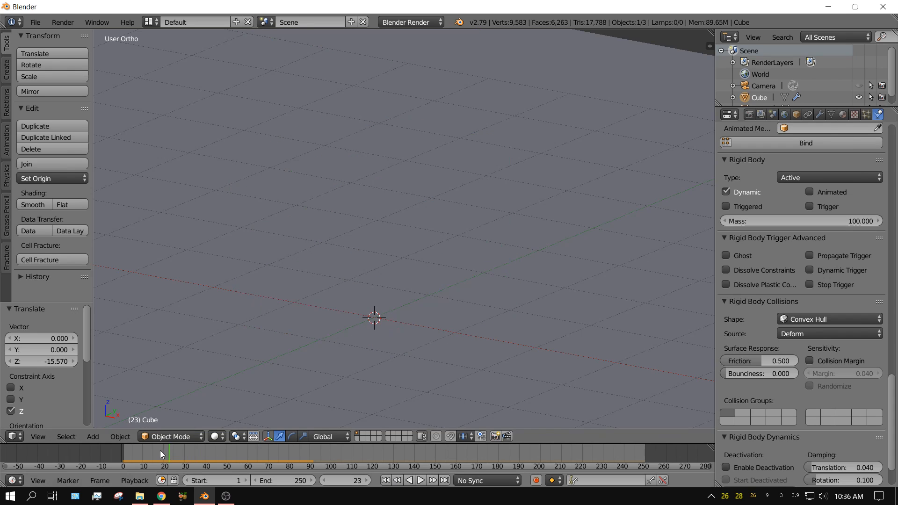
left_click(420, 480)
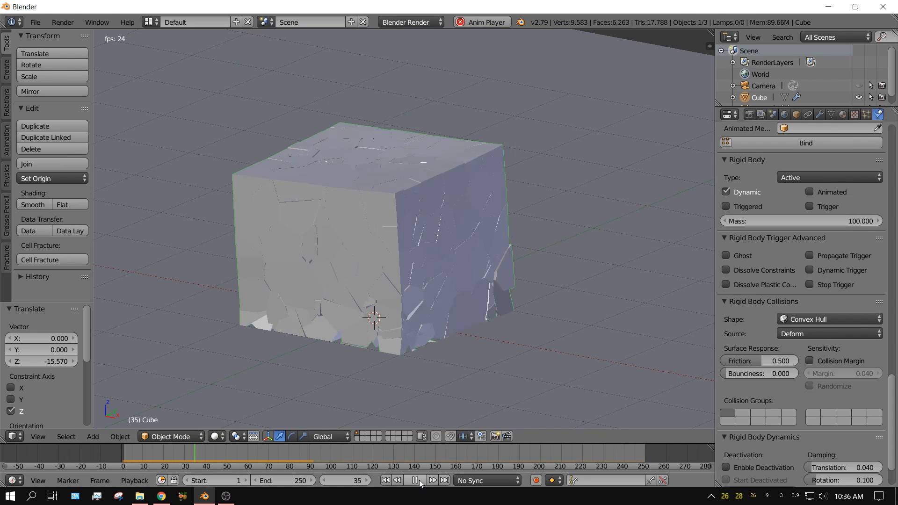
left_click(414, 480)
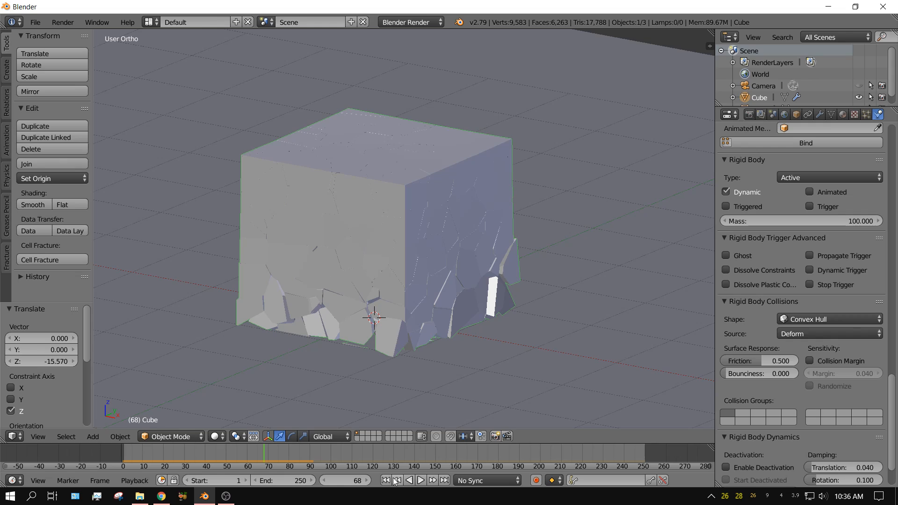
Shorten the animation end frame to 75, replay the drop, then return to frame 1.
left_click(281, 480)
type("75")
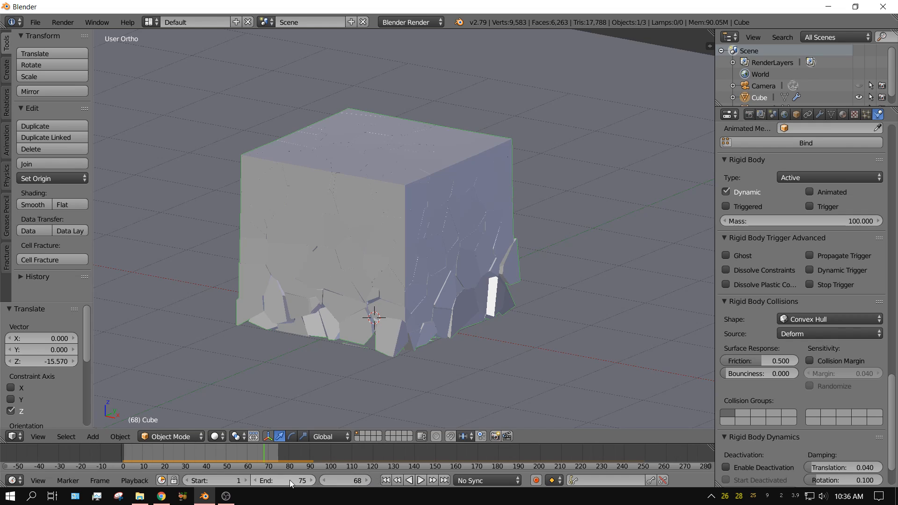
left_click(420, 481)
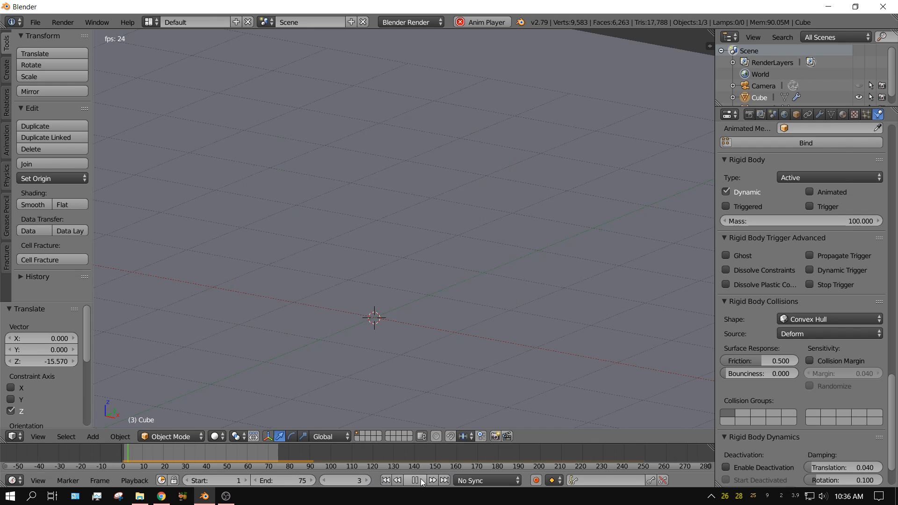
left_click(414, 480)
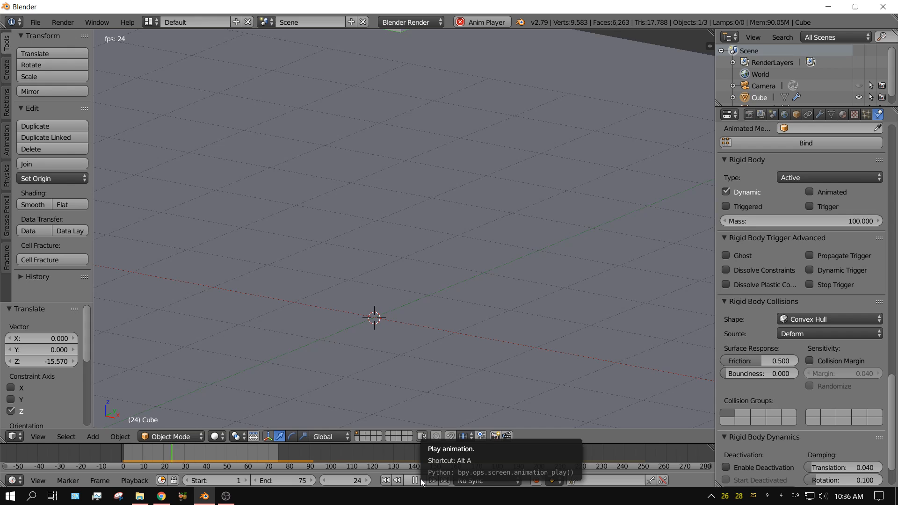
left_click(414, 481)
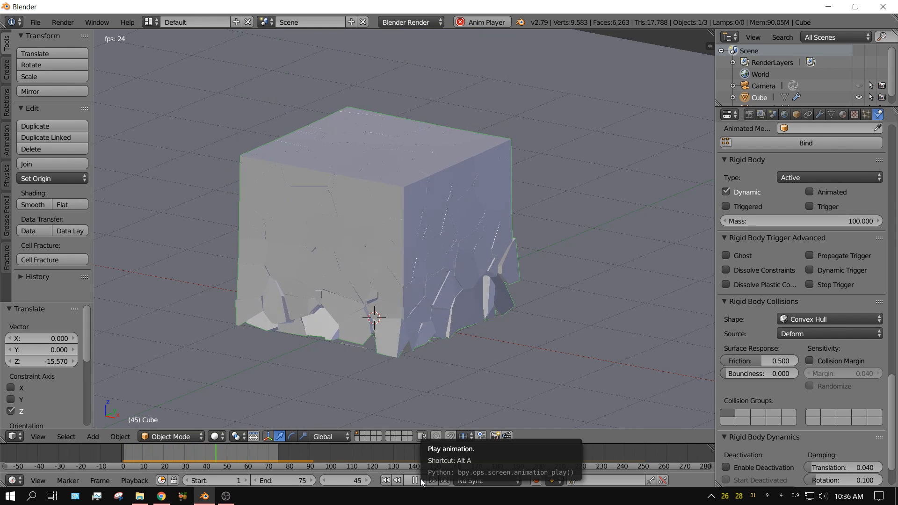
left_click(415, 480)
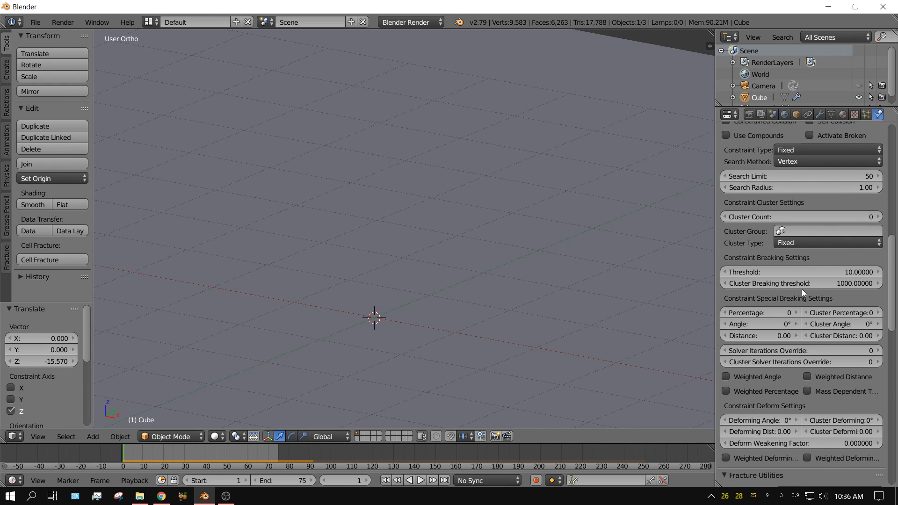
Scroll down to the Constraint Special Breaking Settings and its Angle field.
scroll("down", 3)
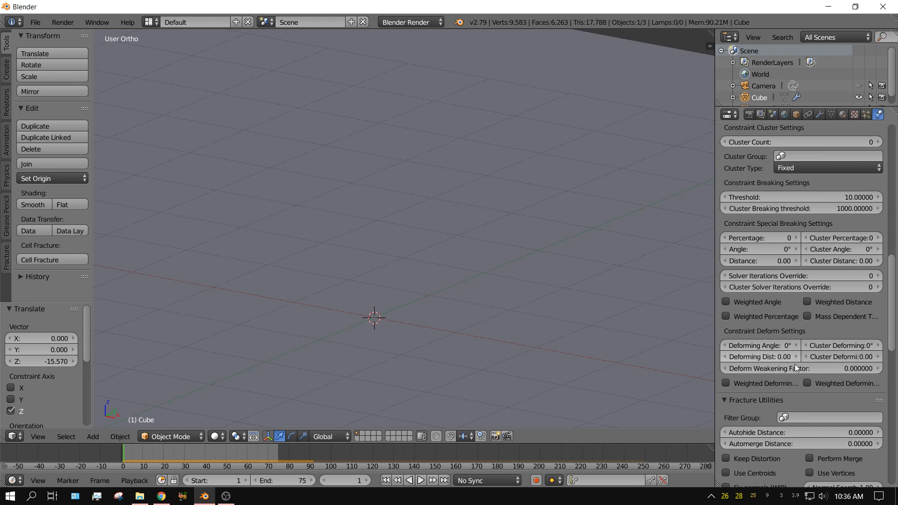
scroll("down", 3)
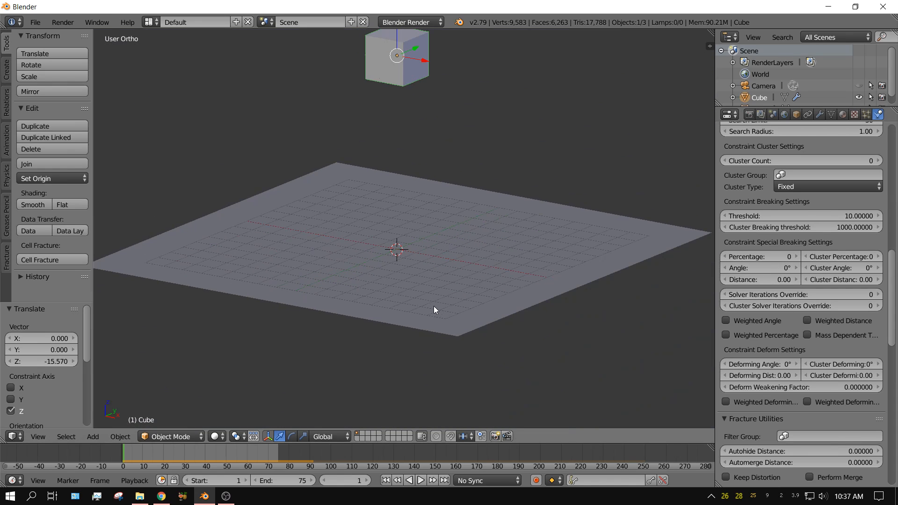
mouse_move(769, 268)
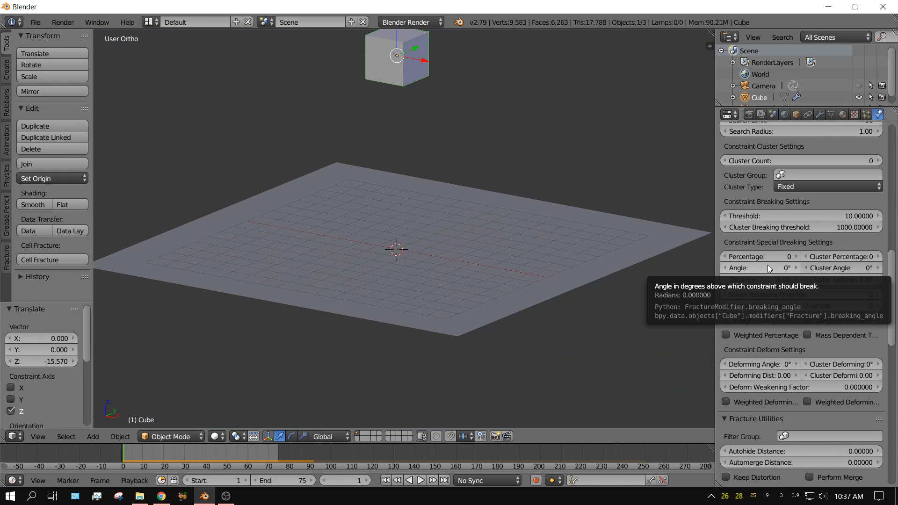
mouse_move(771, 256)
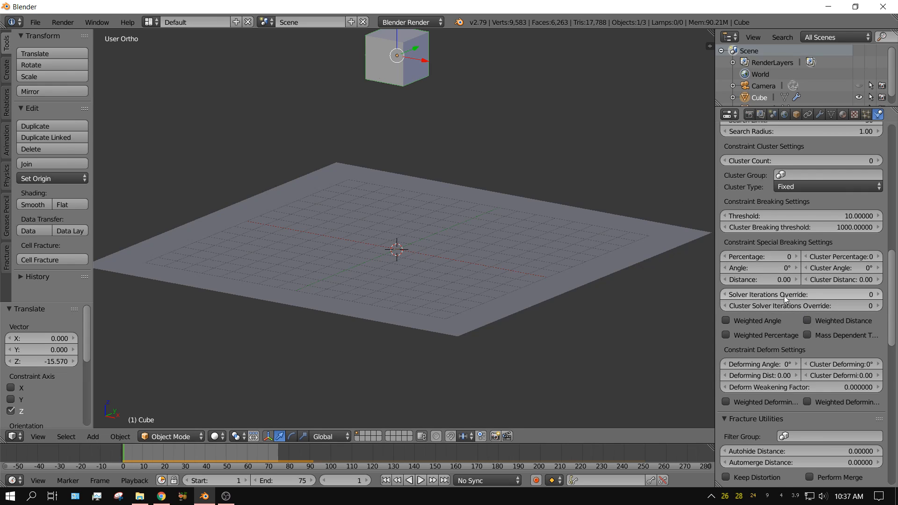
mouse_move(766, 279)
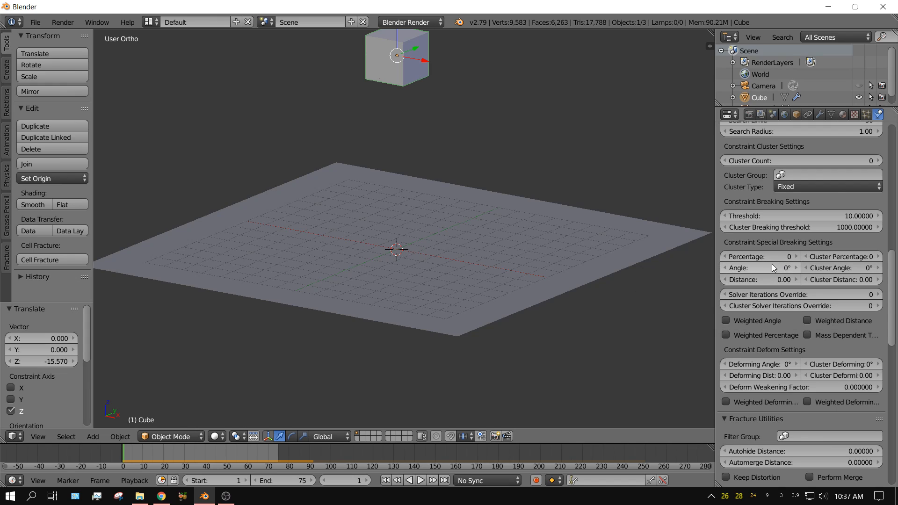
mouse_move(793, 273)
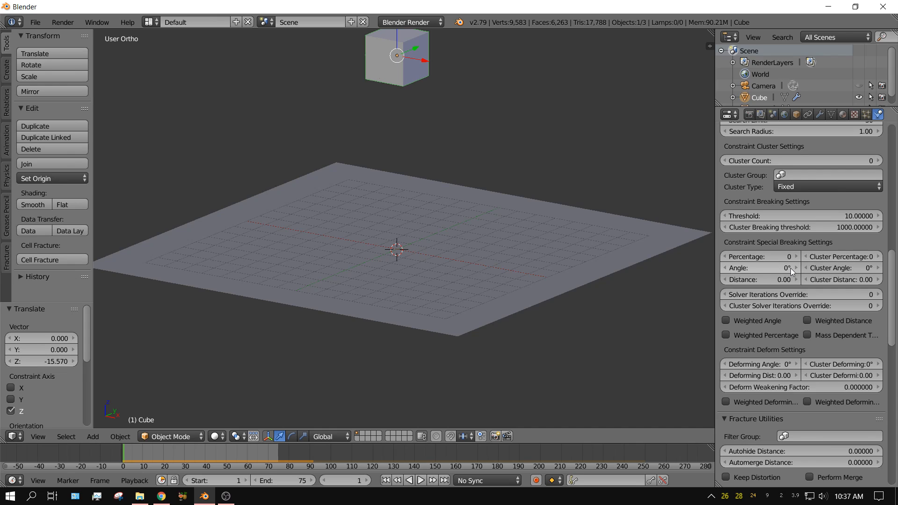
mouse_move(778, 271)
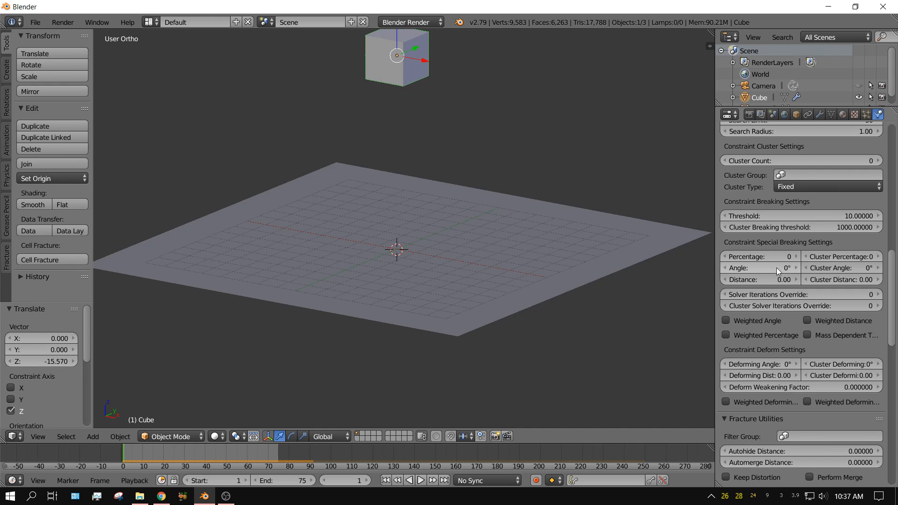
mouse_move(777, 268)
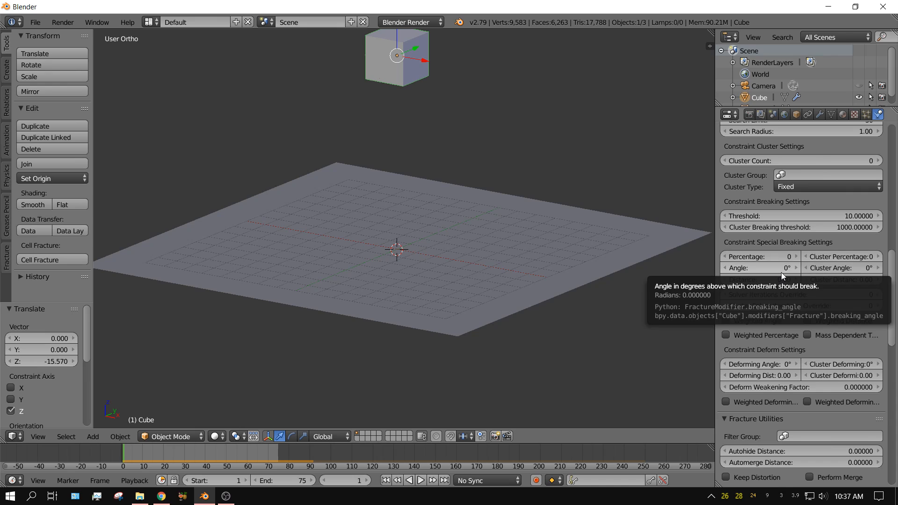
mouse_move(759, 280)
type("1")
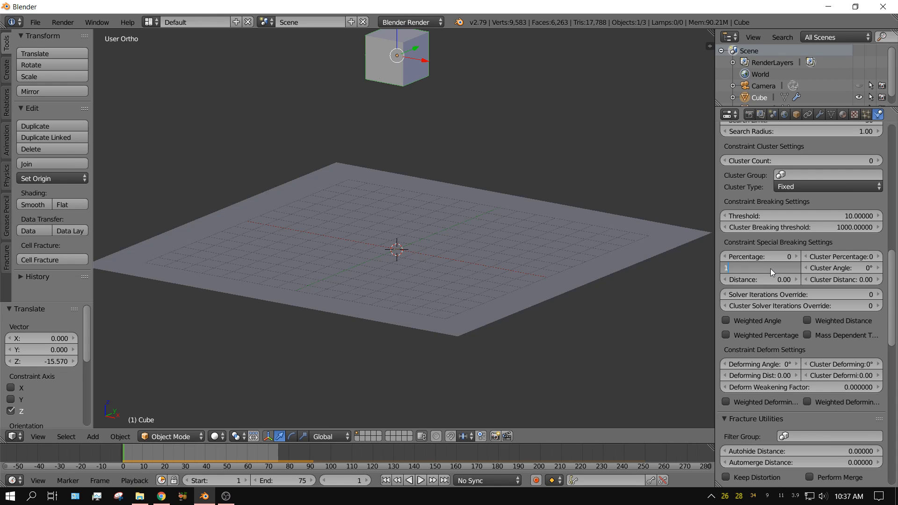
Confirm the 1° breaking angle, then play the cube drop and rewind to frame 1.
left_click(760, 267)
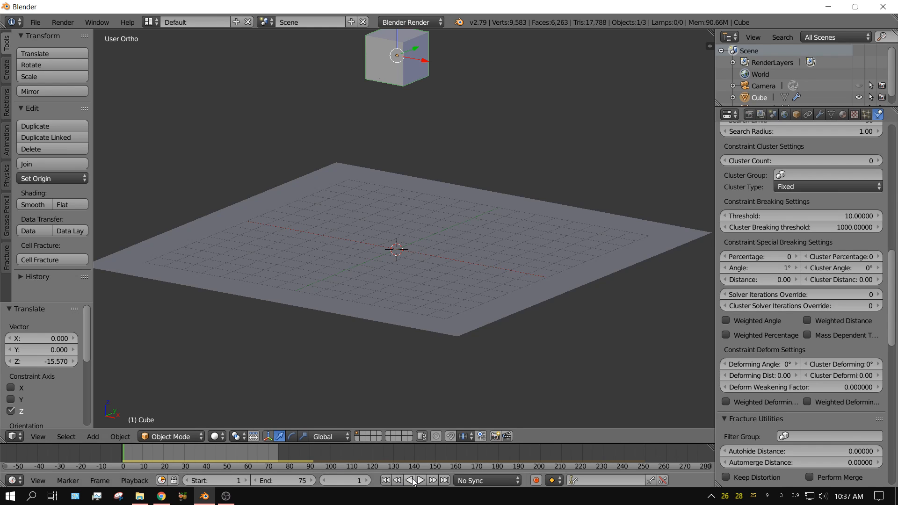
left_click(419, 480)
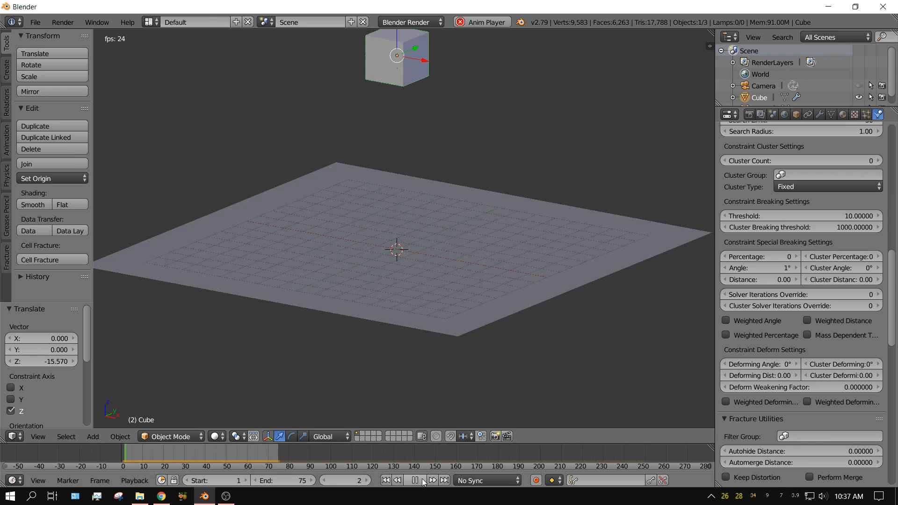
left_click(419, 480)
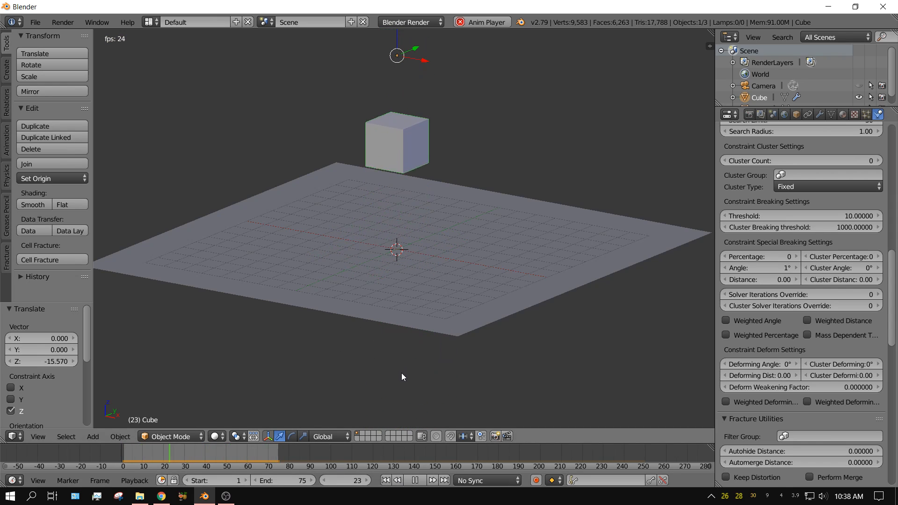
left_click(416, 480)
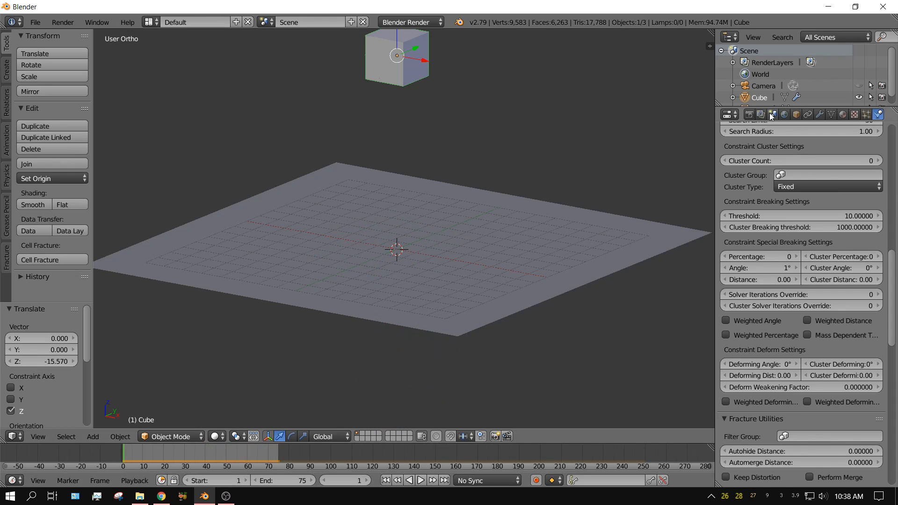
Set the Rigid Body World to 240 steps per second in Scene properties and replay the drop.
left_click(772, 114)
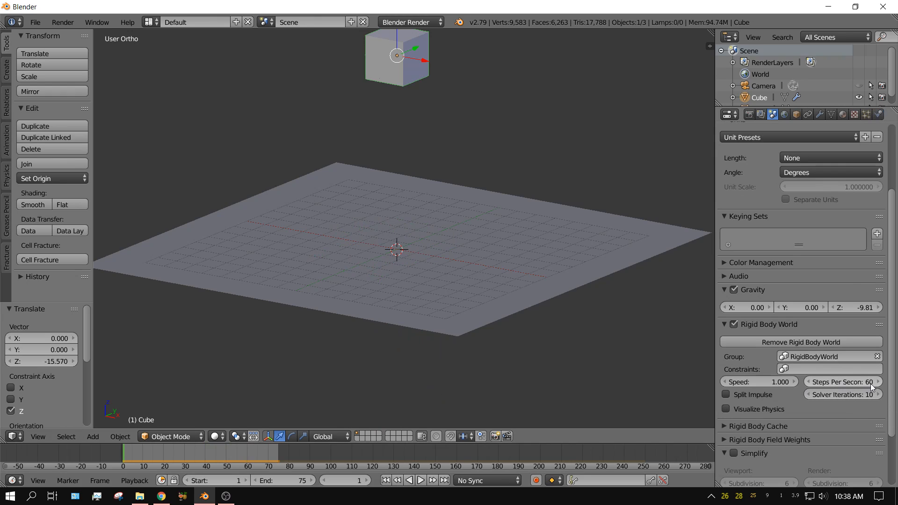
mouse_move(842, 382)
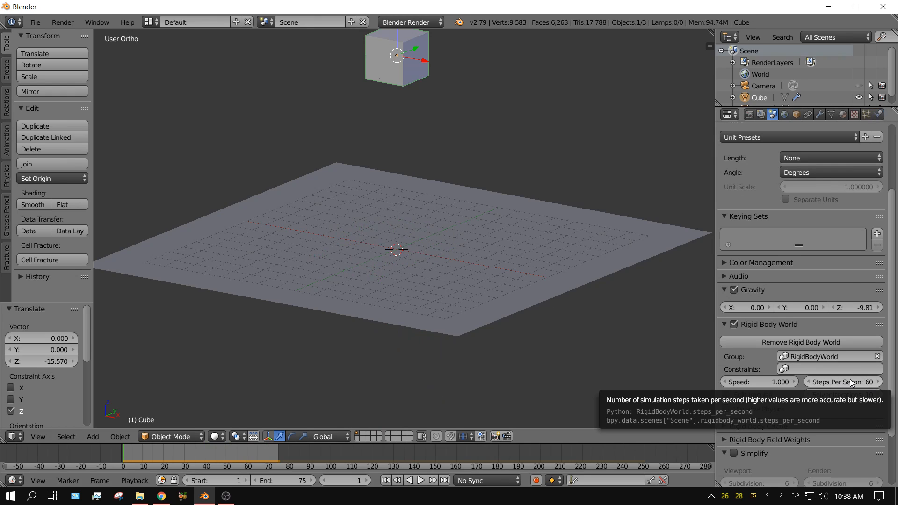
left_click(843, 382)
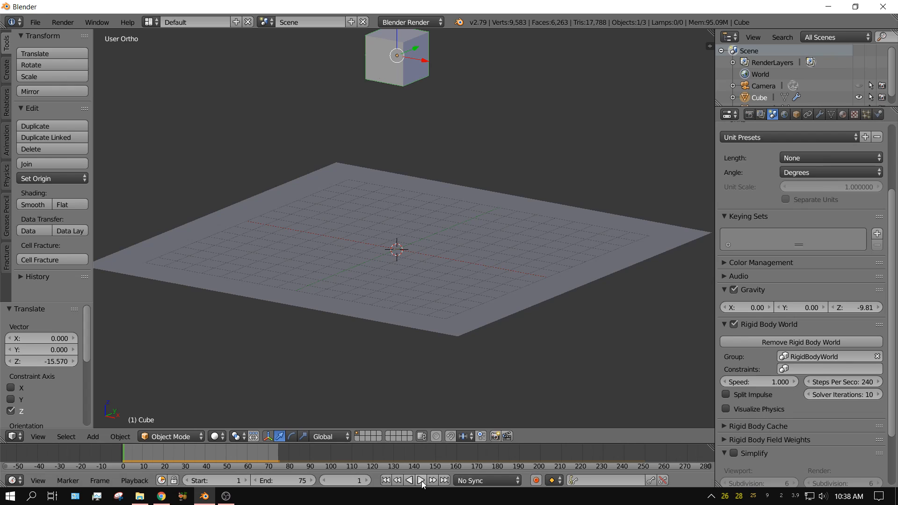
left_click(420, 480)
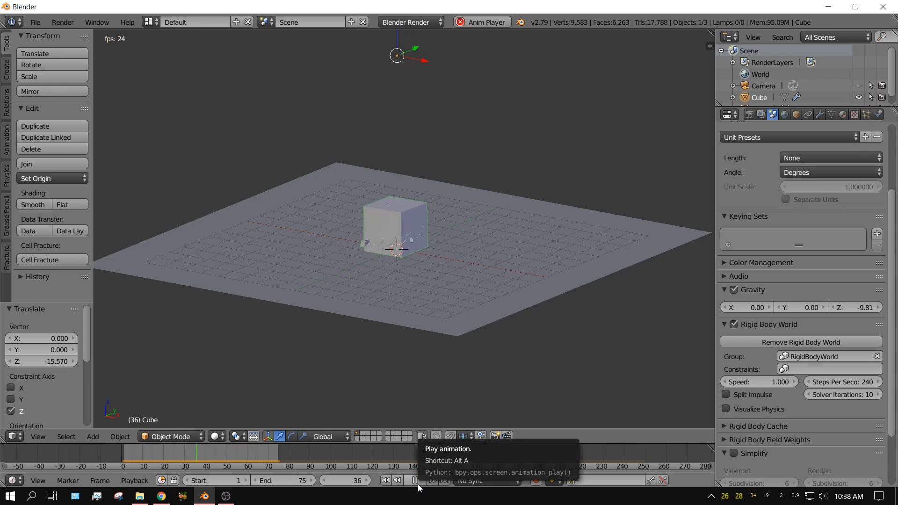
left_click(421, 480)
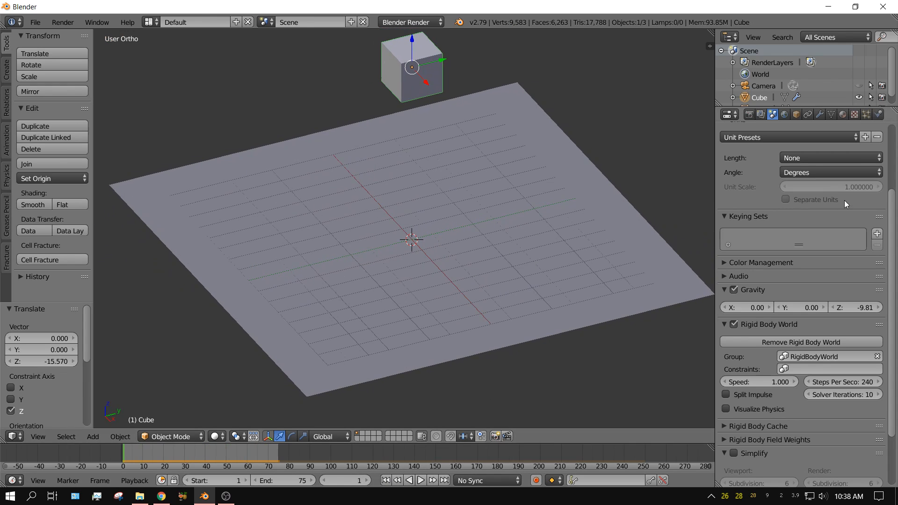
left_click(877, 115)
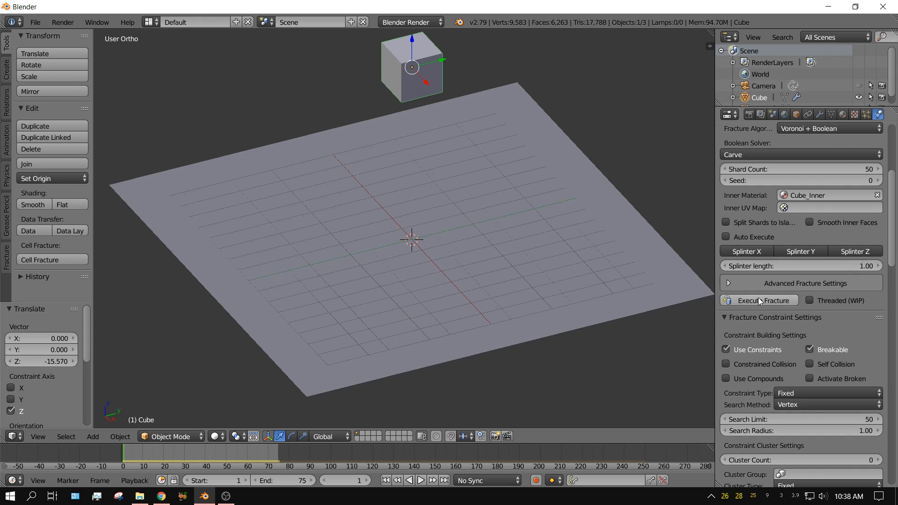
Execute Fracture to re-shatter the cube into 50 shards, then replay the drop and rewind.
left_click(766, 300)
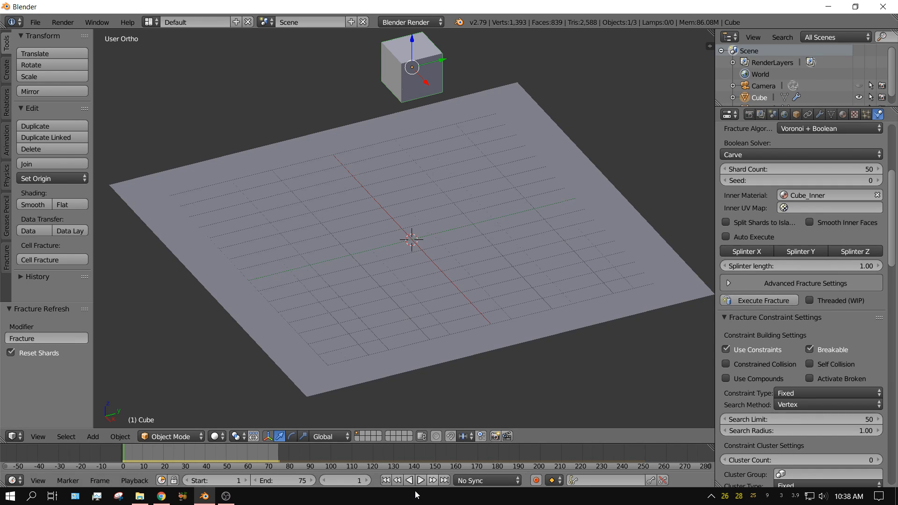
left_click(420, 480)
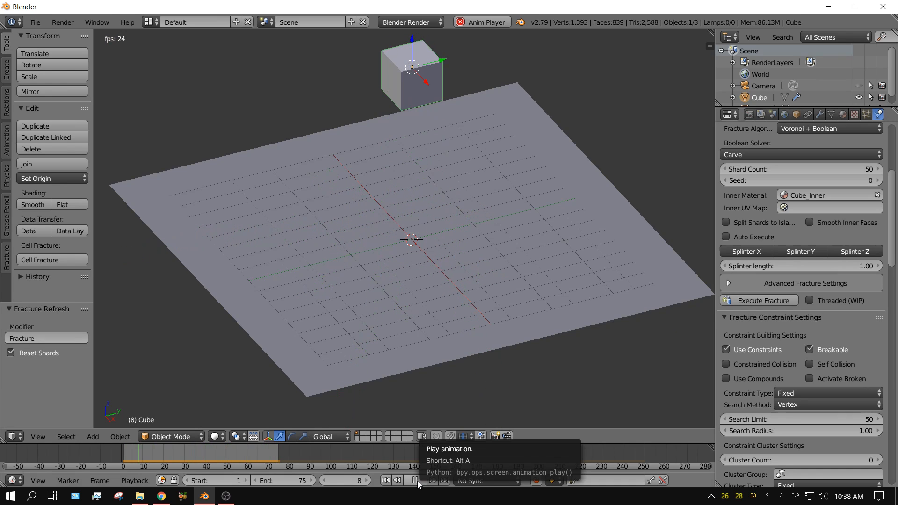
left_click(414, 480)
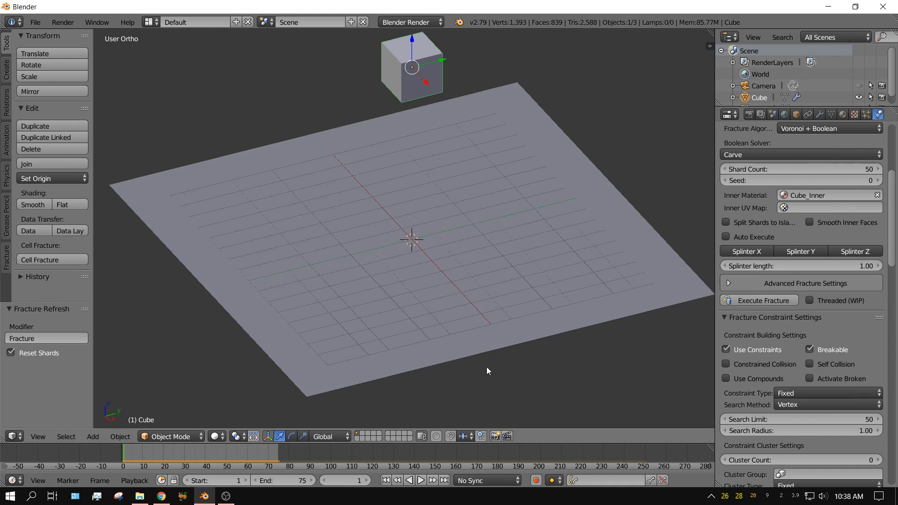
mouse_move(515, 338)
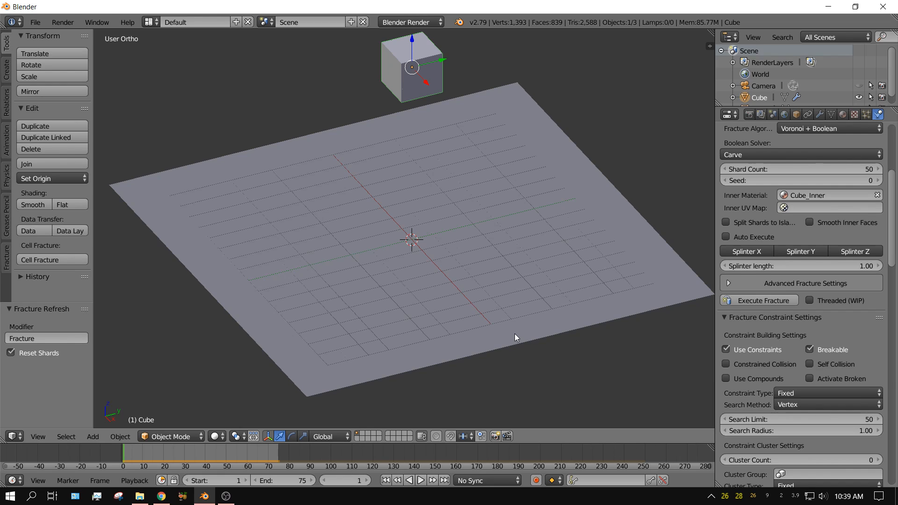
mouse_move(580, 241)
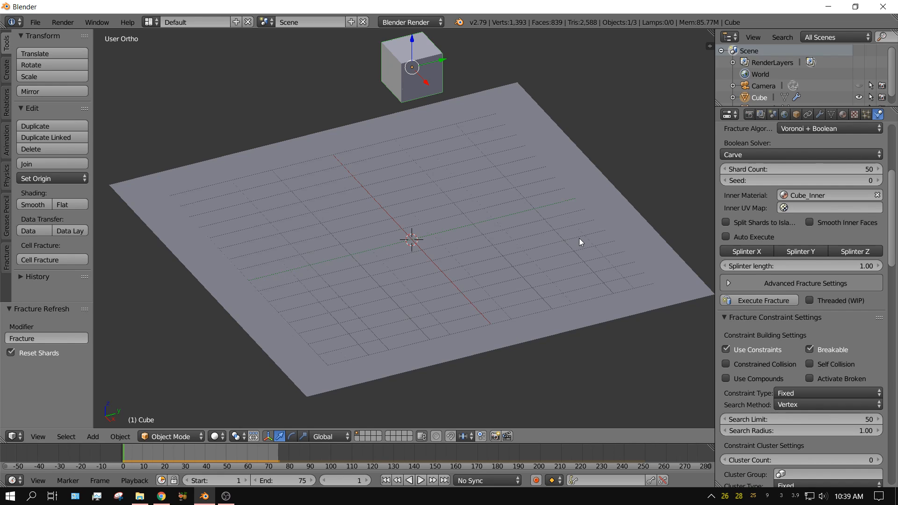
mouse_move(583, 241)
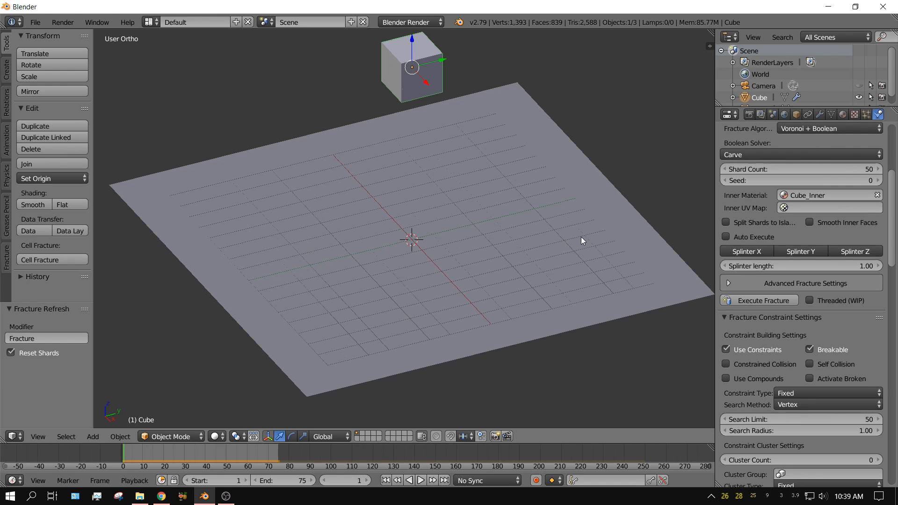
mouse_move(617, 241)
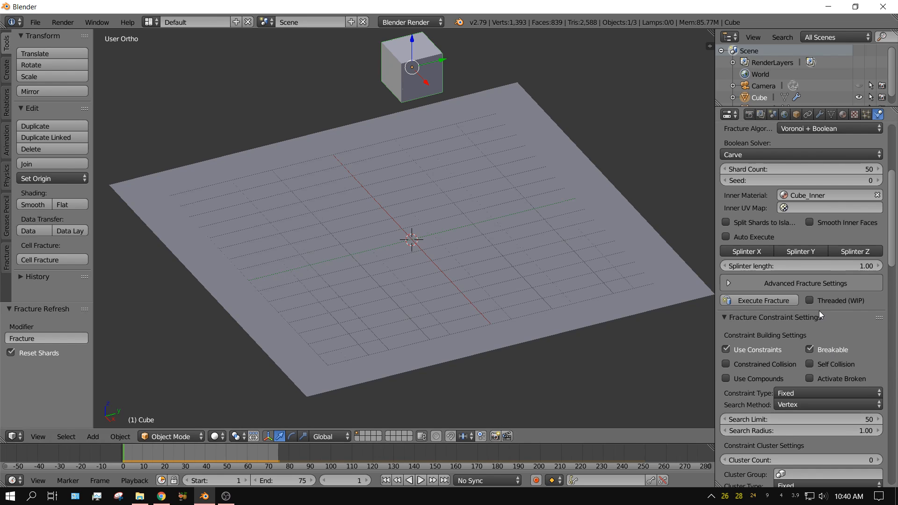
scroll("down", 3)
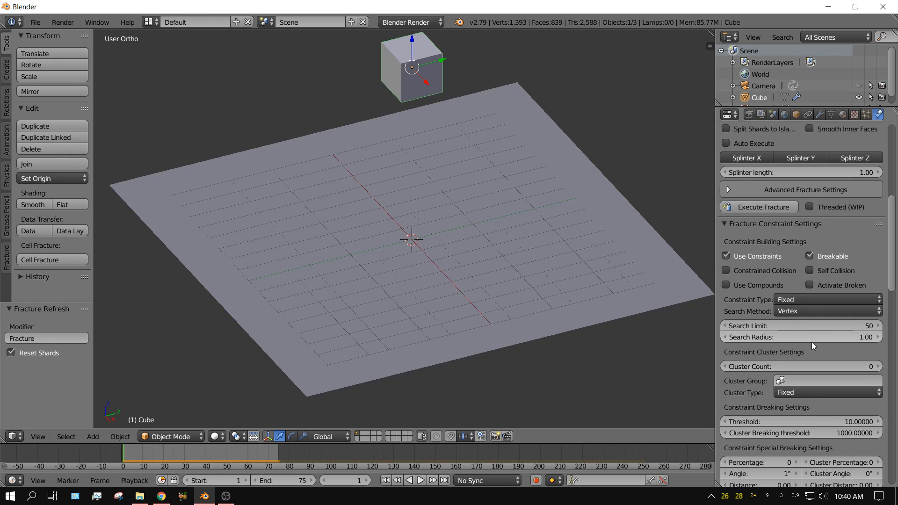
mouse_move(810, 337)
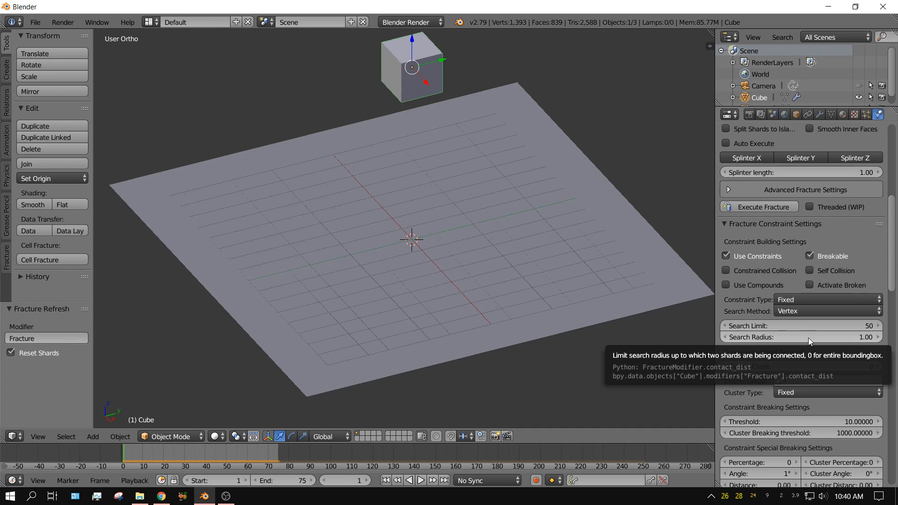